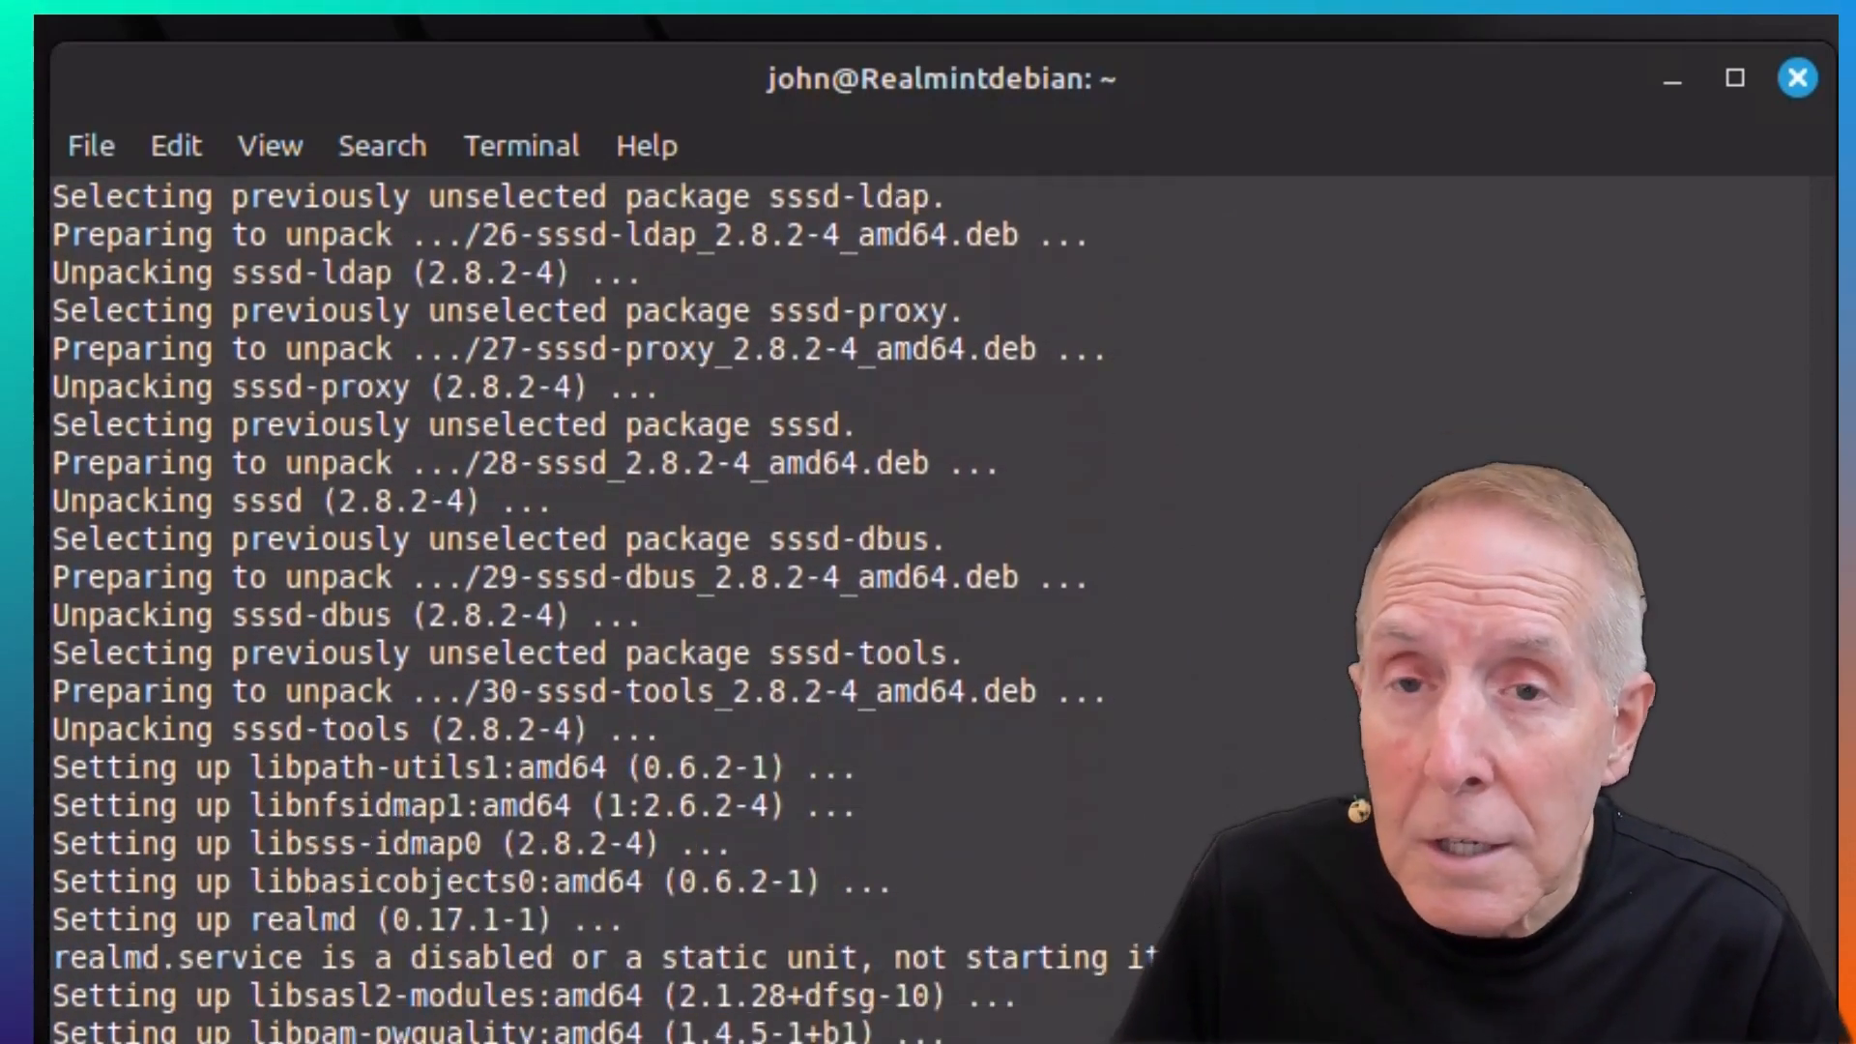
Scroll through the apt output as sssd, realmd and adcli finish installing.
{"action": "scroll", "scroll_direction": "down", "scroll_amount": 3}
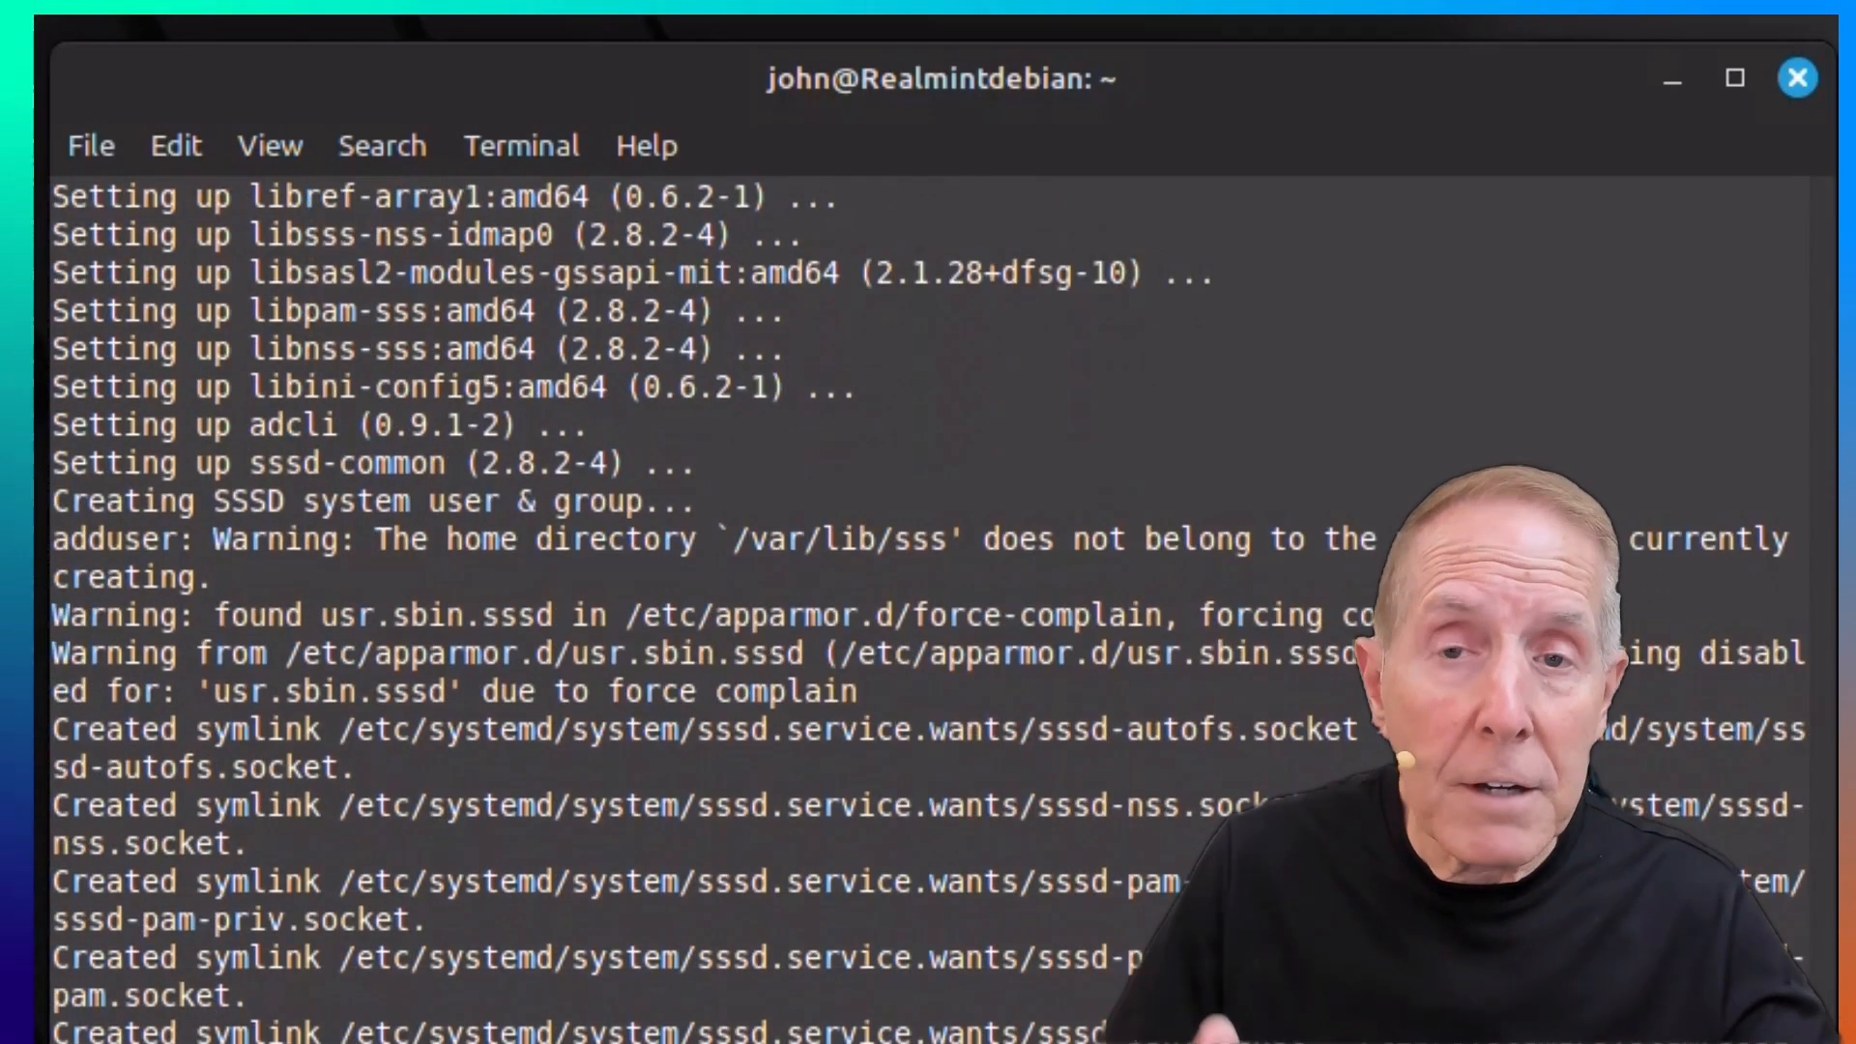
{"action": "scroll", "scroll_direction": "down", "scroll_amount": 3}
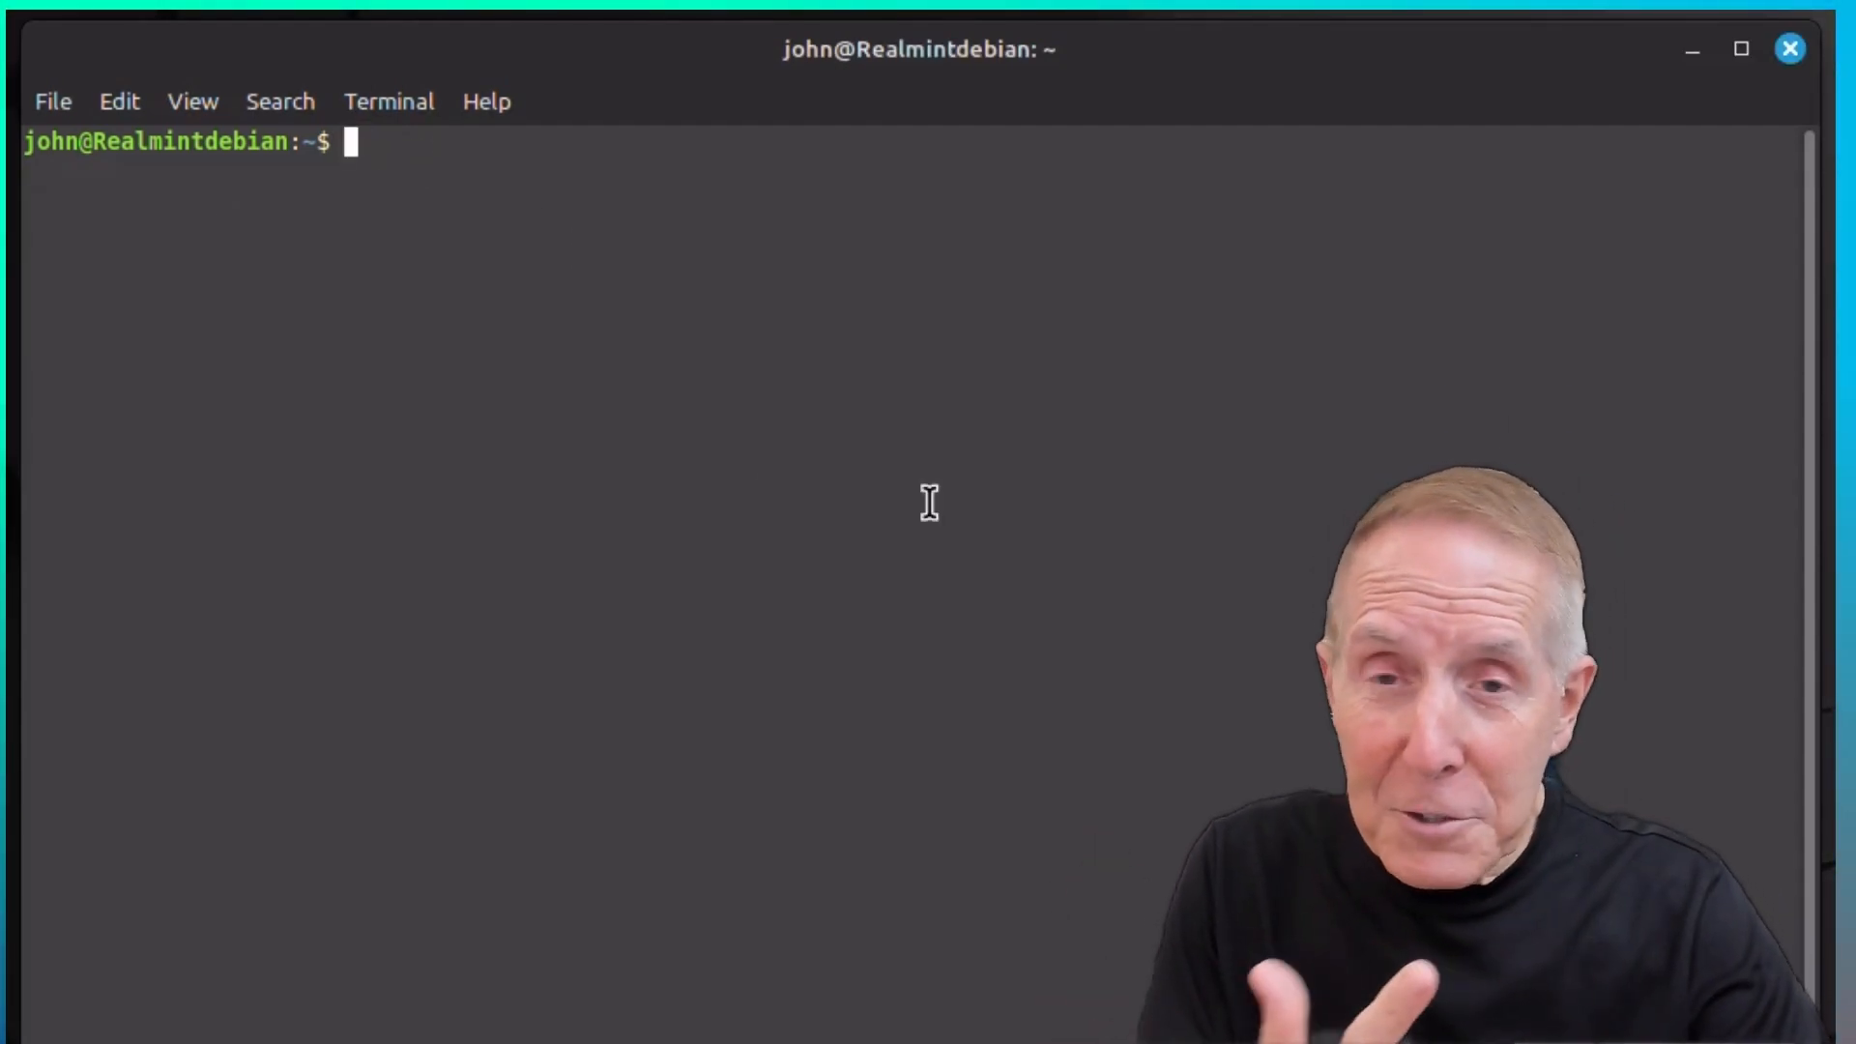
Enter sudo realm join with --user=homeboss as the domain account.
{"action": "type", "text": "sudo"}
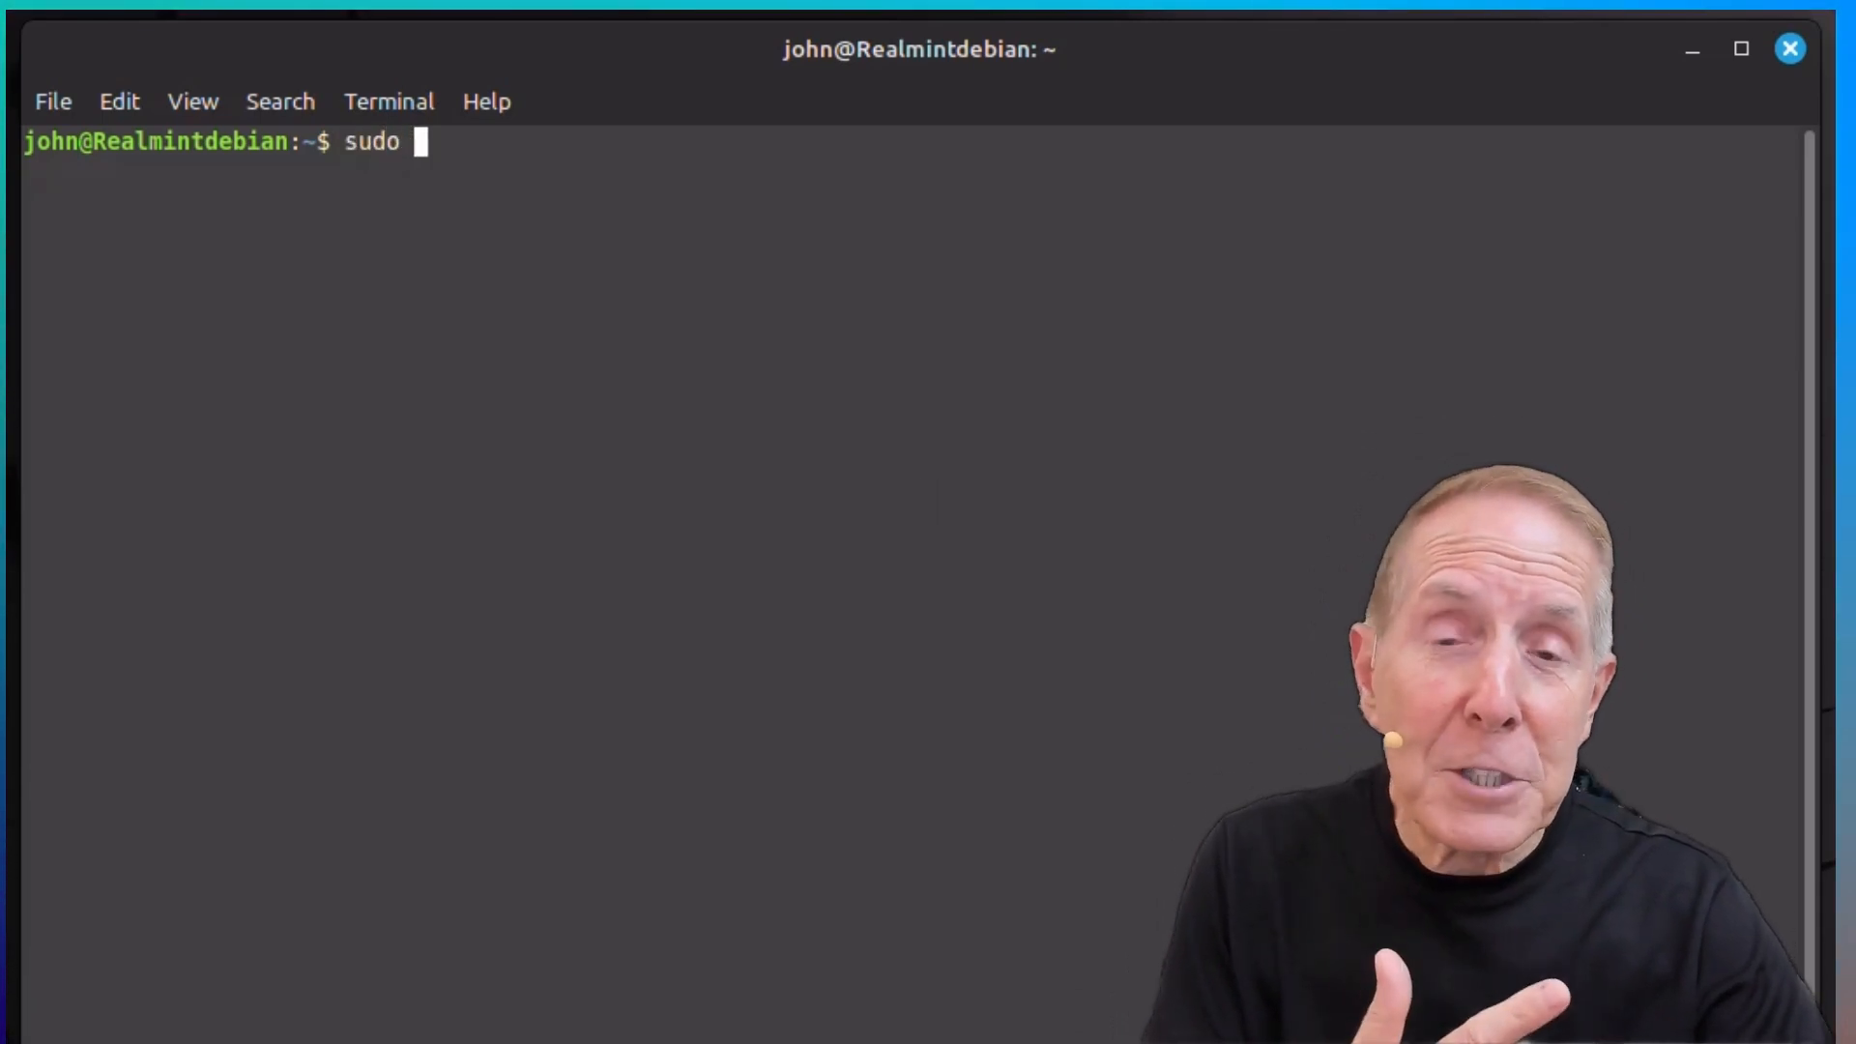
{"action": "type", "text": "realm jo"}
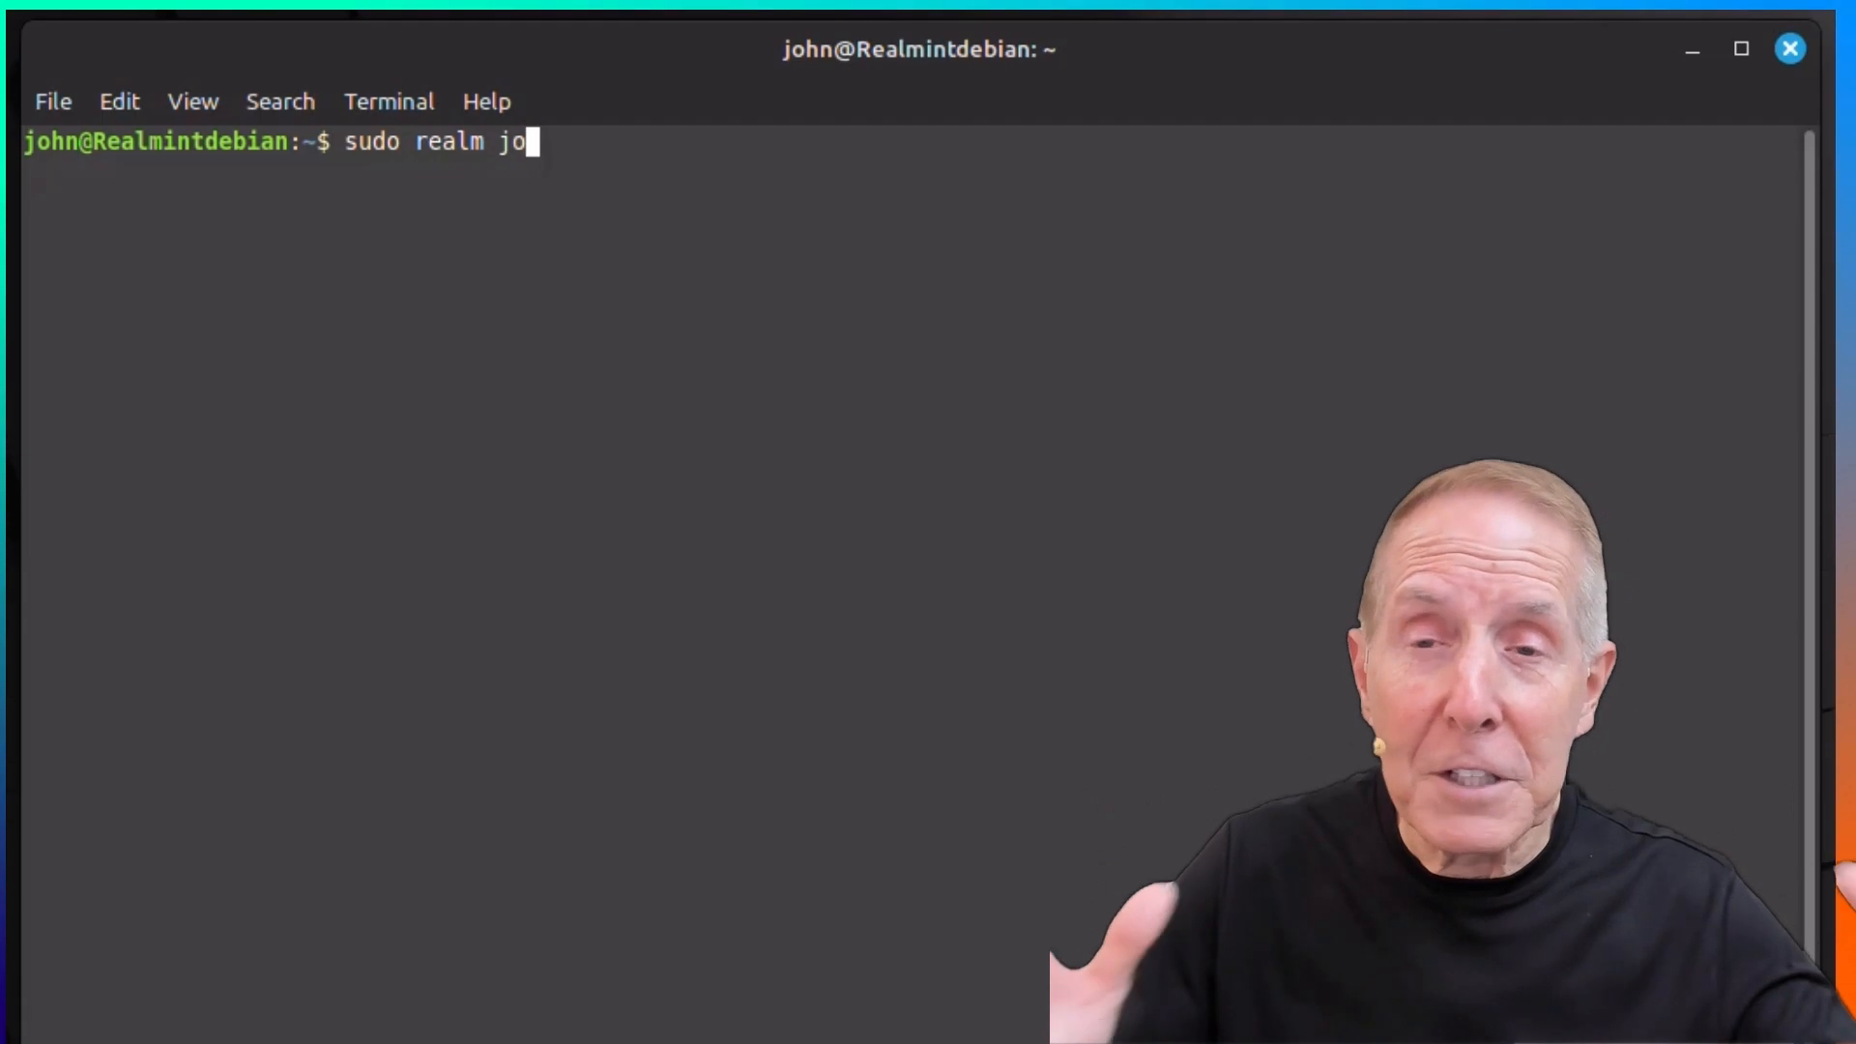
{"action": "type", "text": "in"}
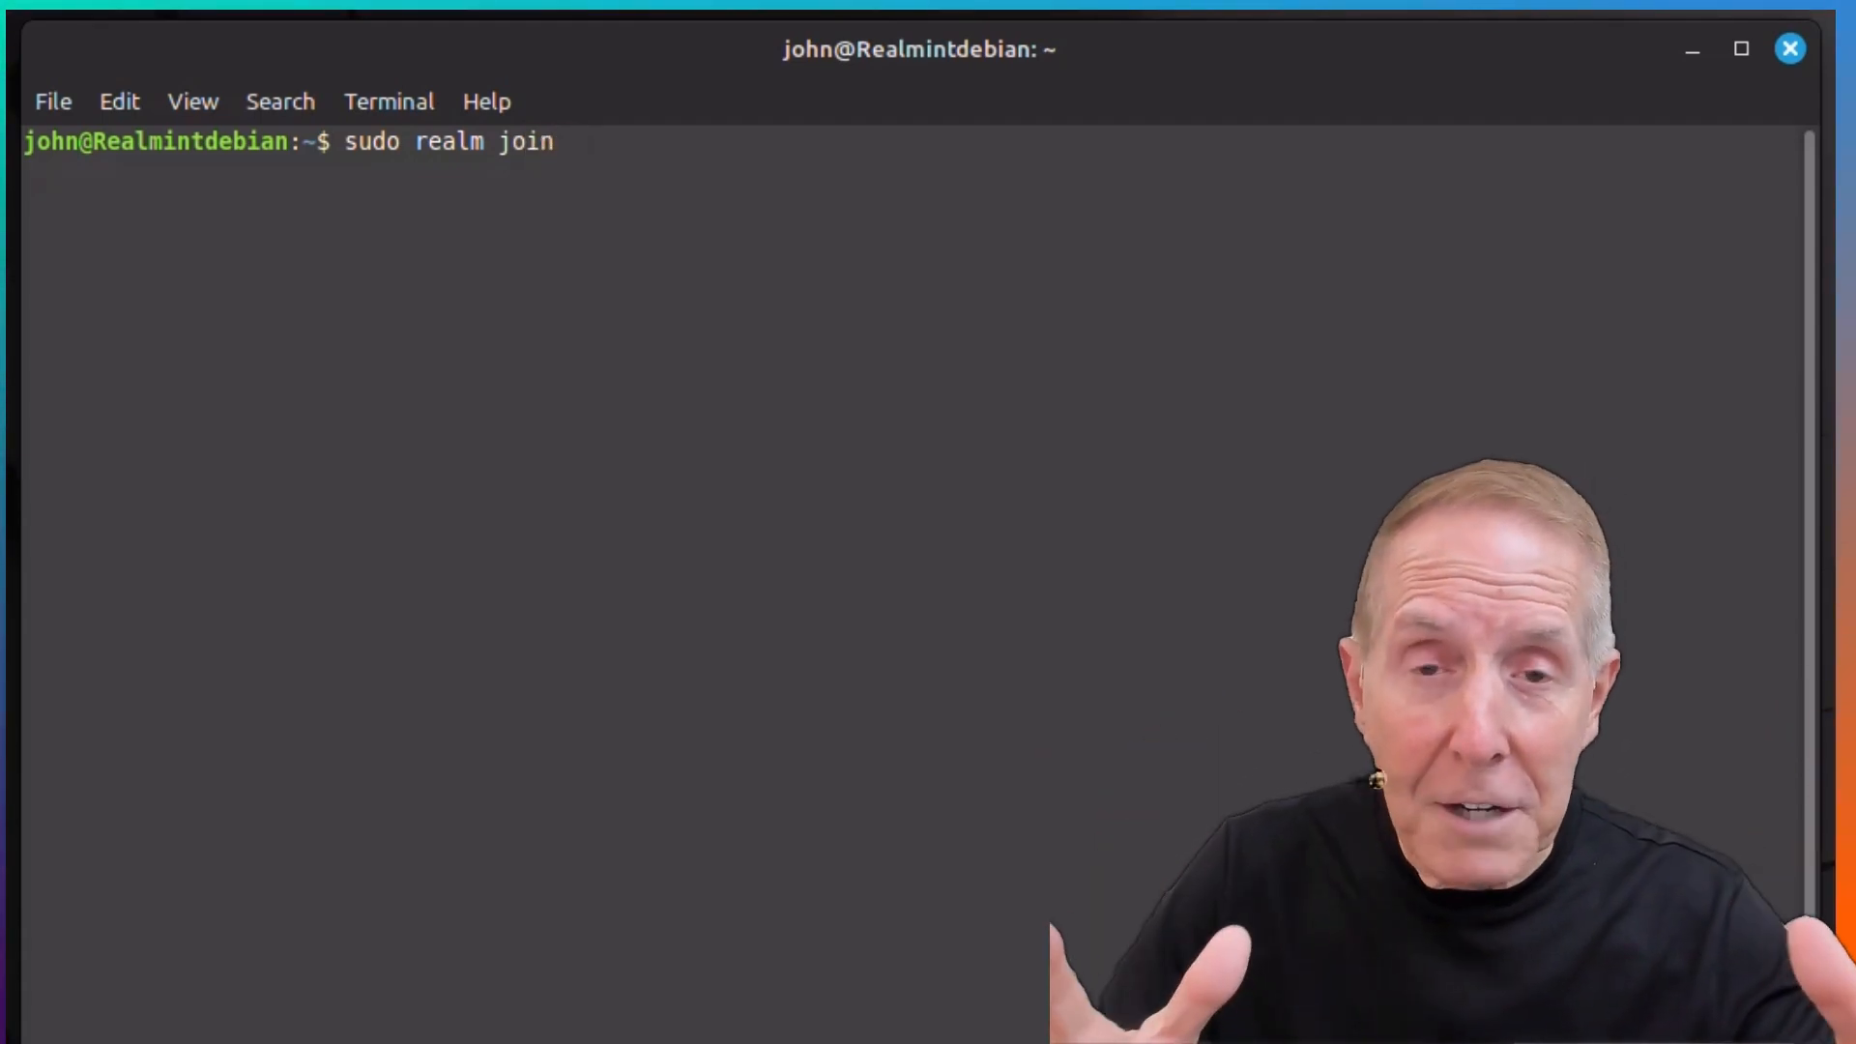
{"action": "type", "text": "--use"}
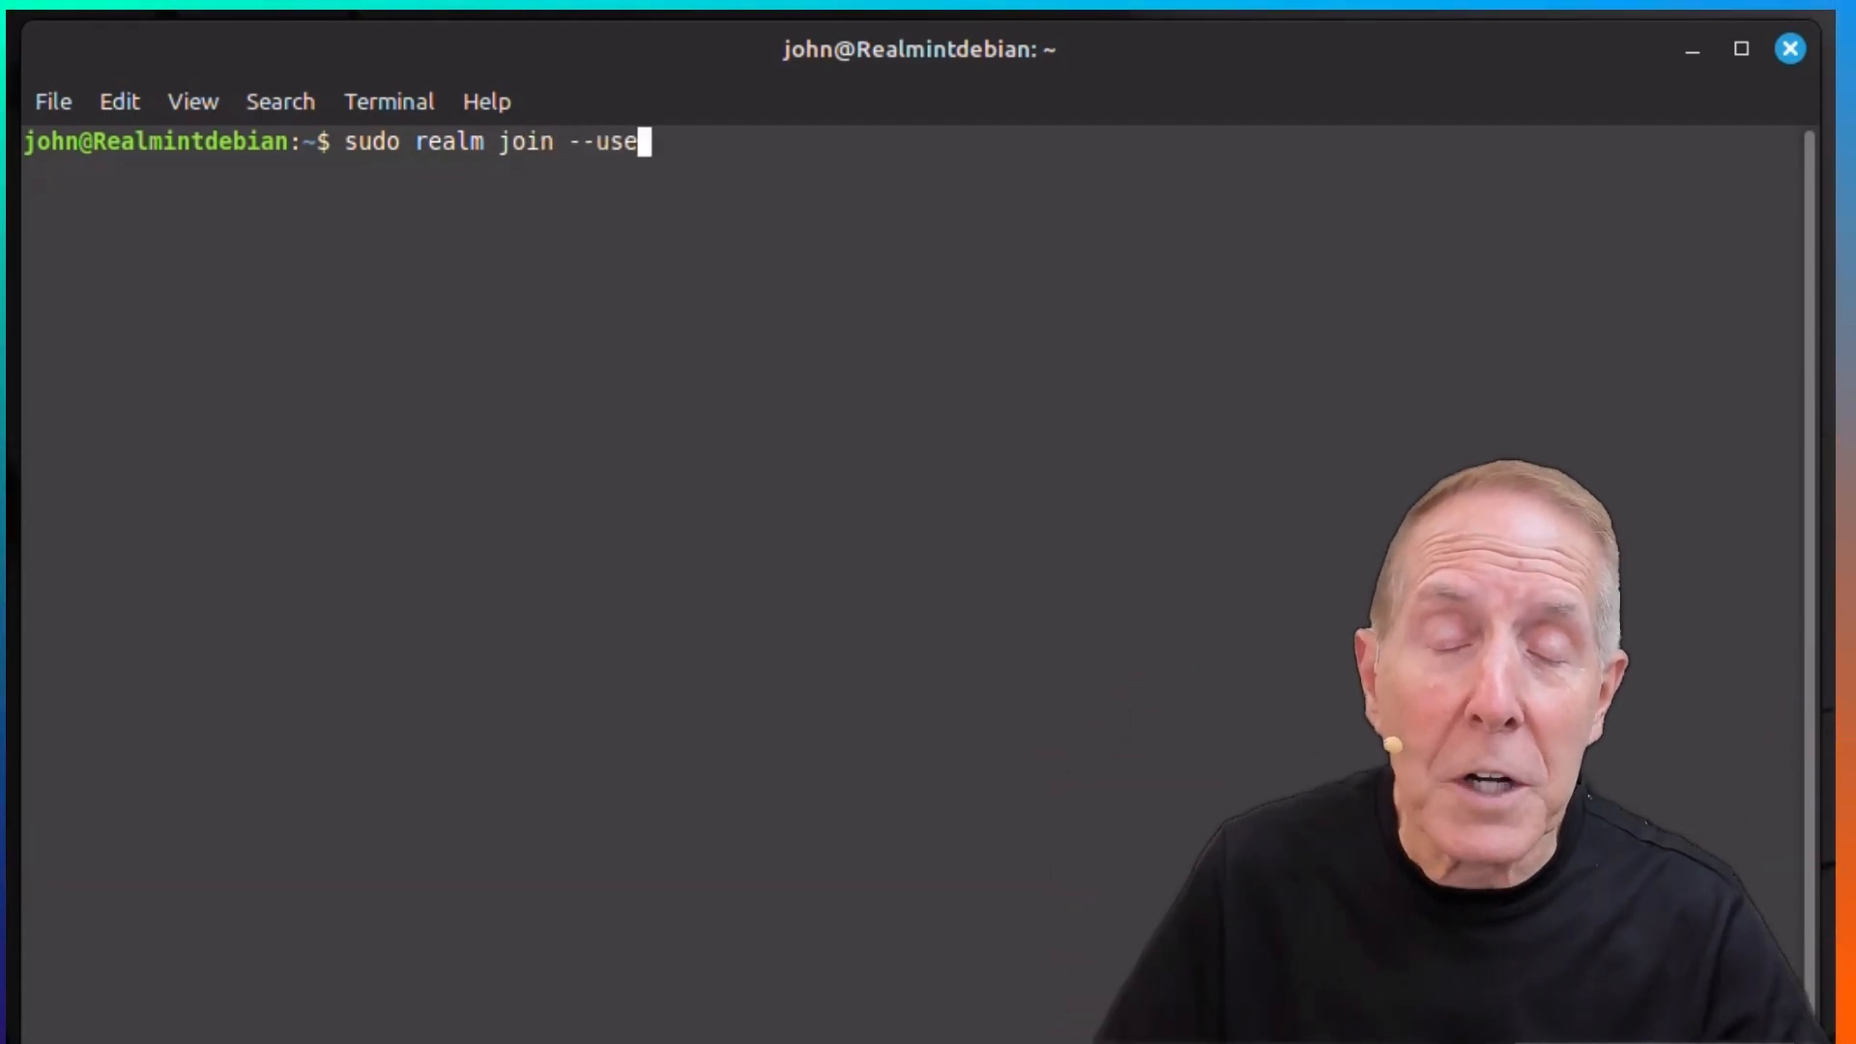
{"action": "type", "text": "r"}
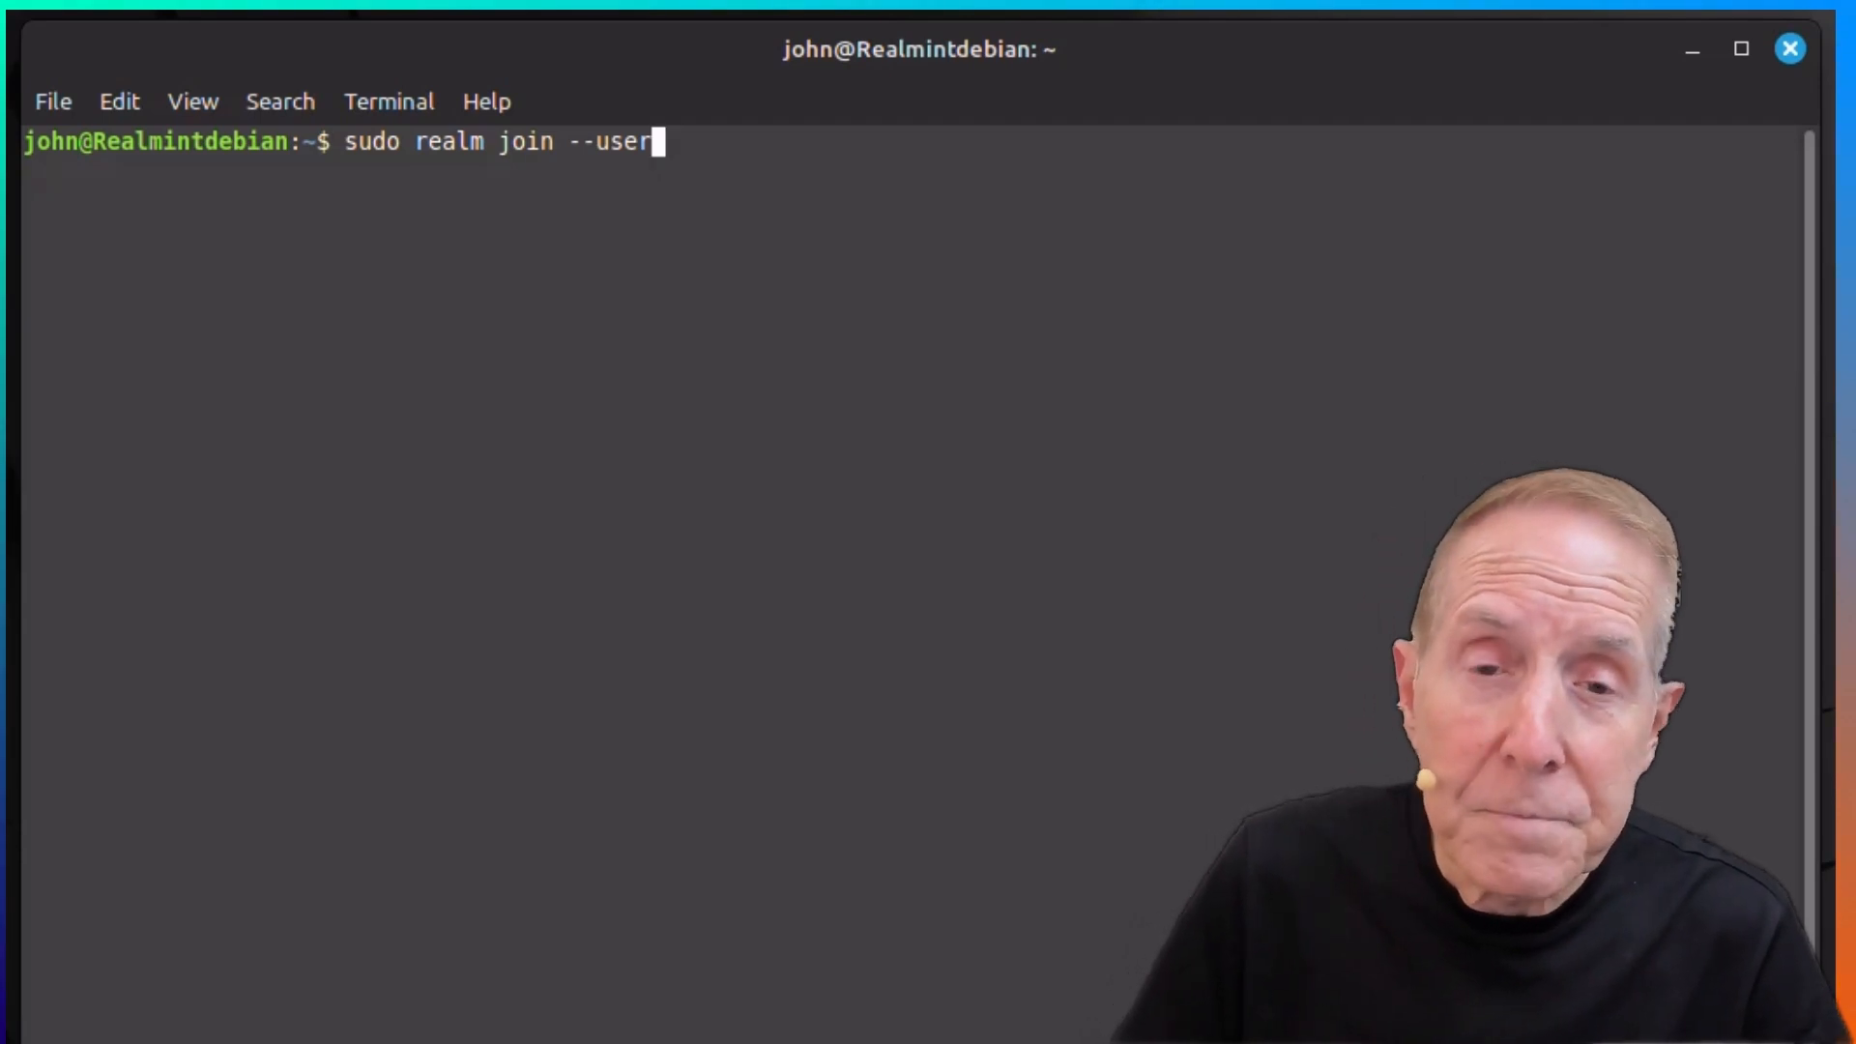
{"action": "type", "text": "=home"}
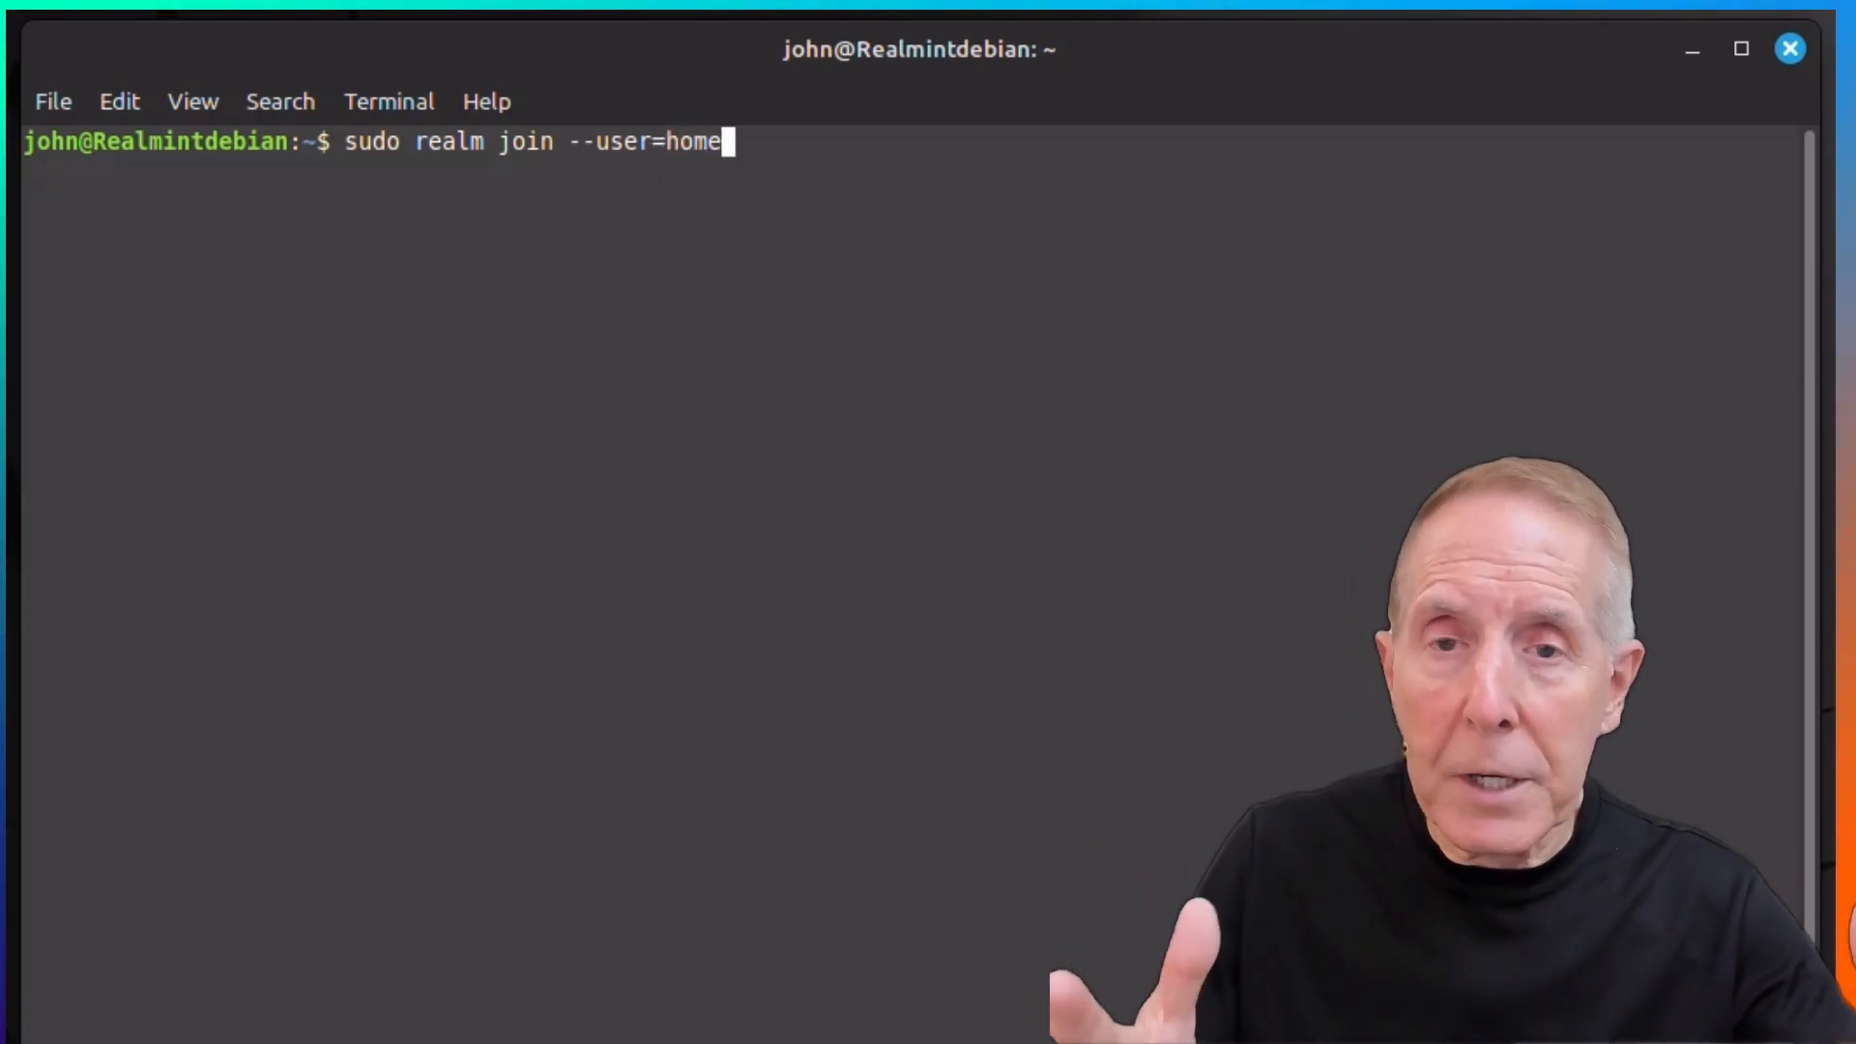
{"action": "type", "text": "boss"}
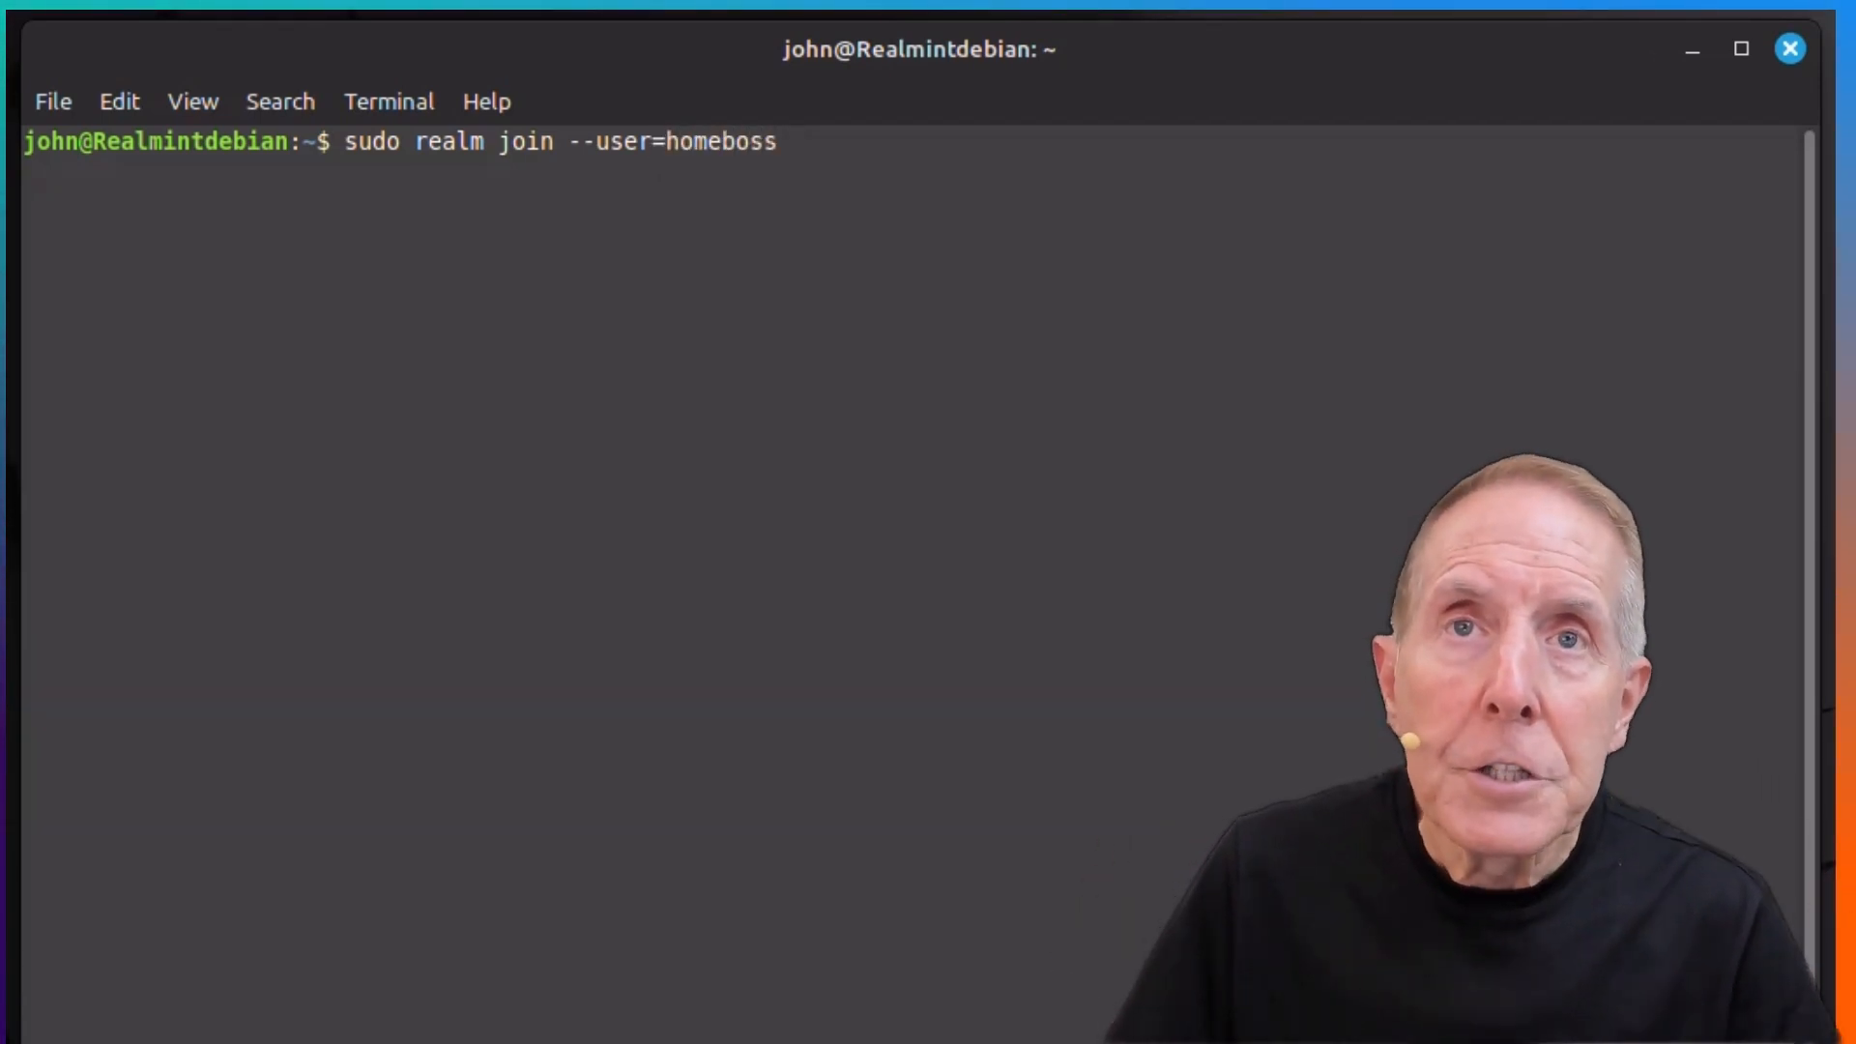
Join HomeLab.TechSavvyProductions.com and submit the account password when prompted.
{"action": "type", "text": "H"}
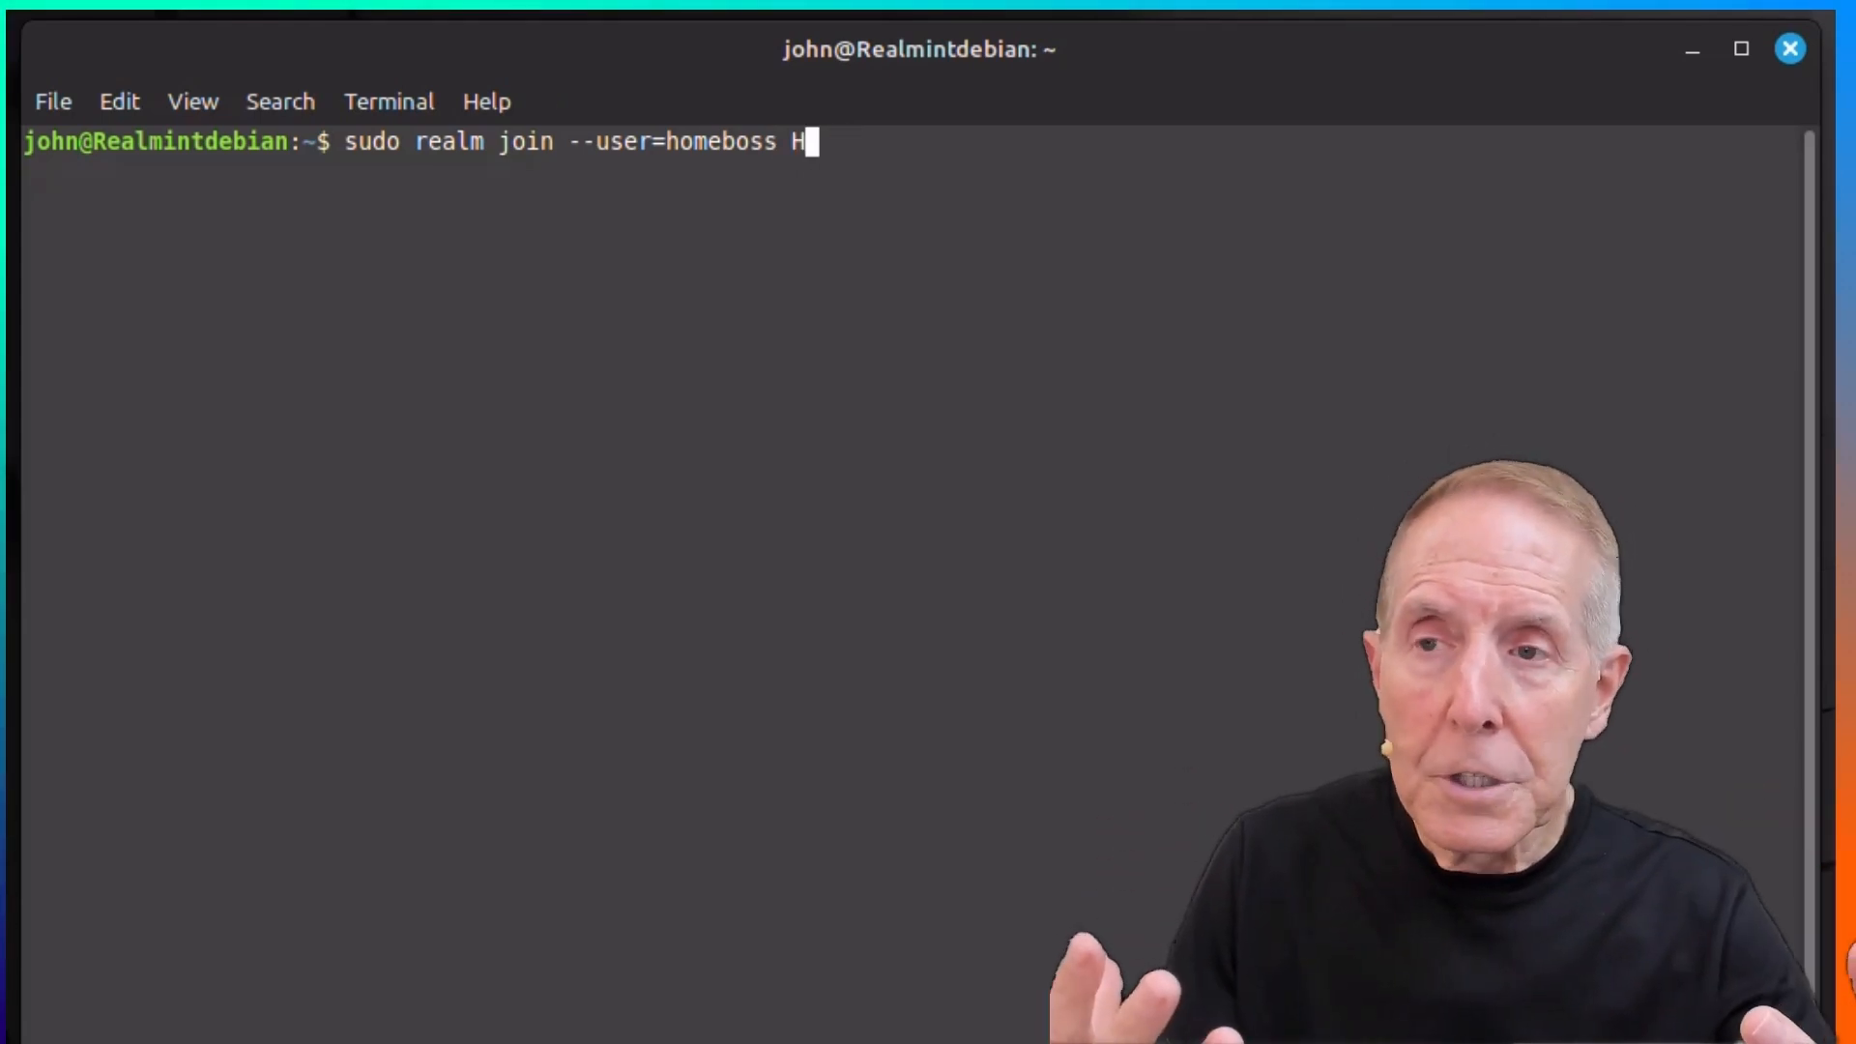
{"action": "type", "text": "omeLab."}
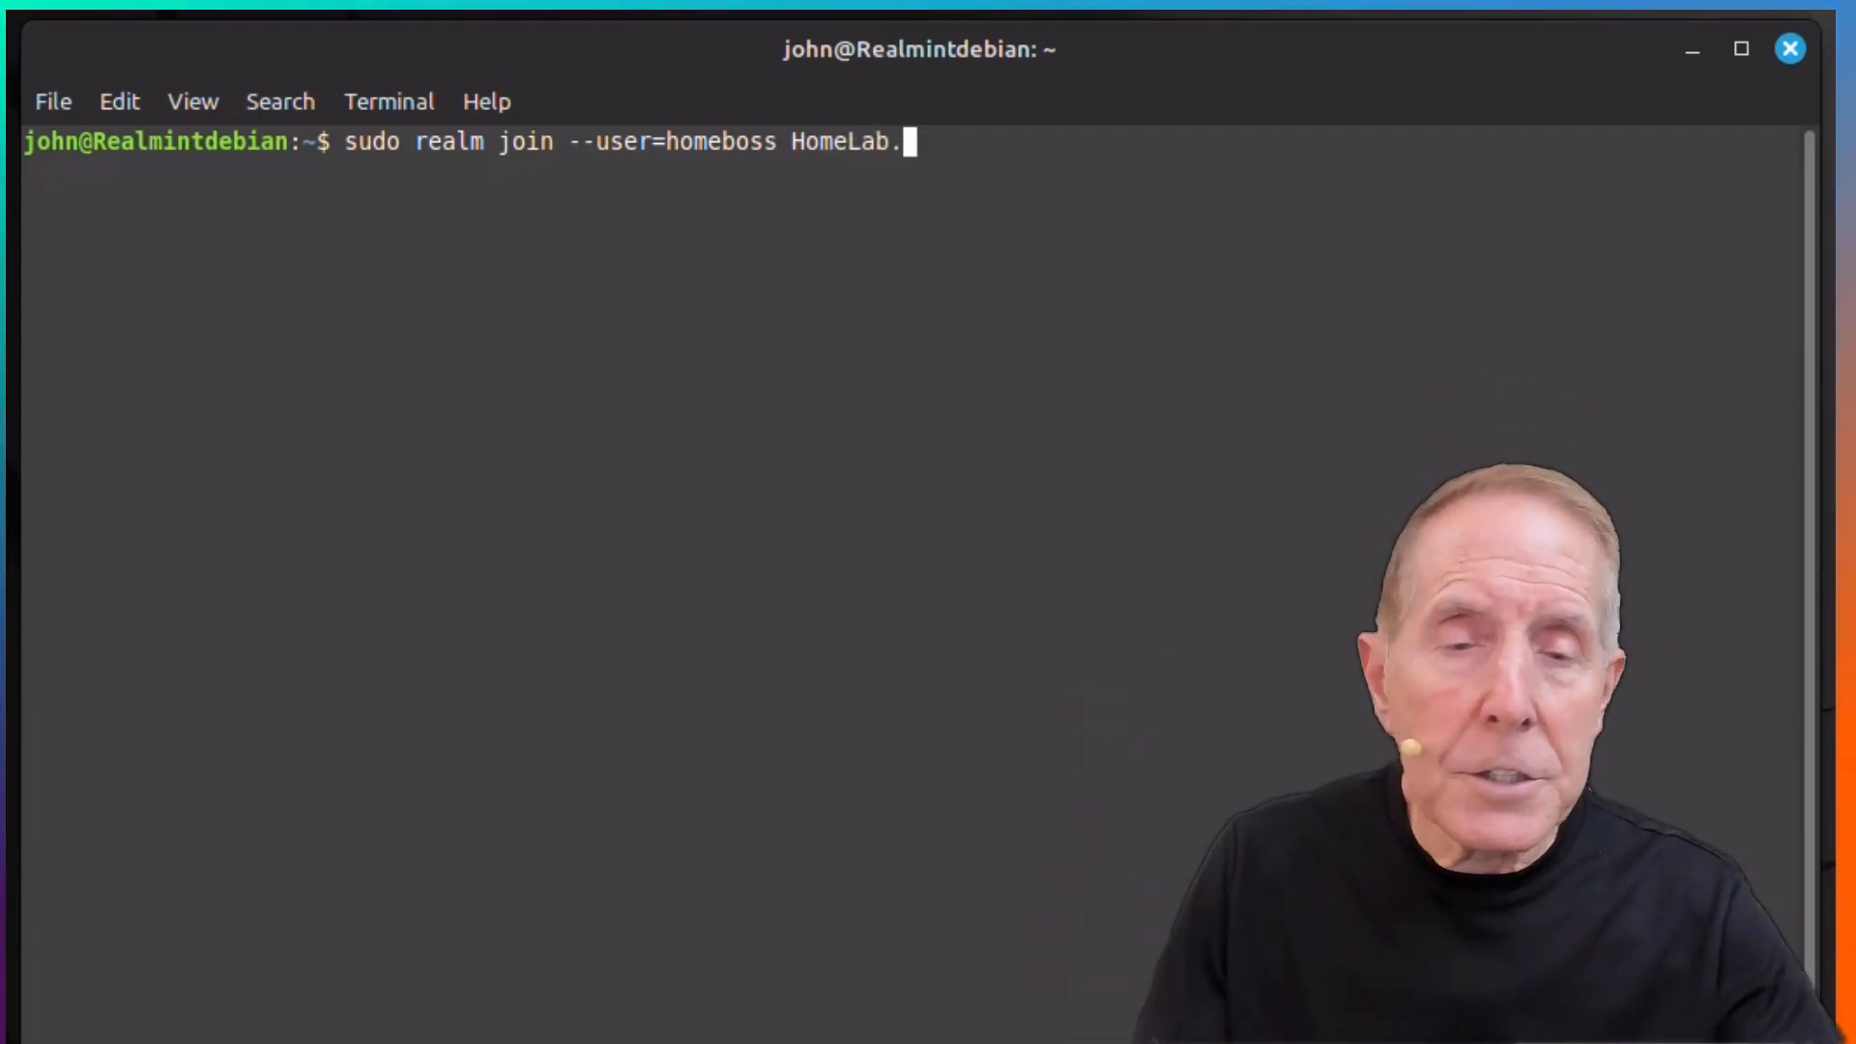
{"action": "type", "text": "Tech"}
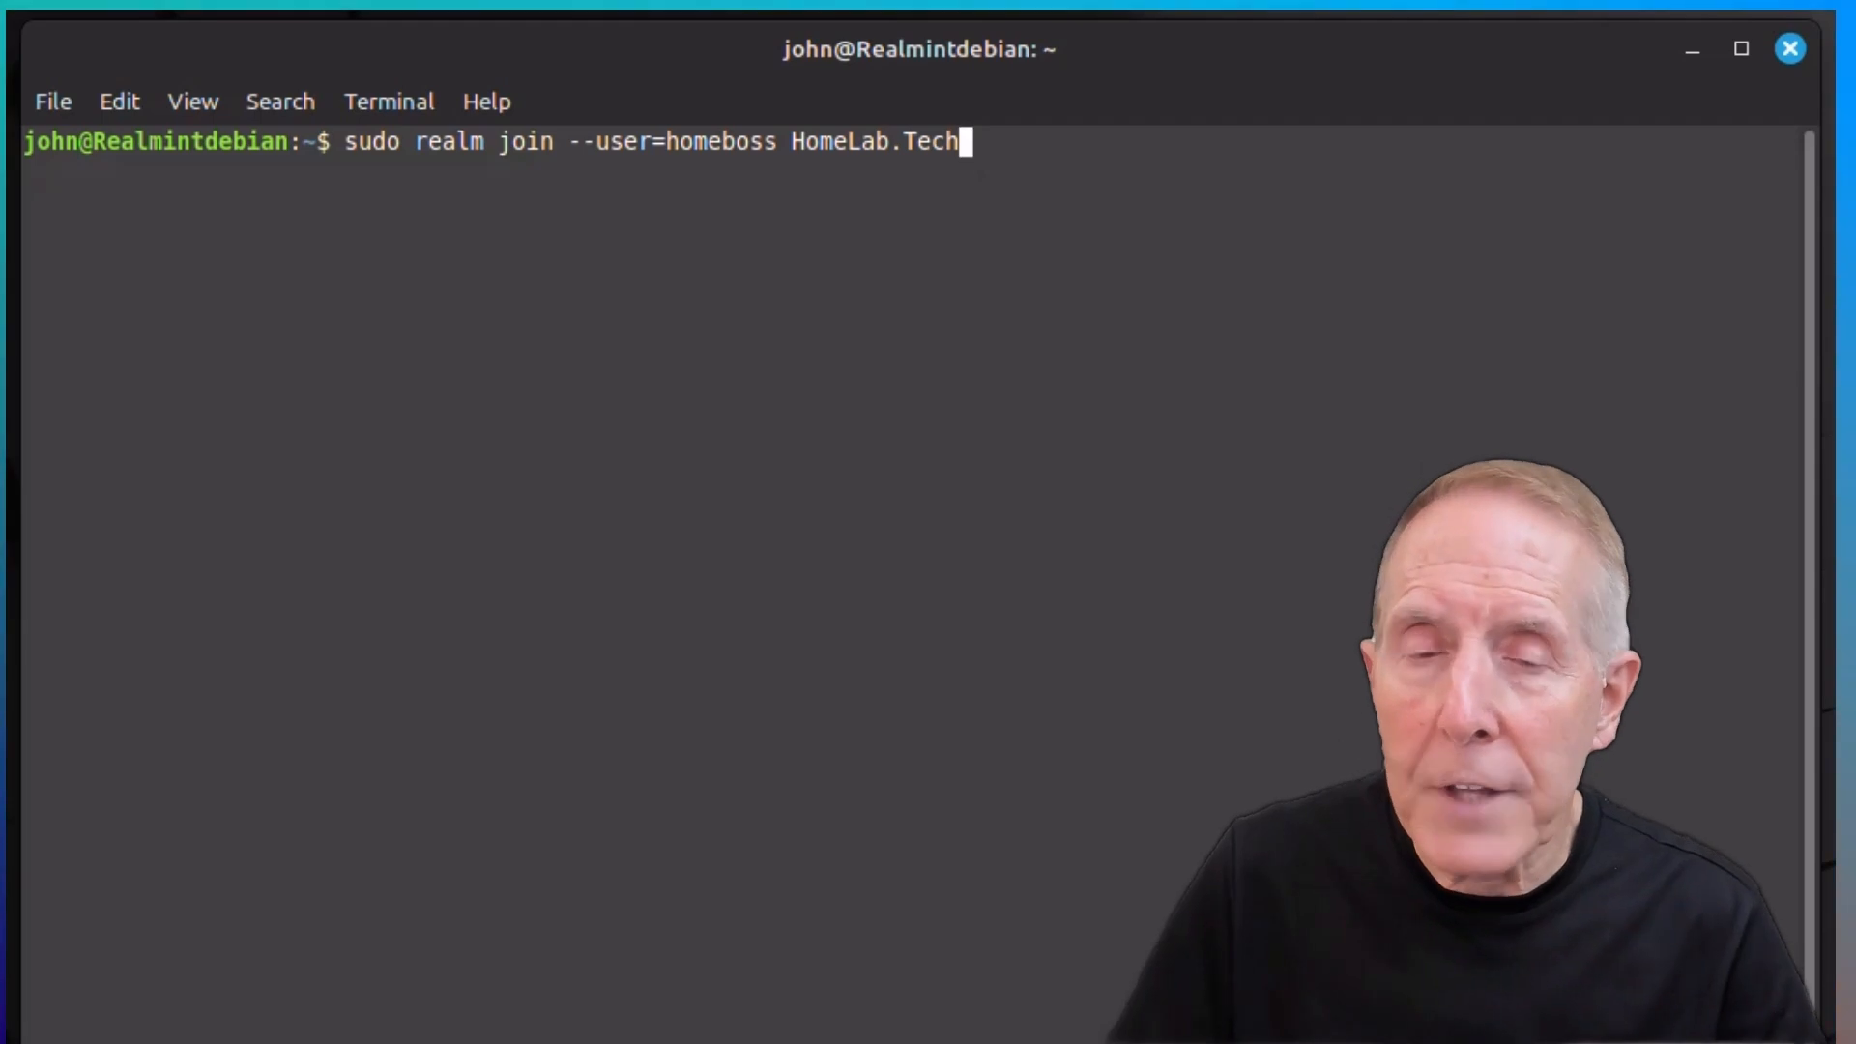
{"action": "type", "text": "Savv"}
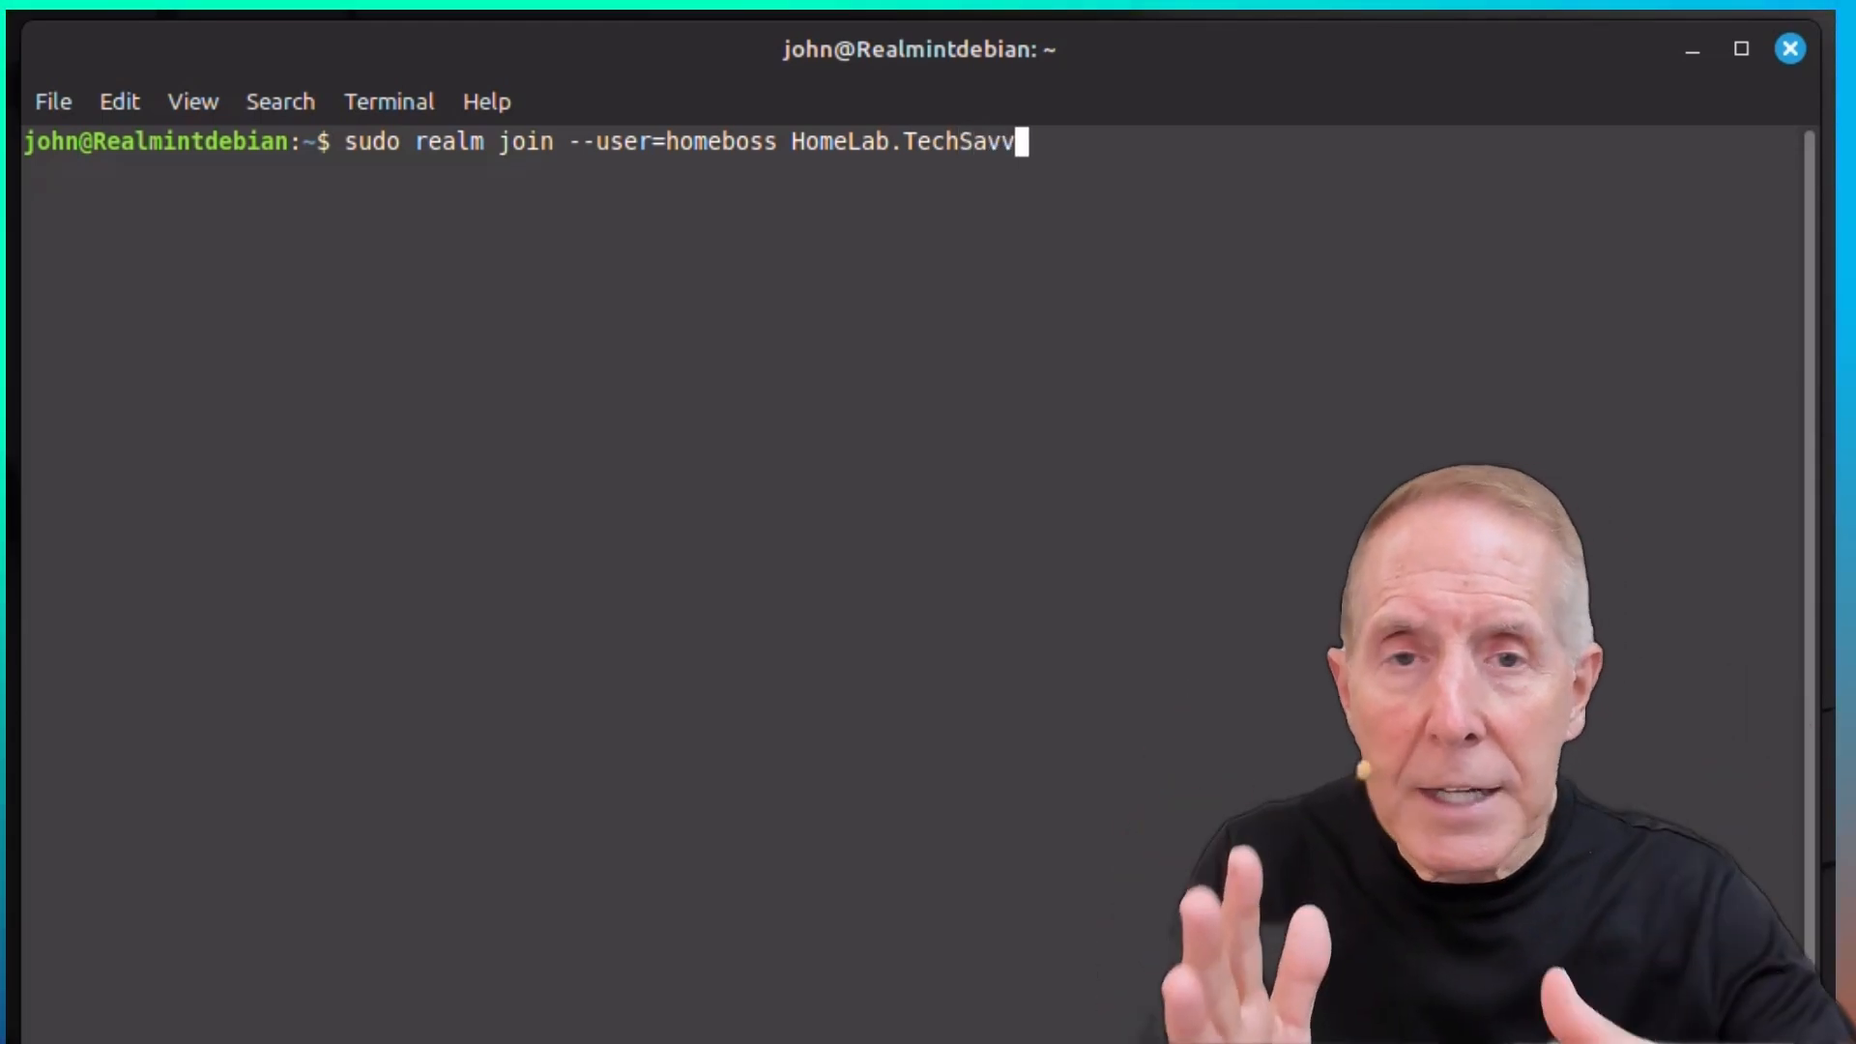
{"action": "type", "text": "yProdu"}
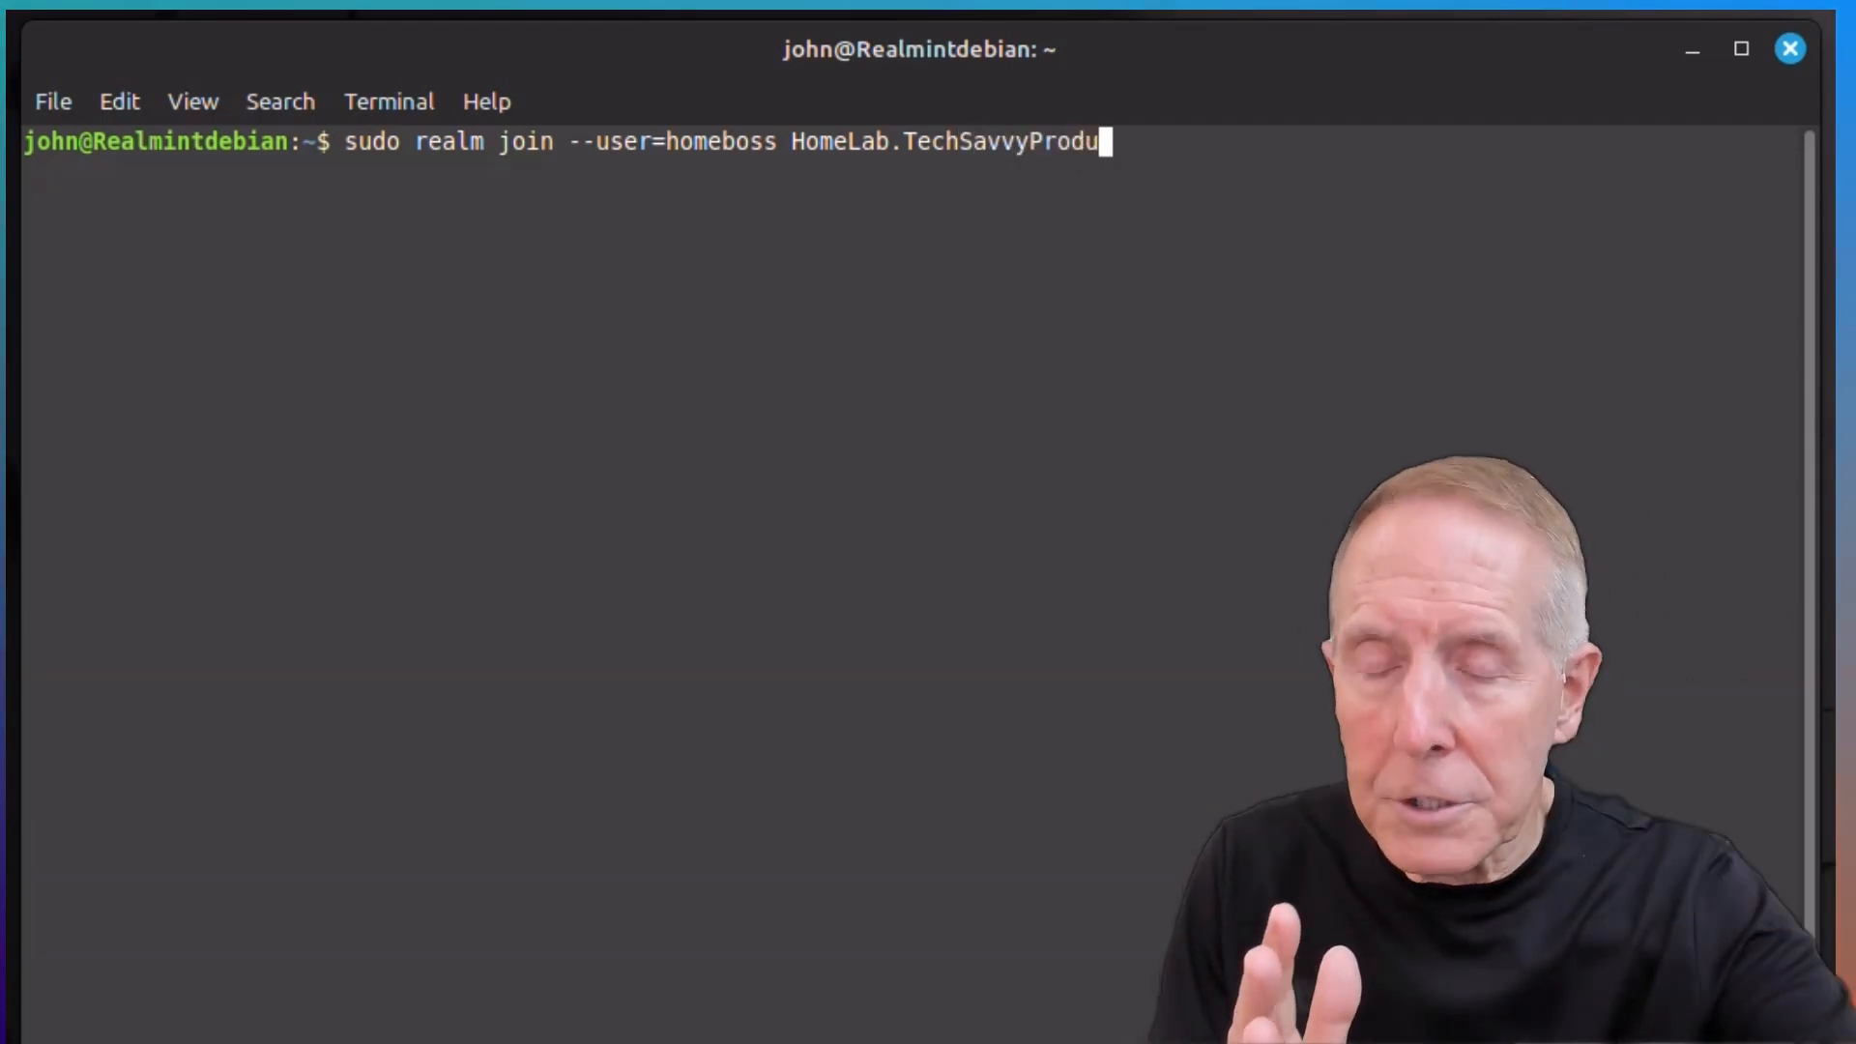
{"action": "type", "text": "ctions.co"}
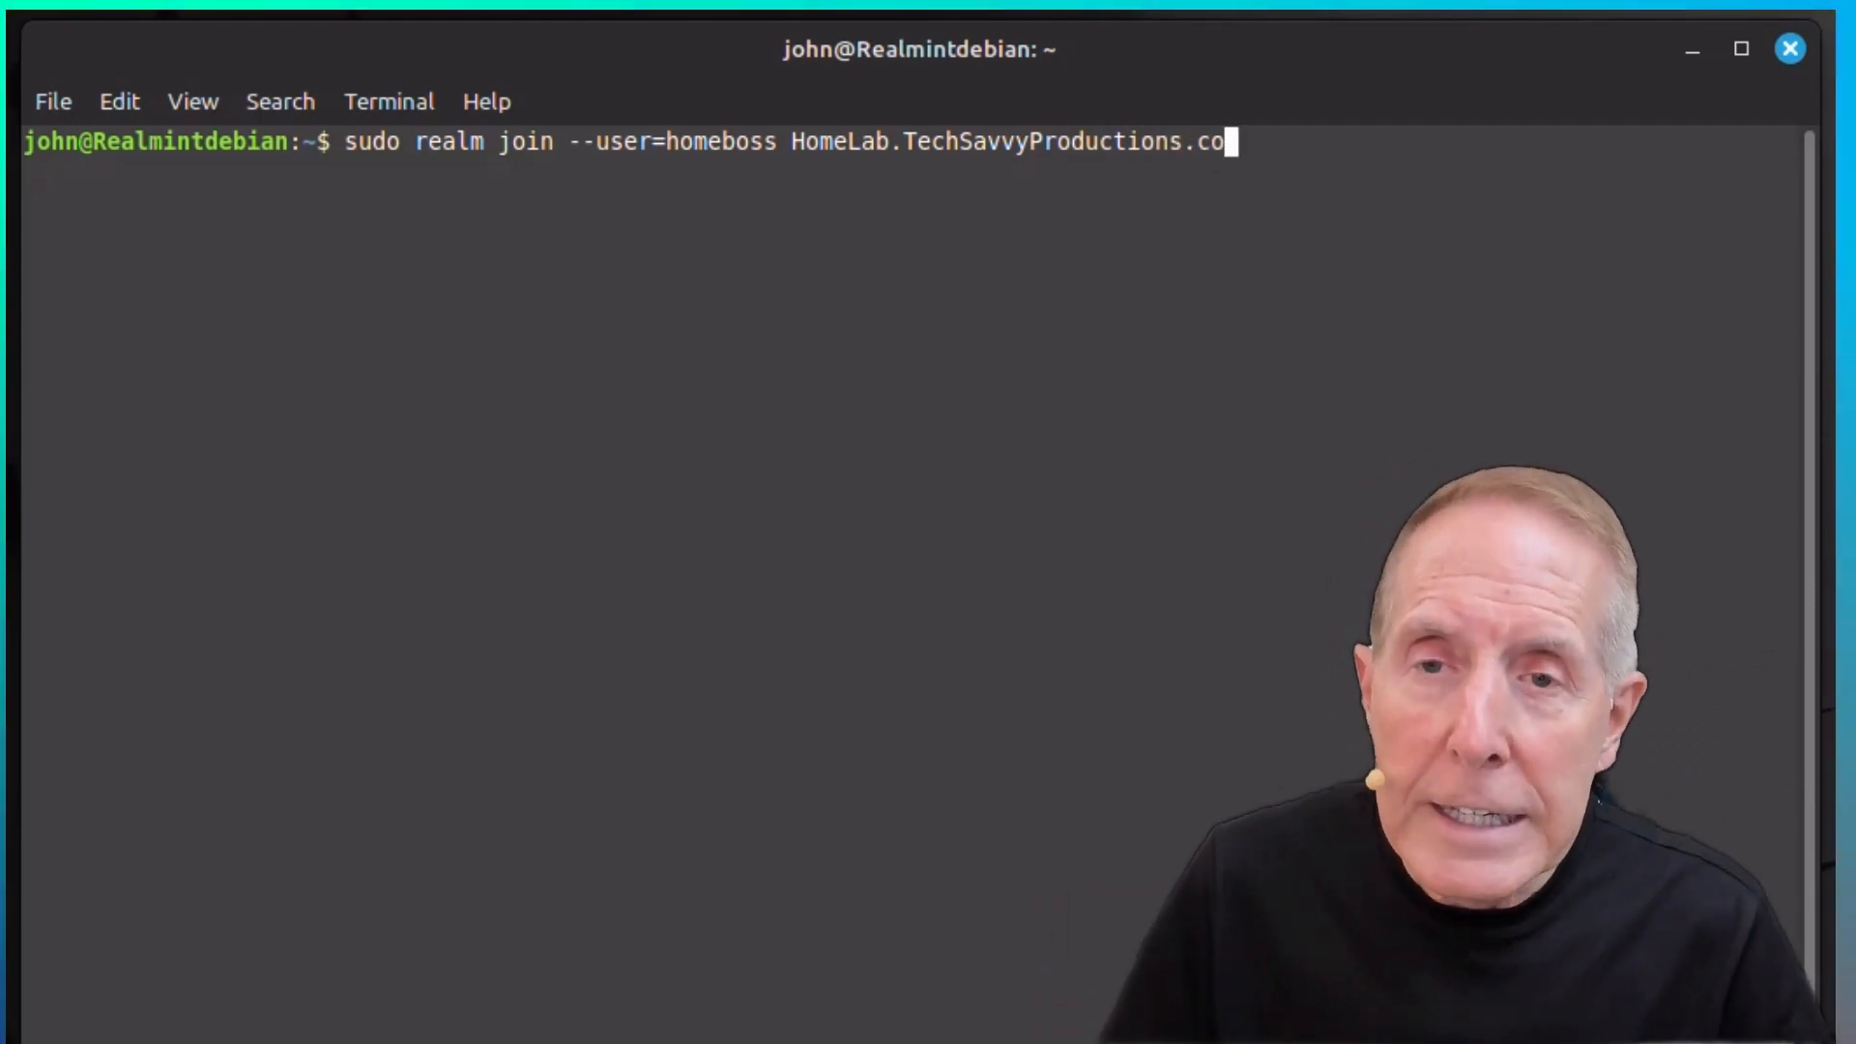
{"action": "type", "text": "m"}
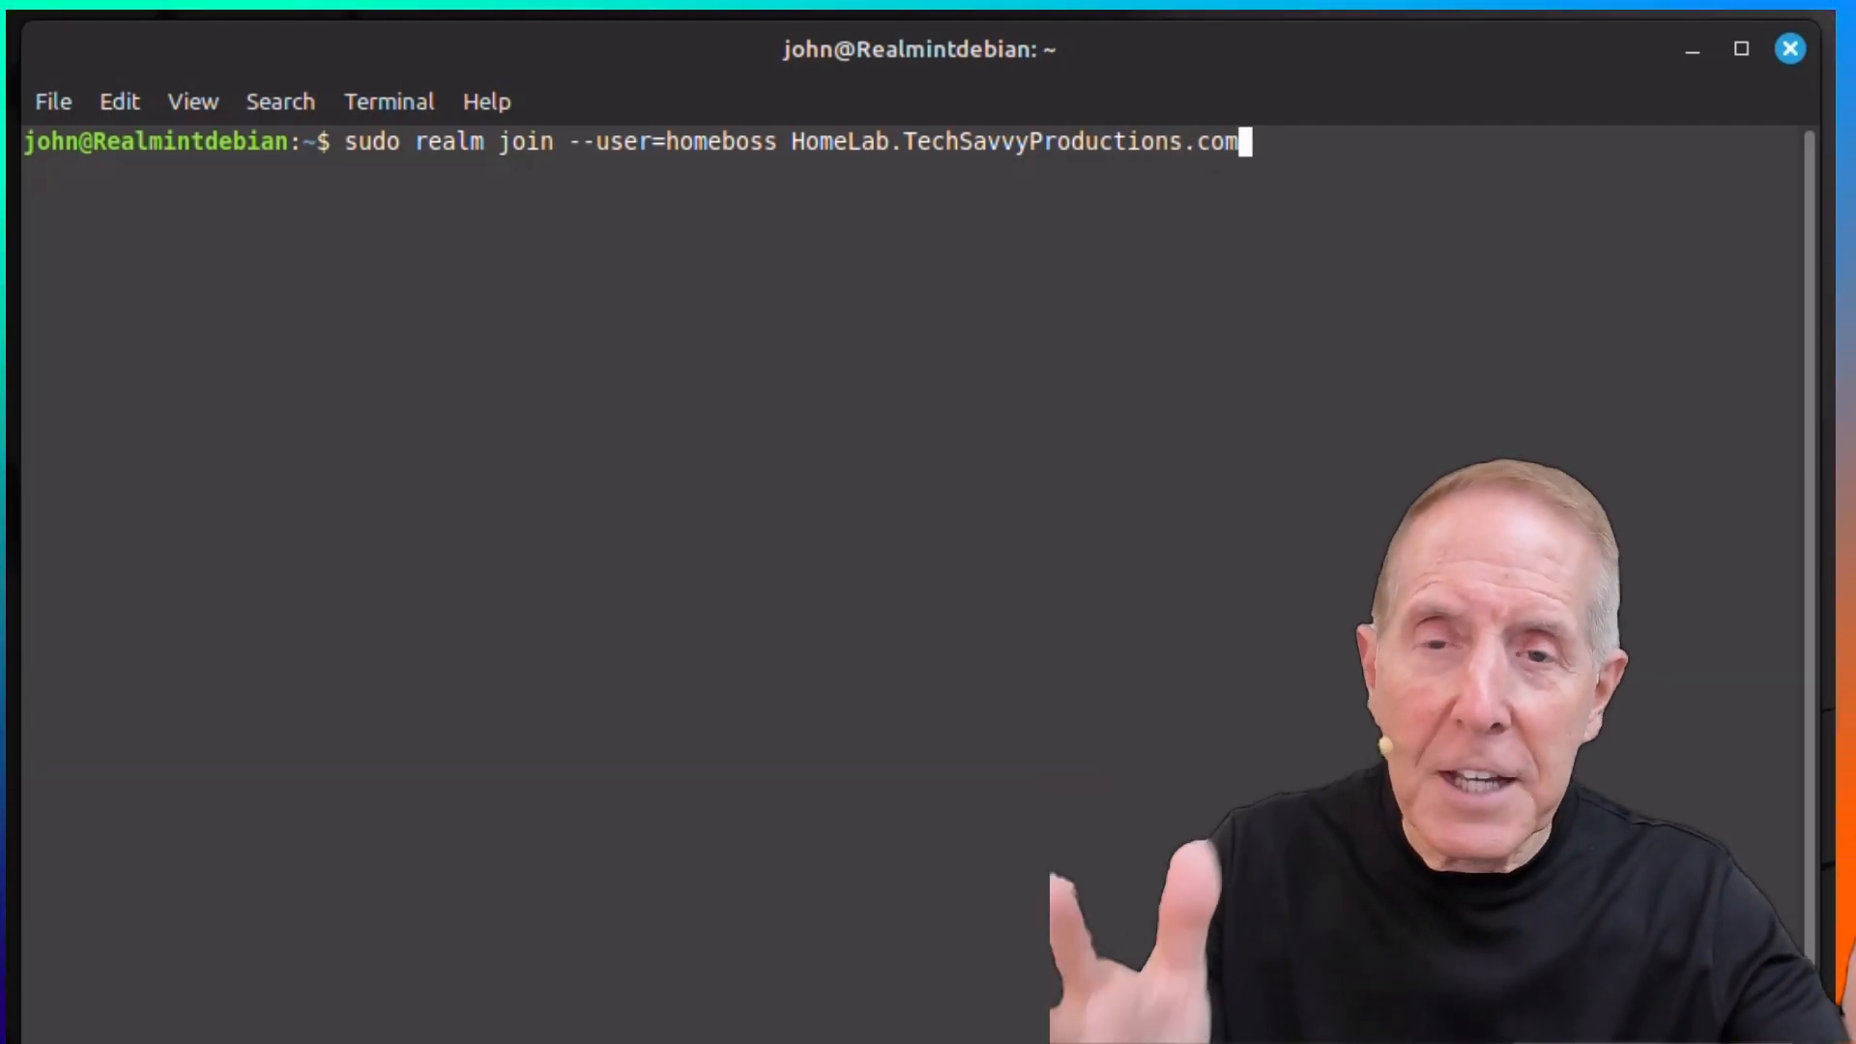
{"action": "key", "text": "Enter"}
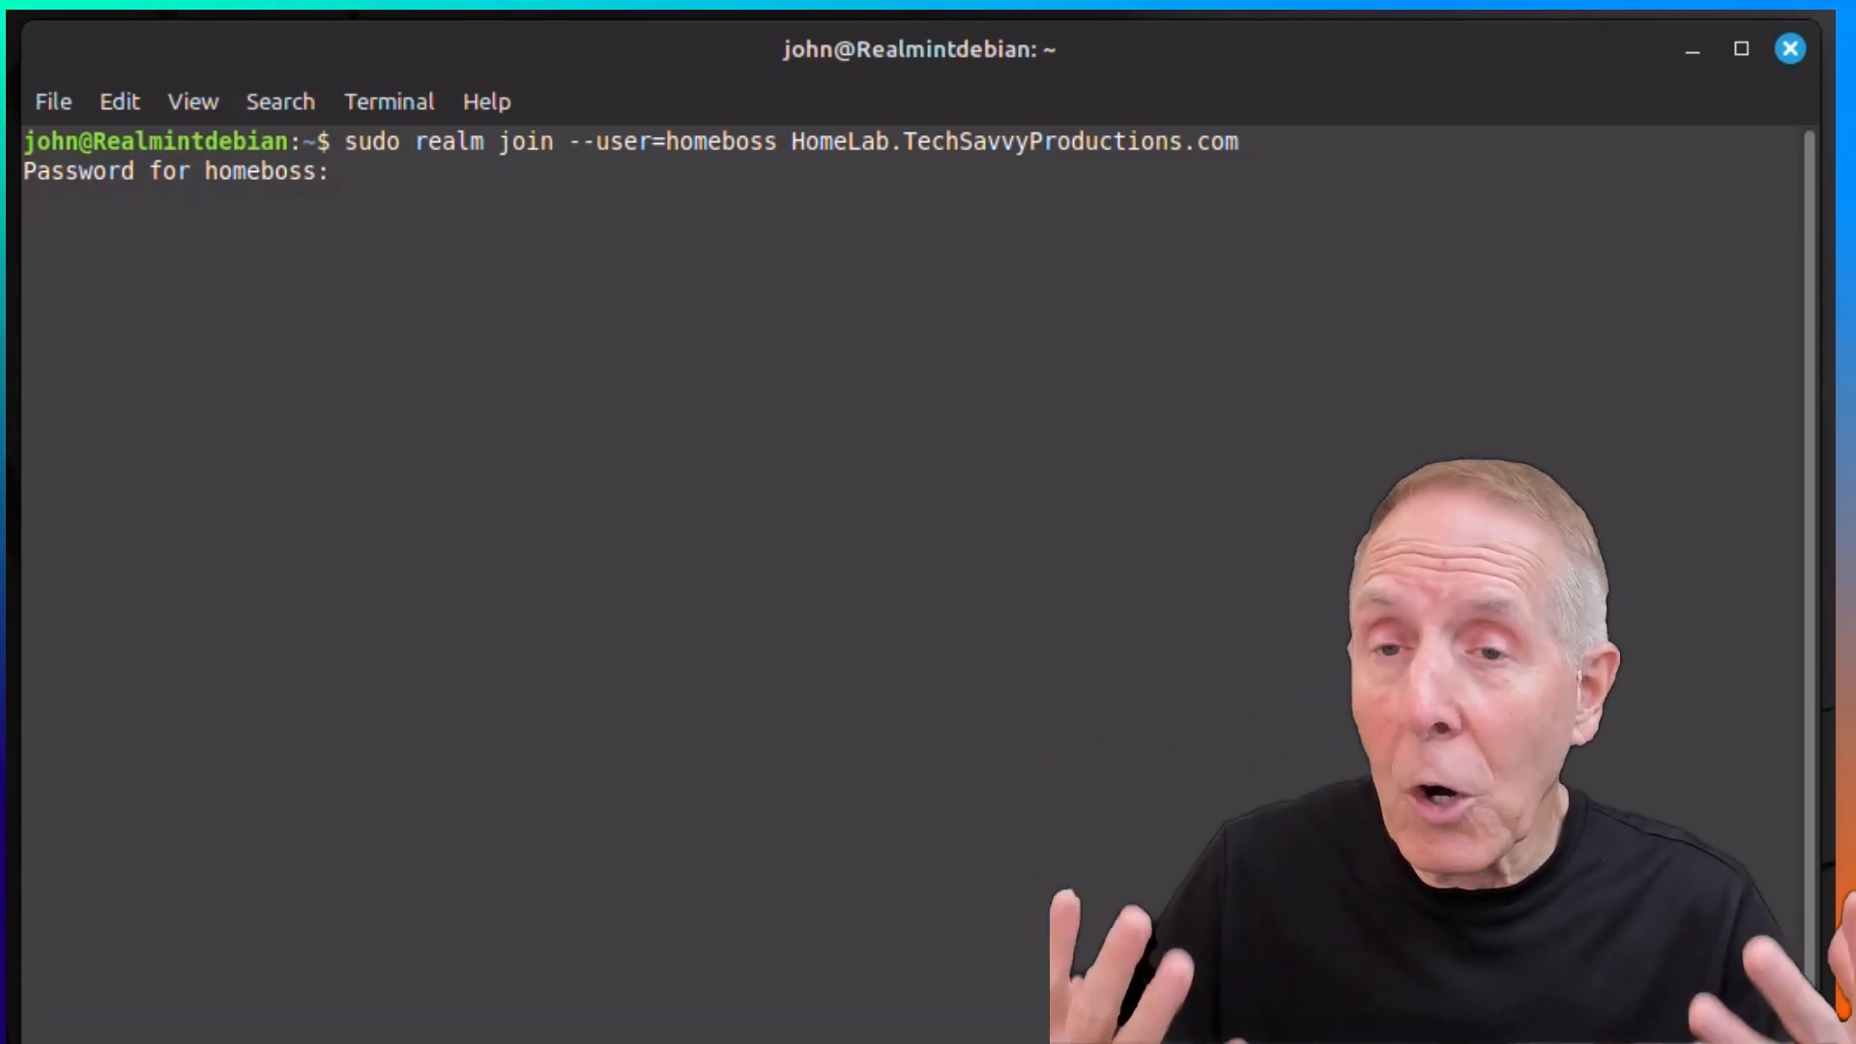
{"action": "key", "text": "Return"}
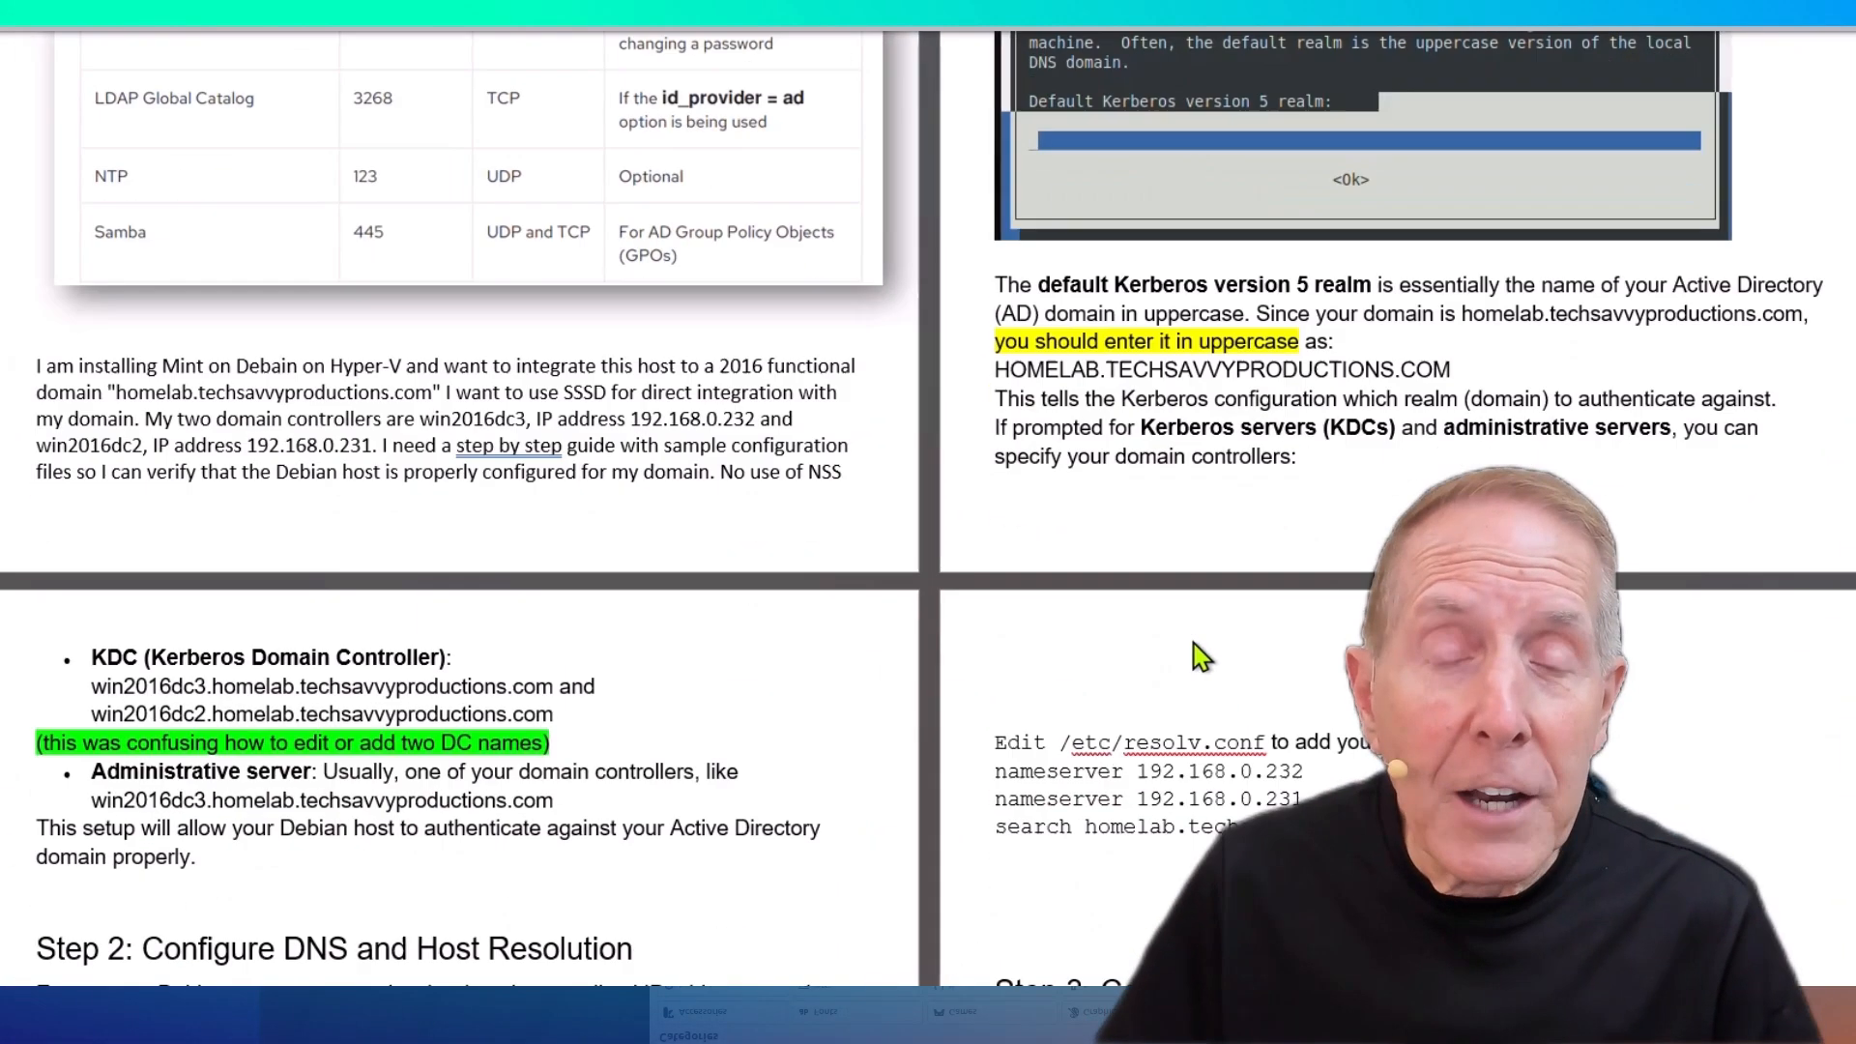
{"action": "scroll", "scroll_direction": "down", "scroll_amount": 3}
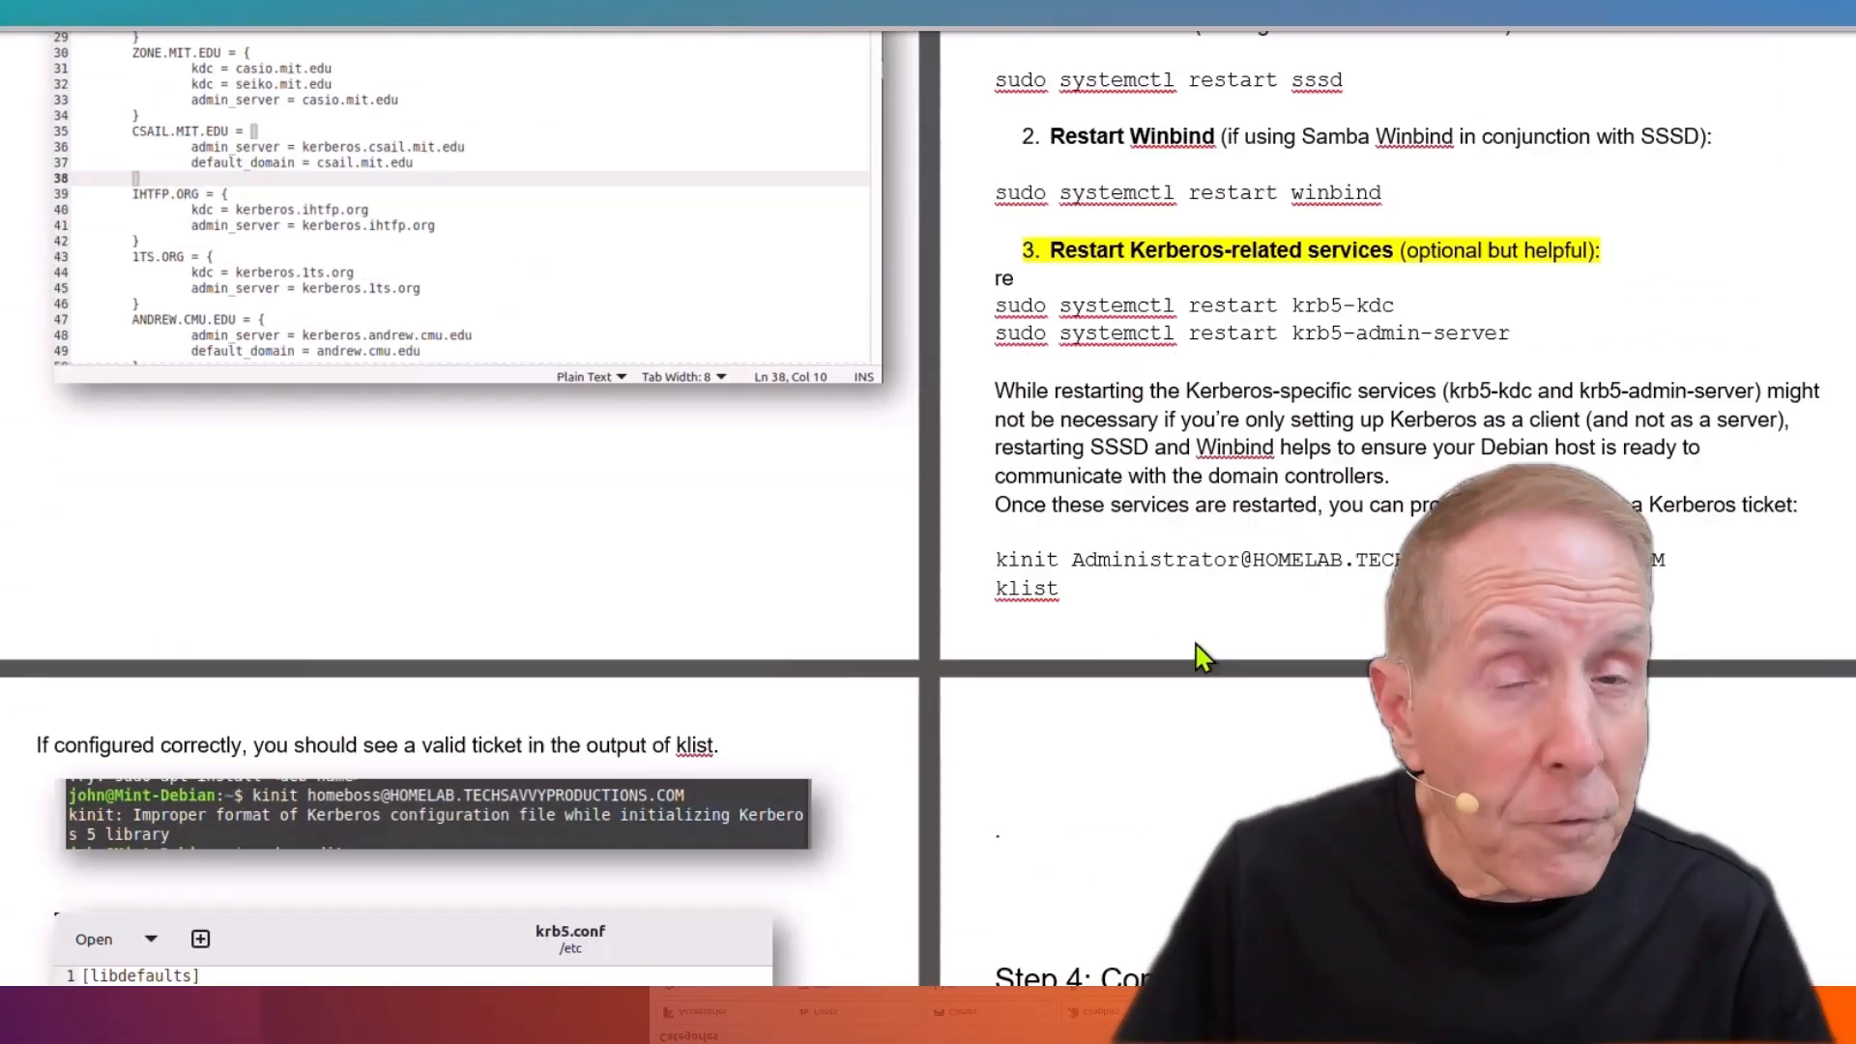
{"action": "scroll", "scroll_direction": "down", "scroll_amount": 3}
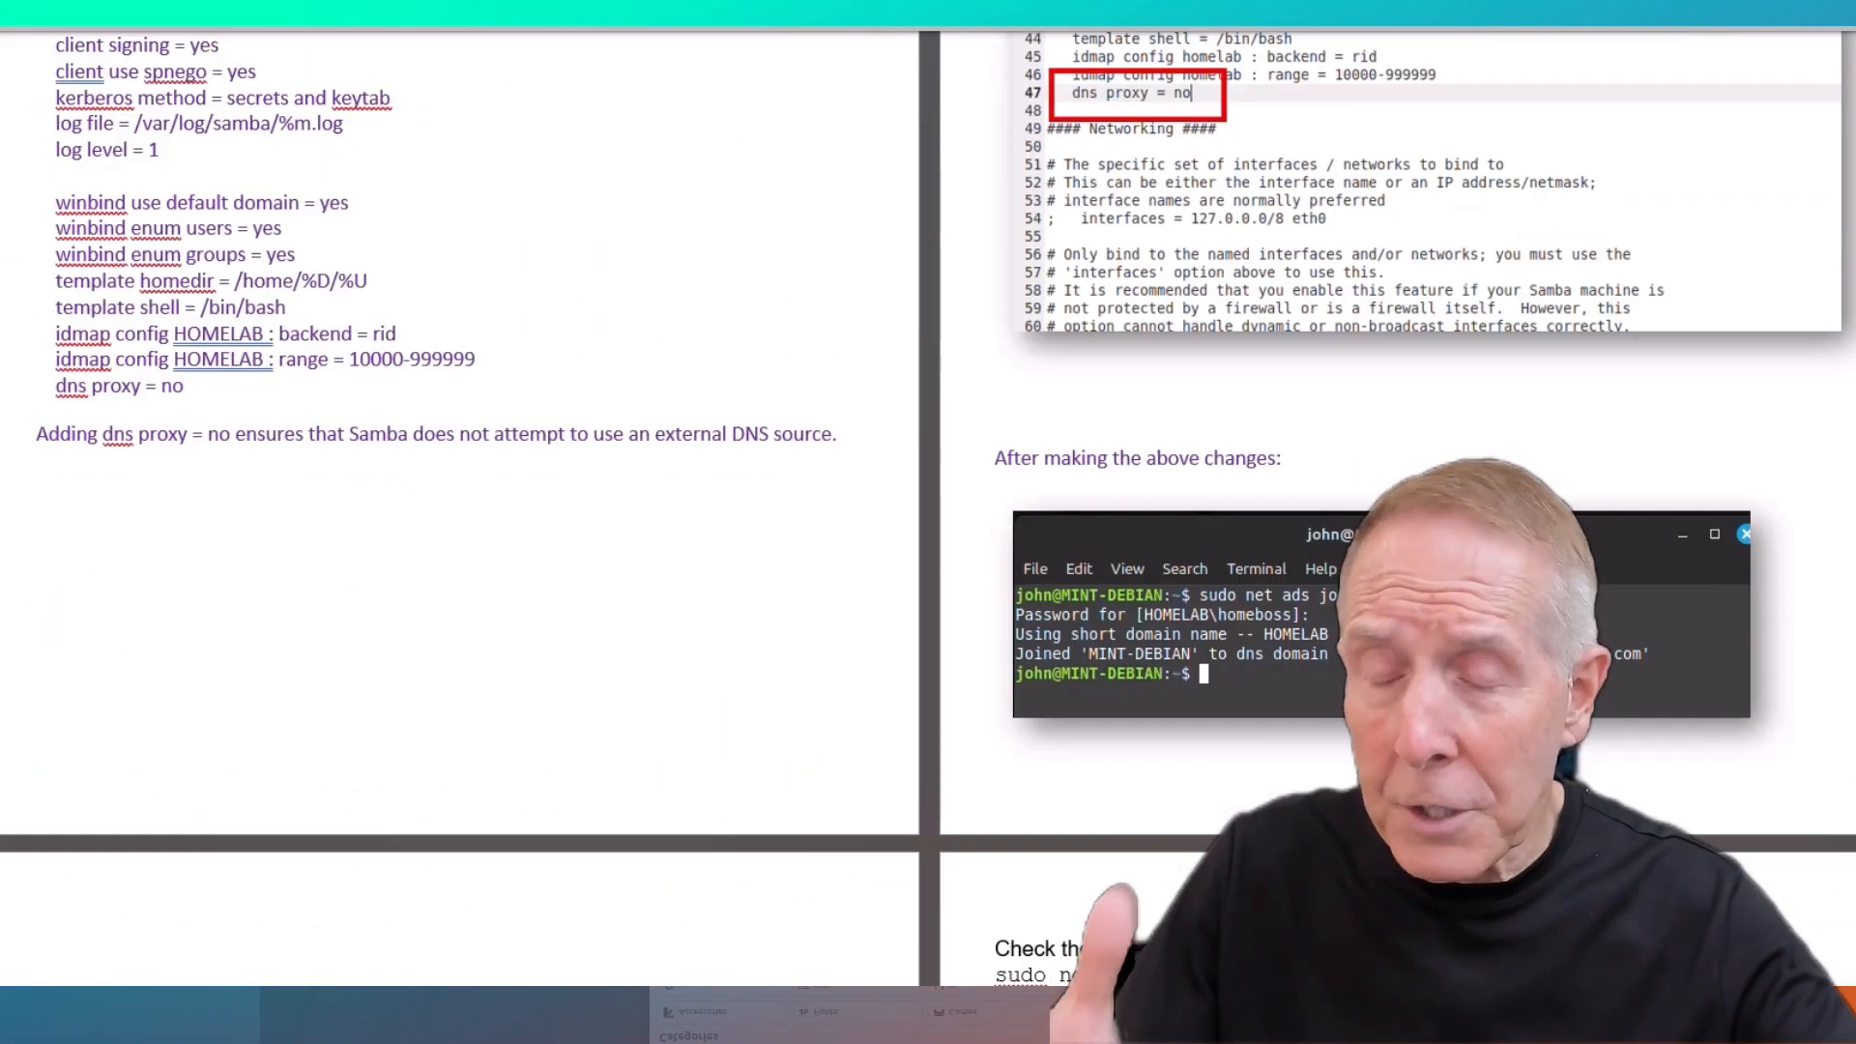
{"action": "scroll", "scroll_direction": "down", "scroll_amount": 3}
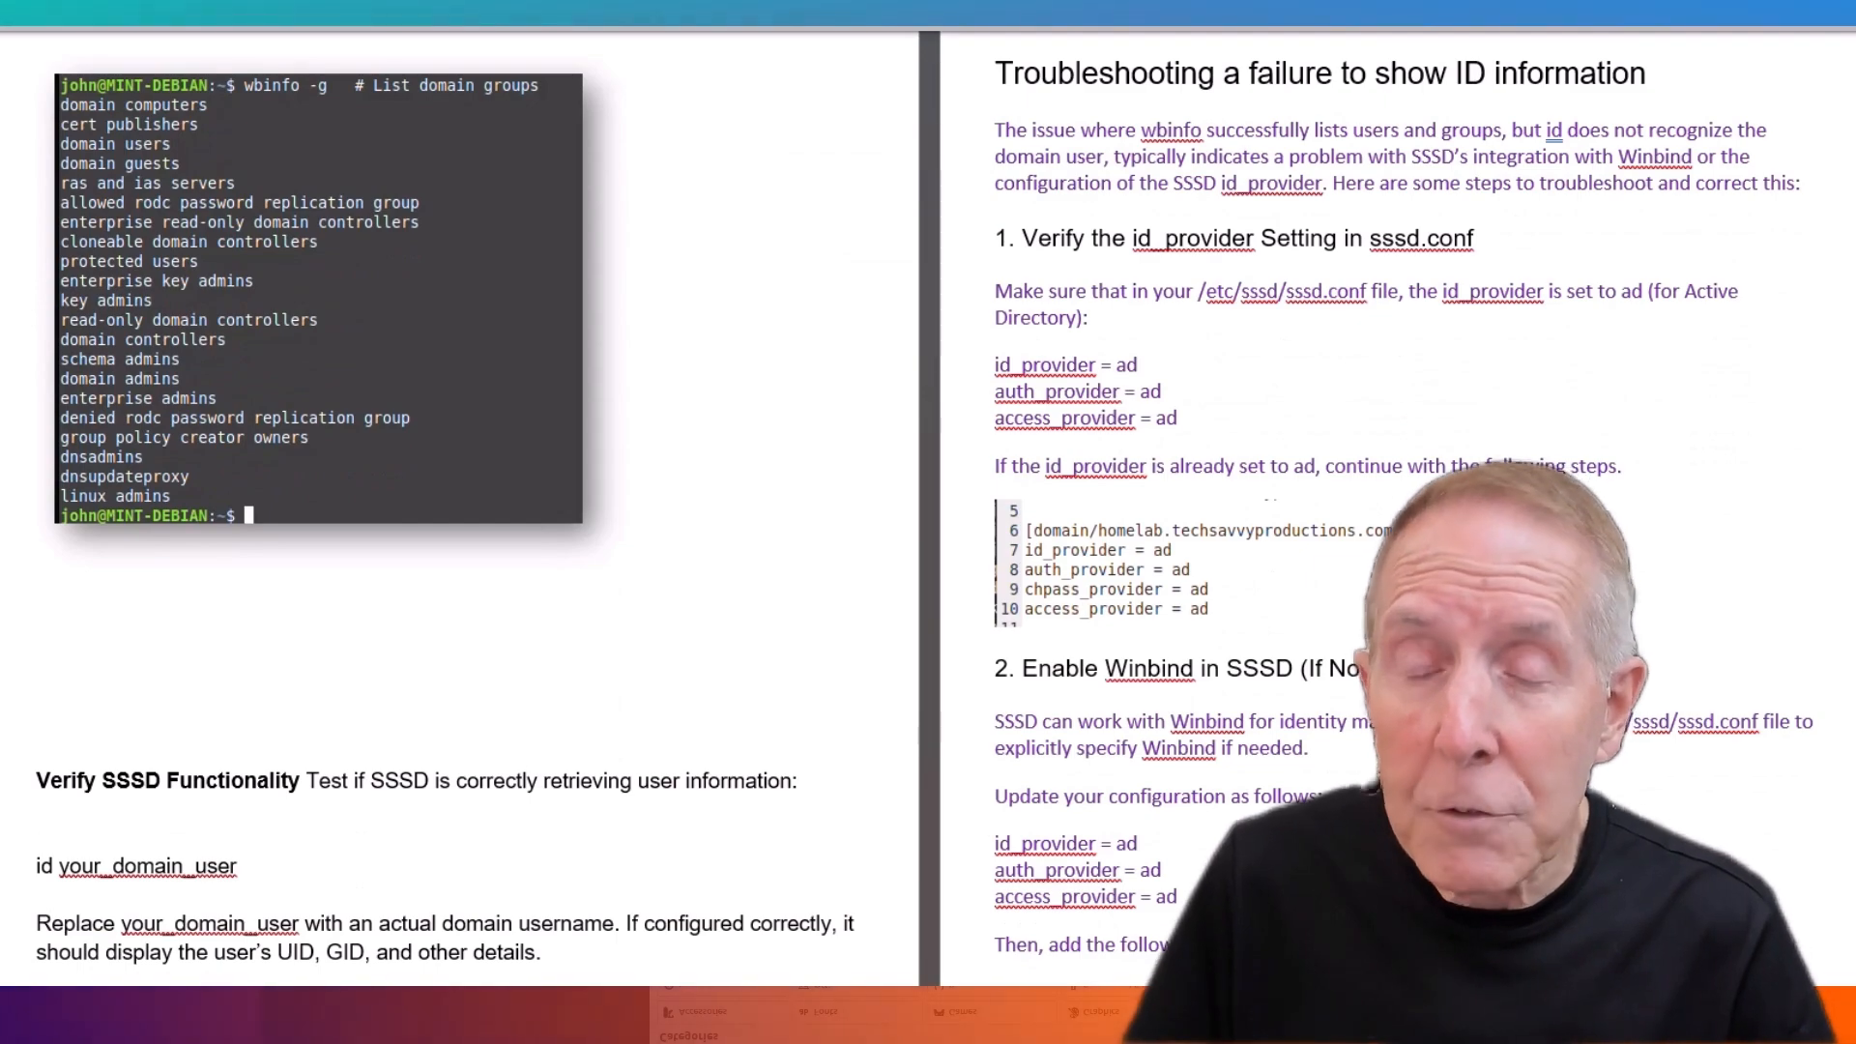
{"action": "scroll", "scroll_direction": "down", "scroll_amount": 3}
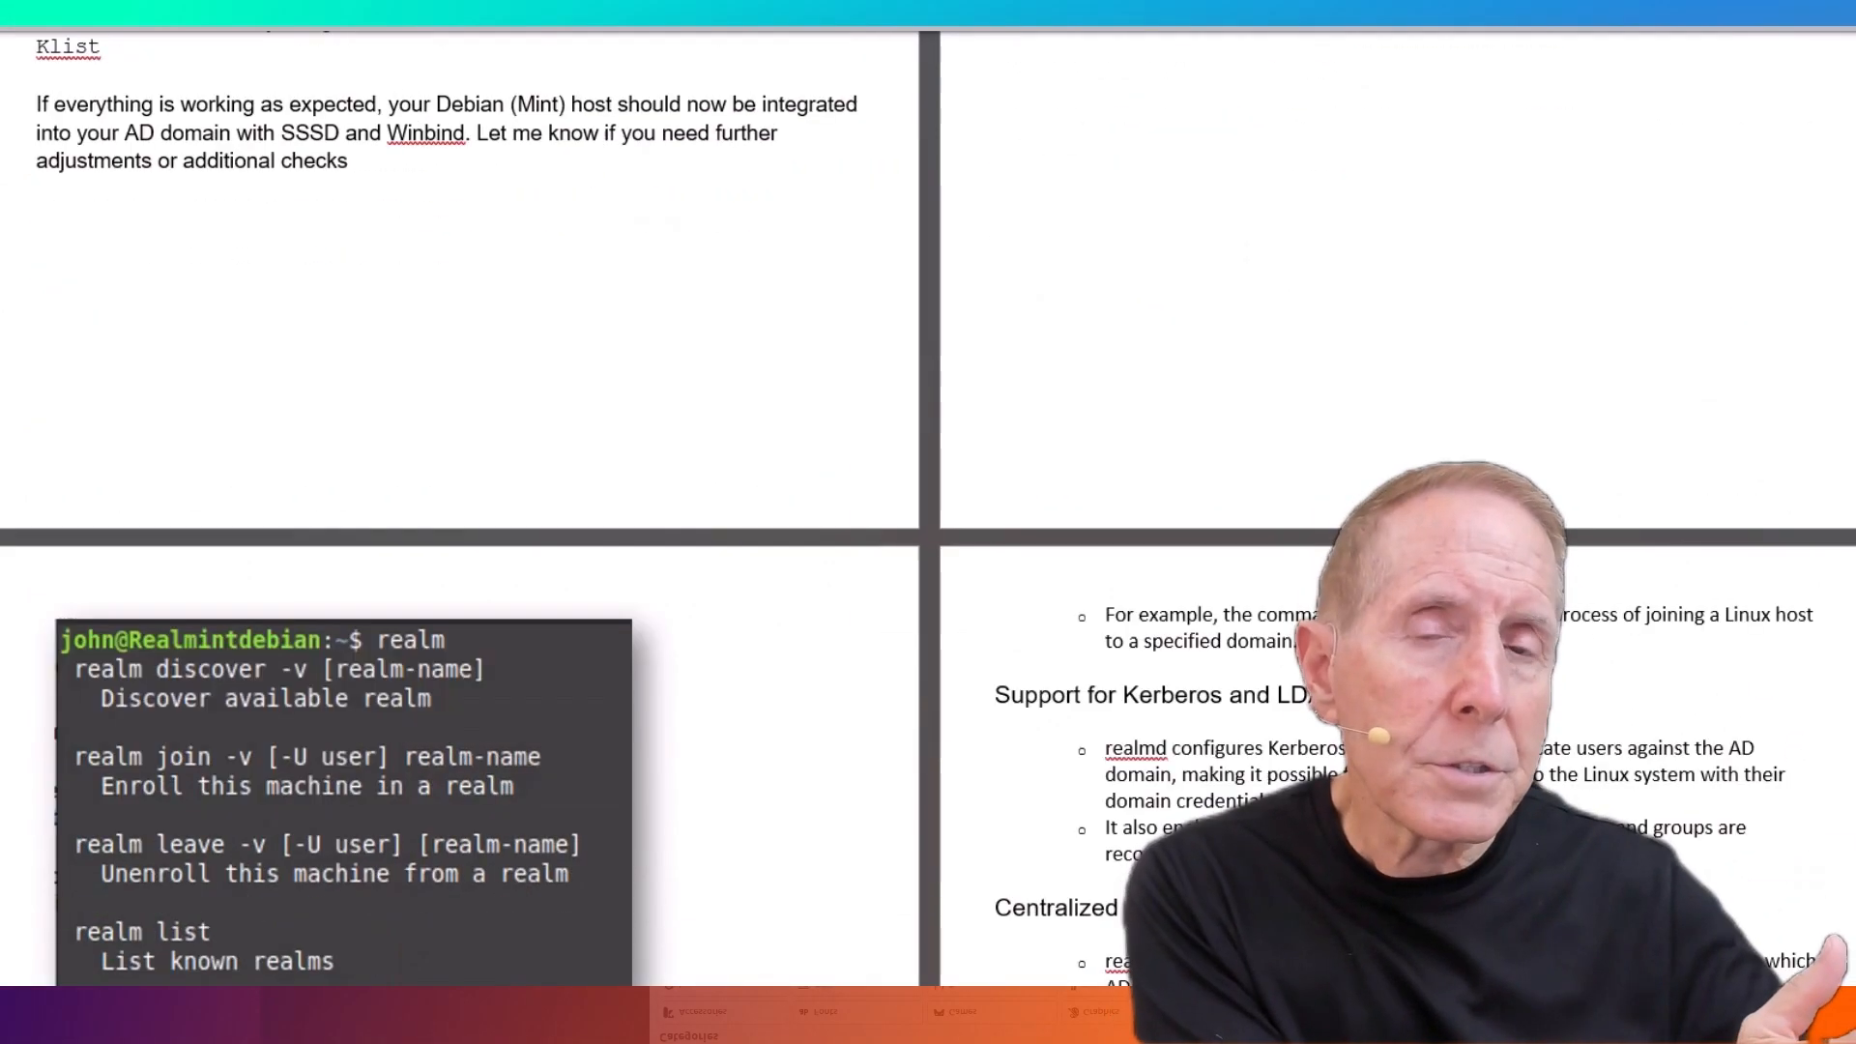
{"action": "scroll", "scroll_direction": "down", "scroll_amount": 3}
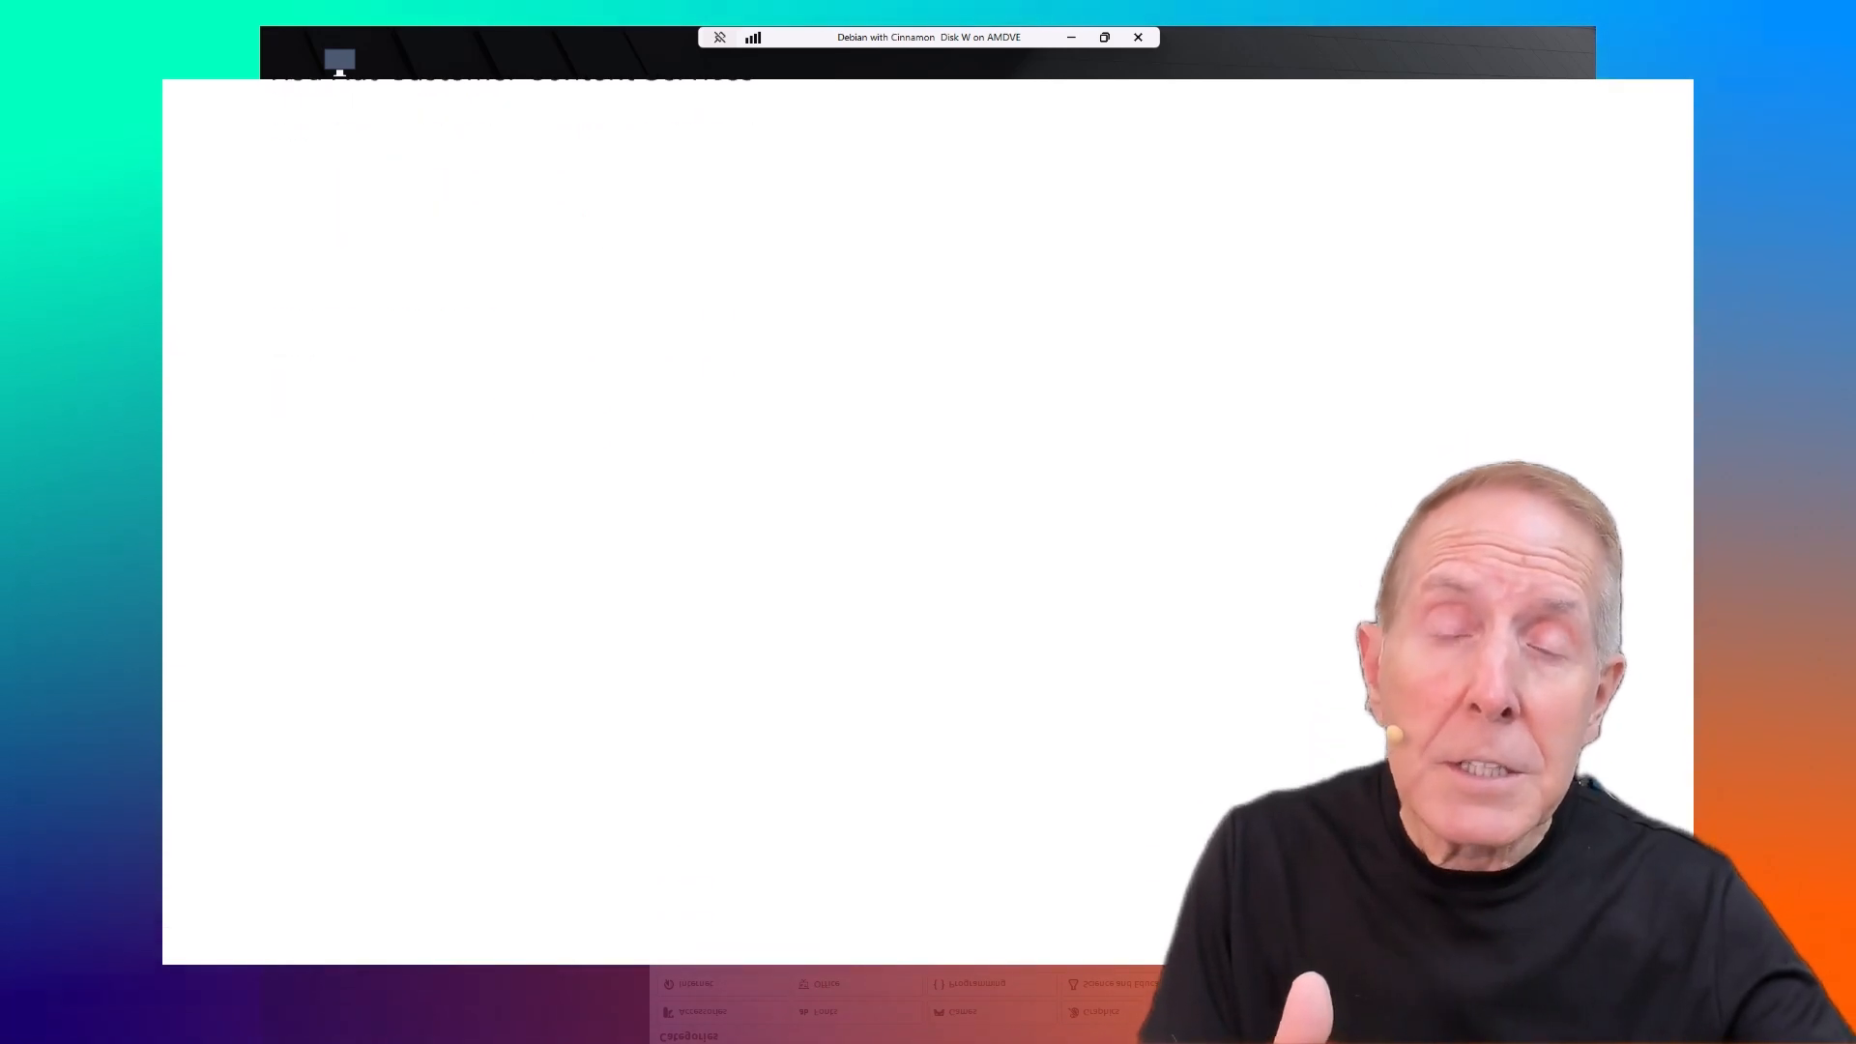
Scroll from the table of contents into Chapter 5 down to Figure 5.2, Transitive Trusts.
{"action": "scroll", "scroll_direction": "down", "scroll_amount": 3}
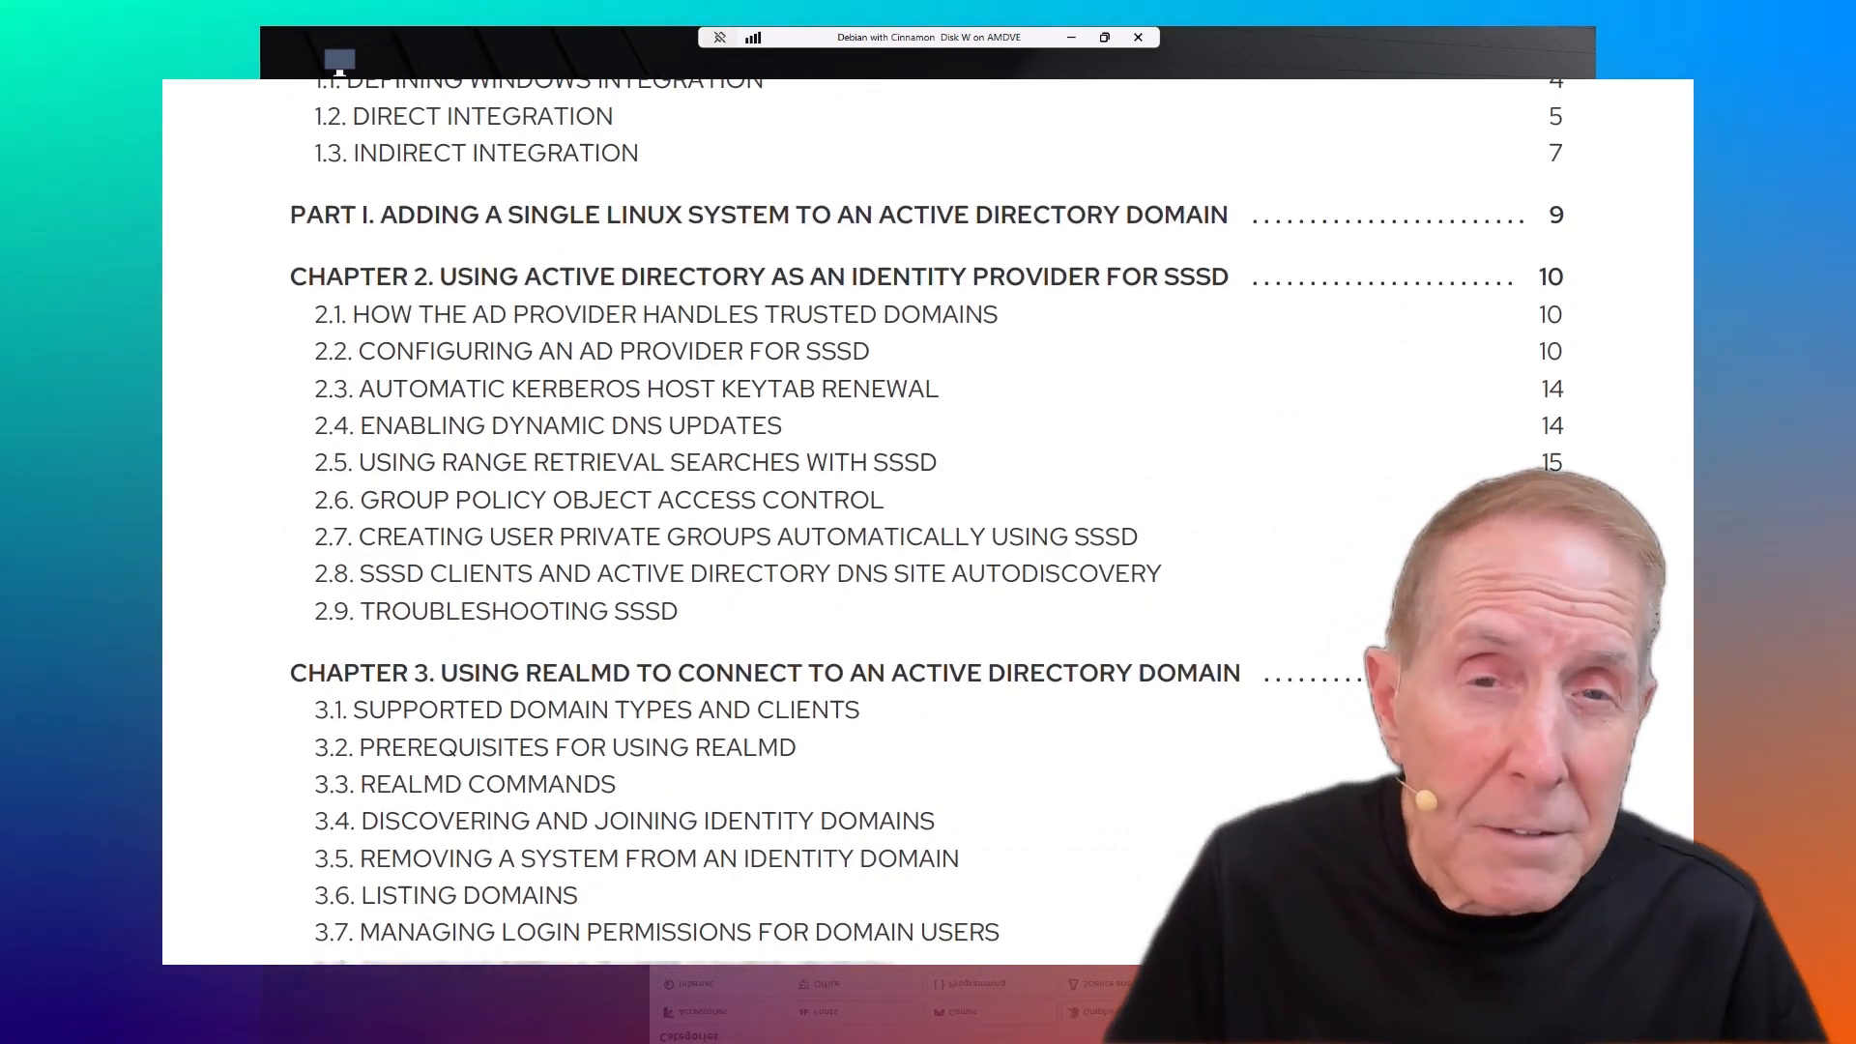
{"action": "scroll", "scroll_direction": "down", "scroll_amount": 3}
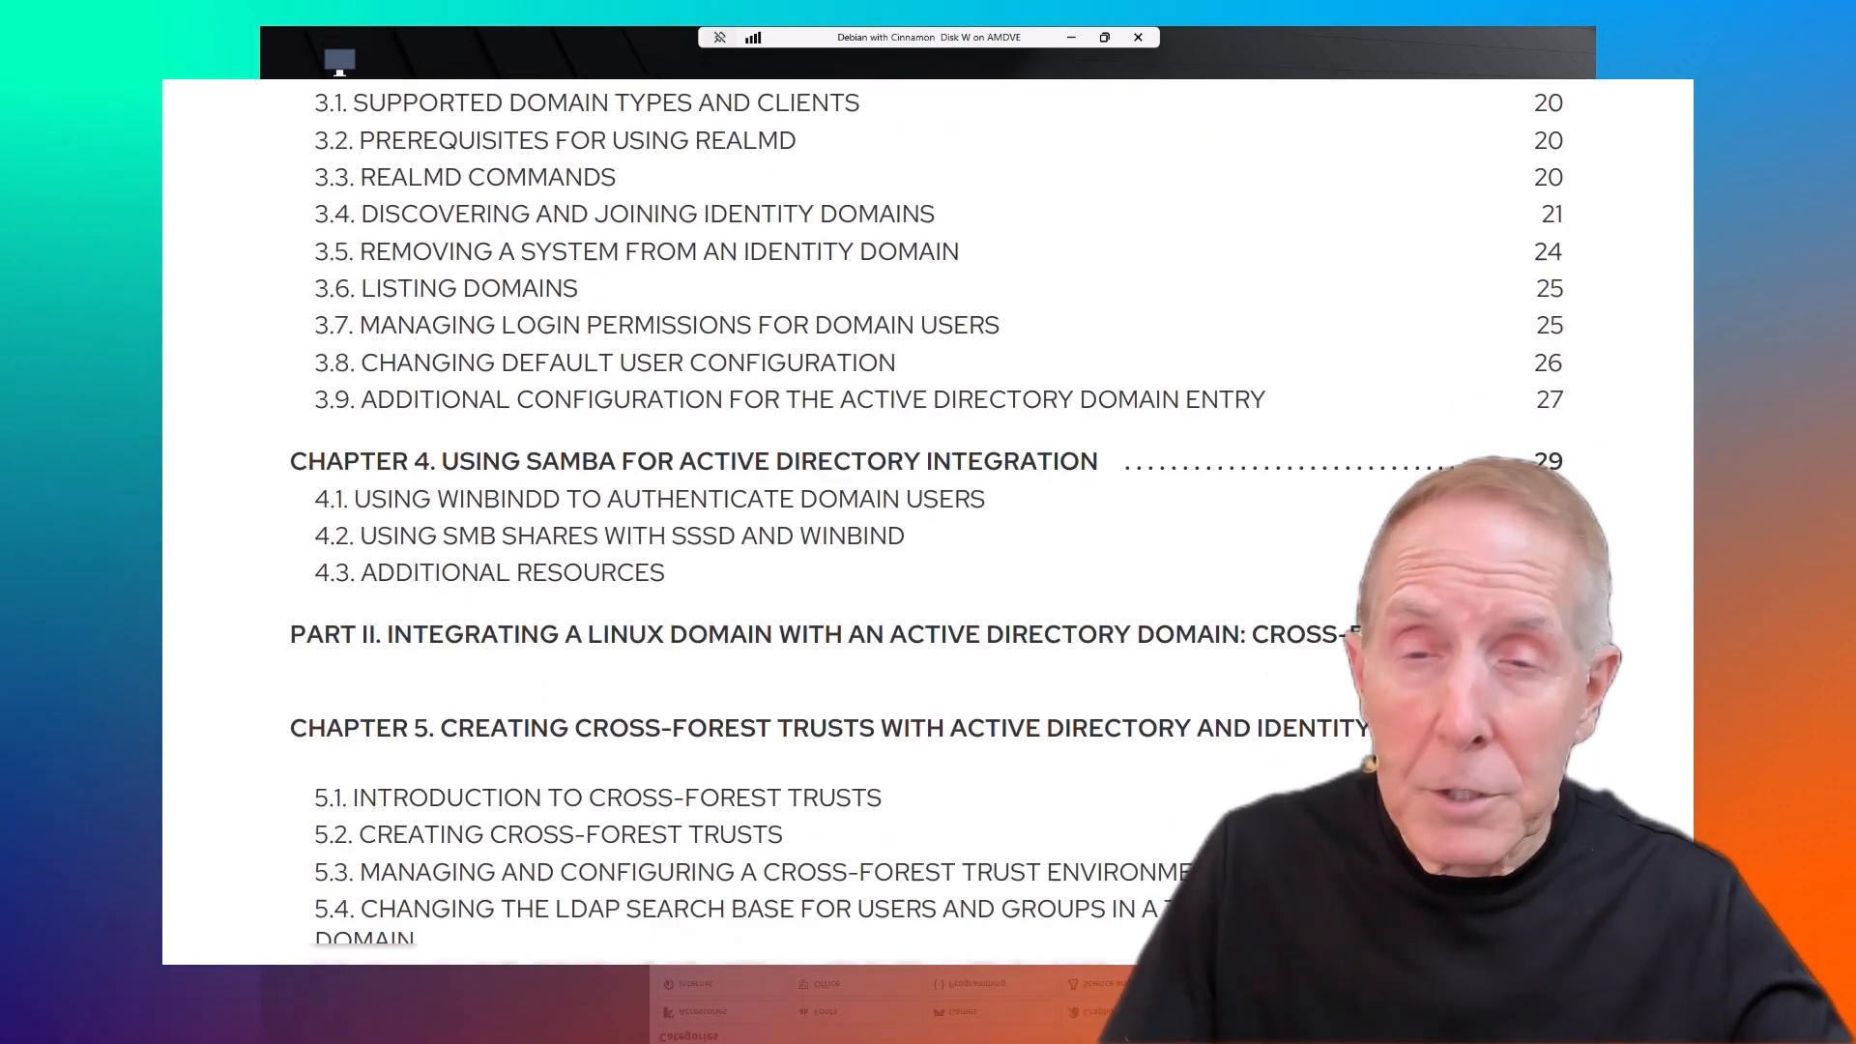
{"action": "scroll", "scroll_direction": "down", "scroll_amount": 3}
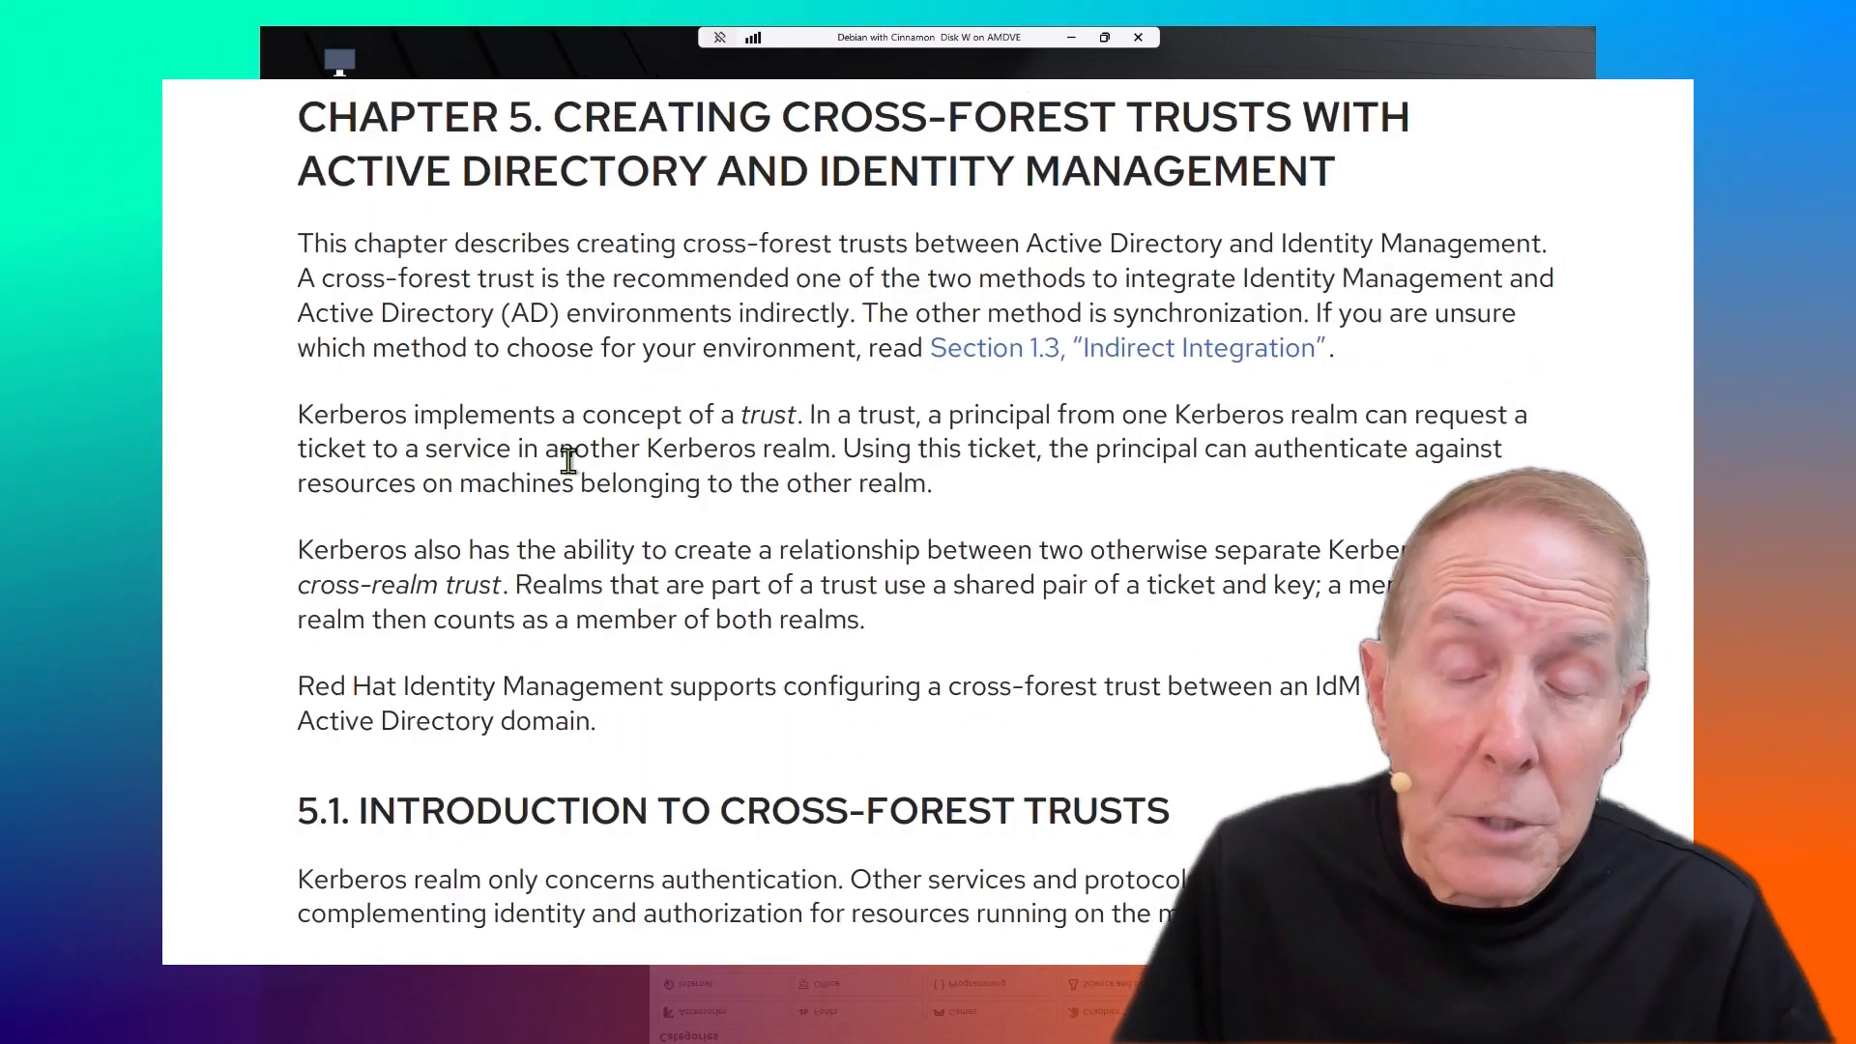
{"action": "scroll", "scroll_direction": "down", "scroll_amount": 3}
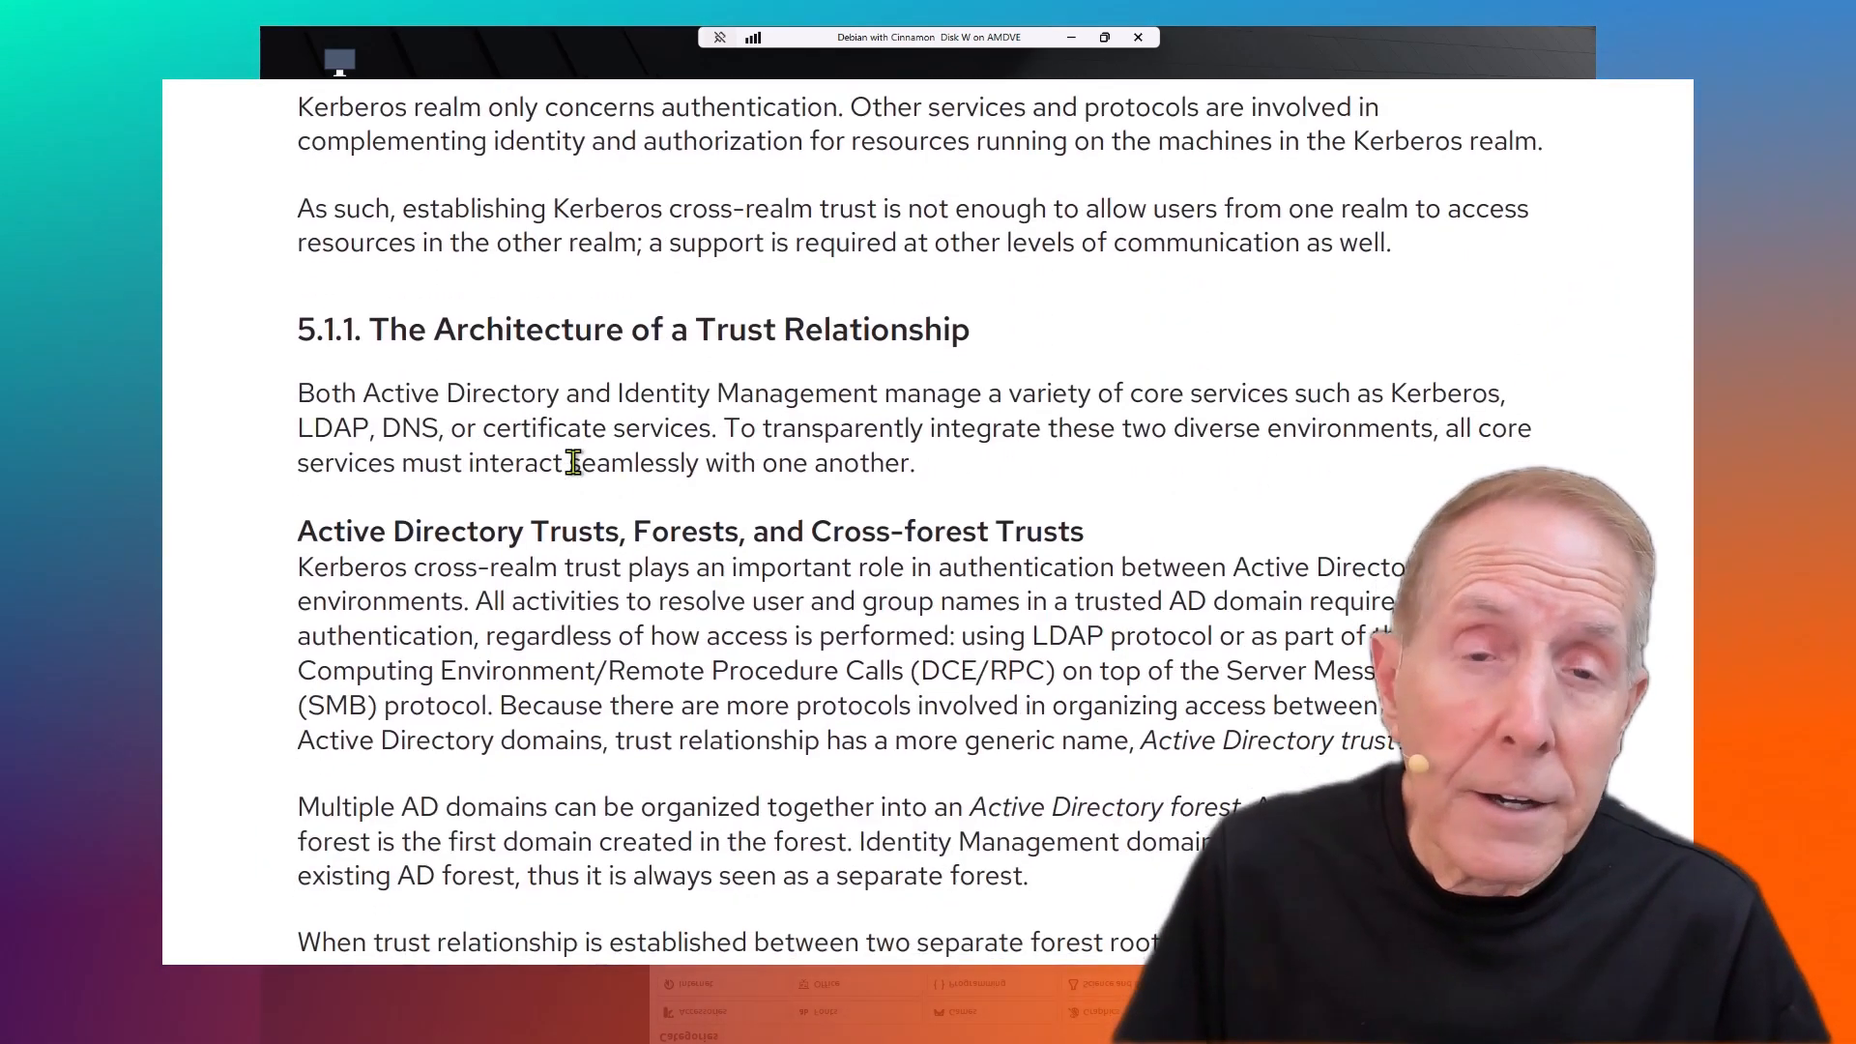
{"action": "scroll", "scroll_direction": "down", "scroll_amount": 3}
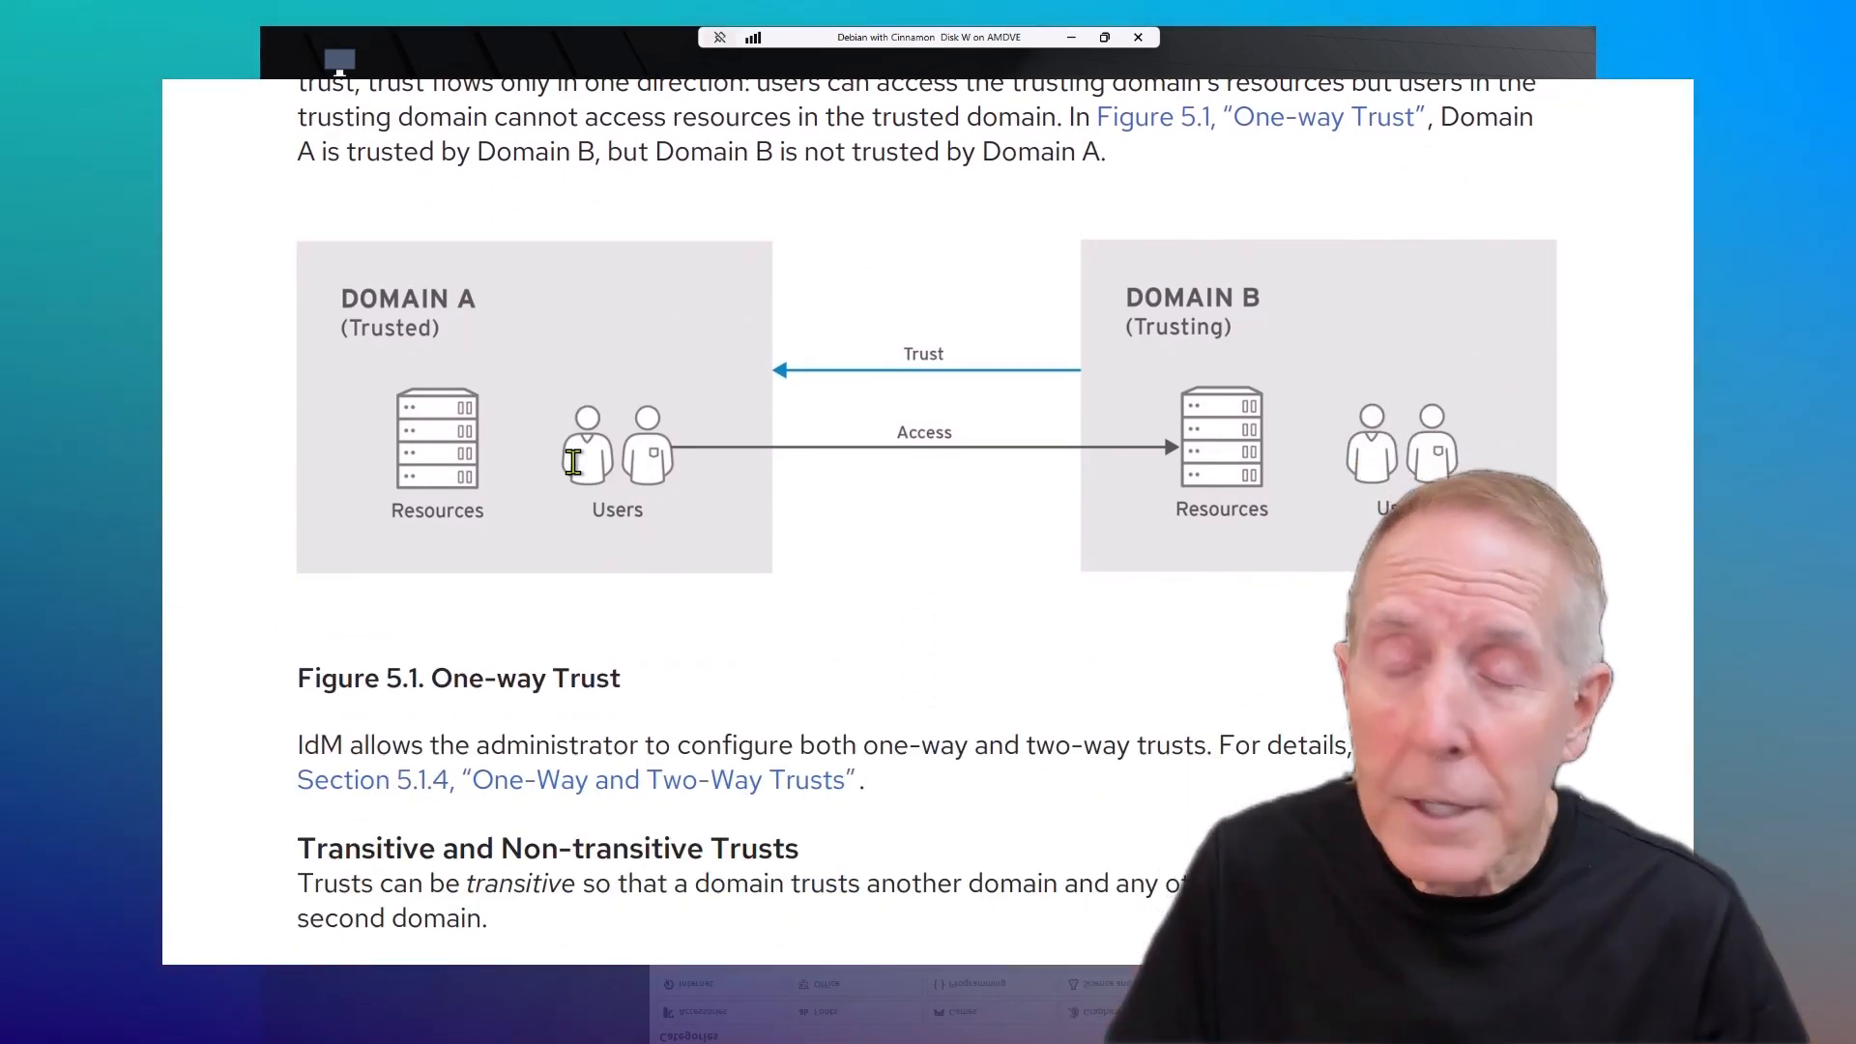
{"action": "scroll", "scroll_direction": "down", "scroll_amount": 3}
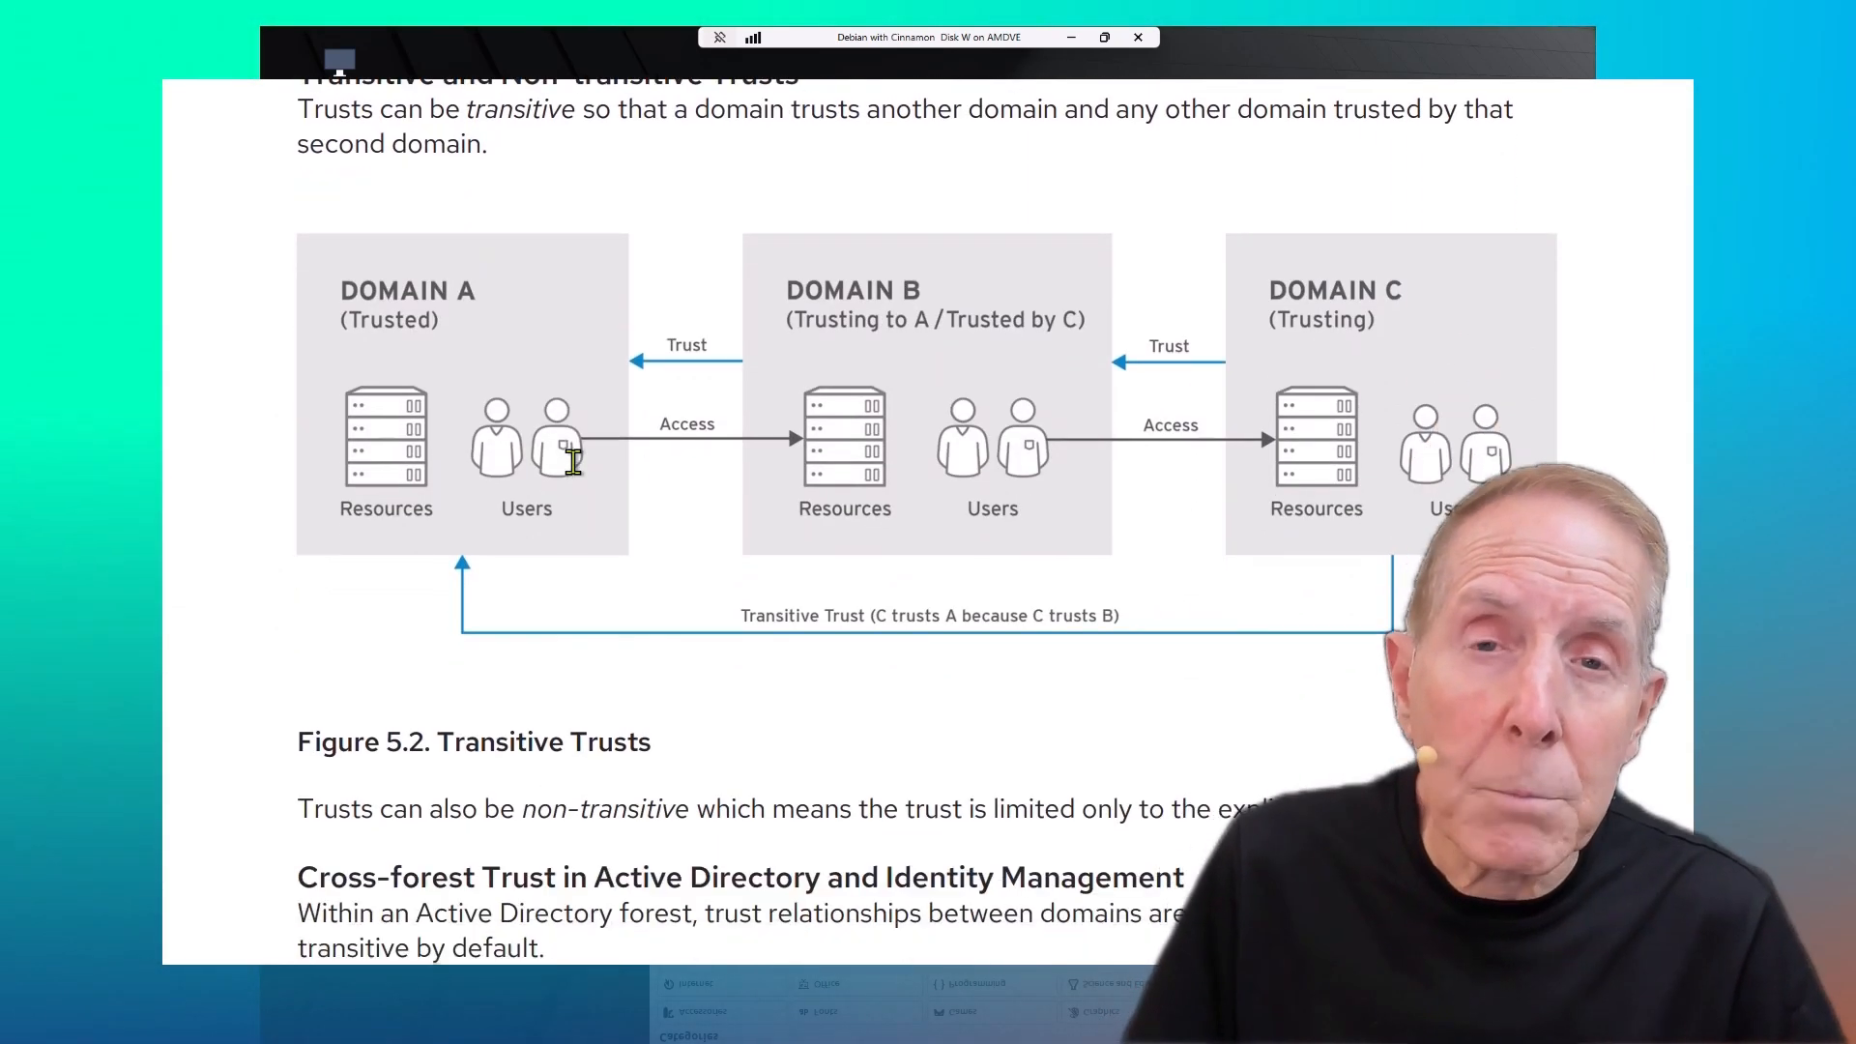
{"action": "scroll", "scroll_direction": "down", "scroll_amount": 3}
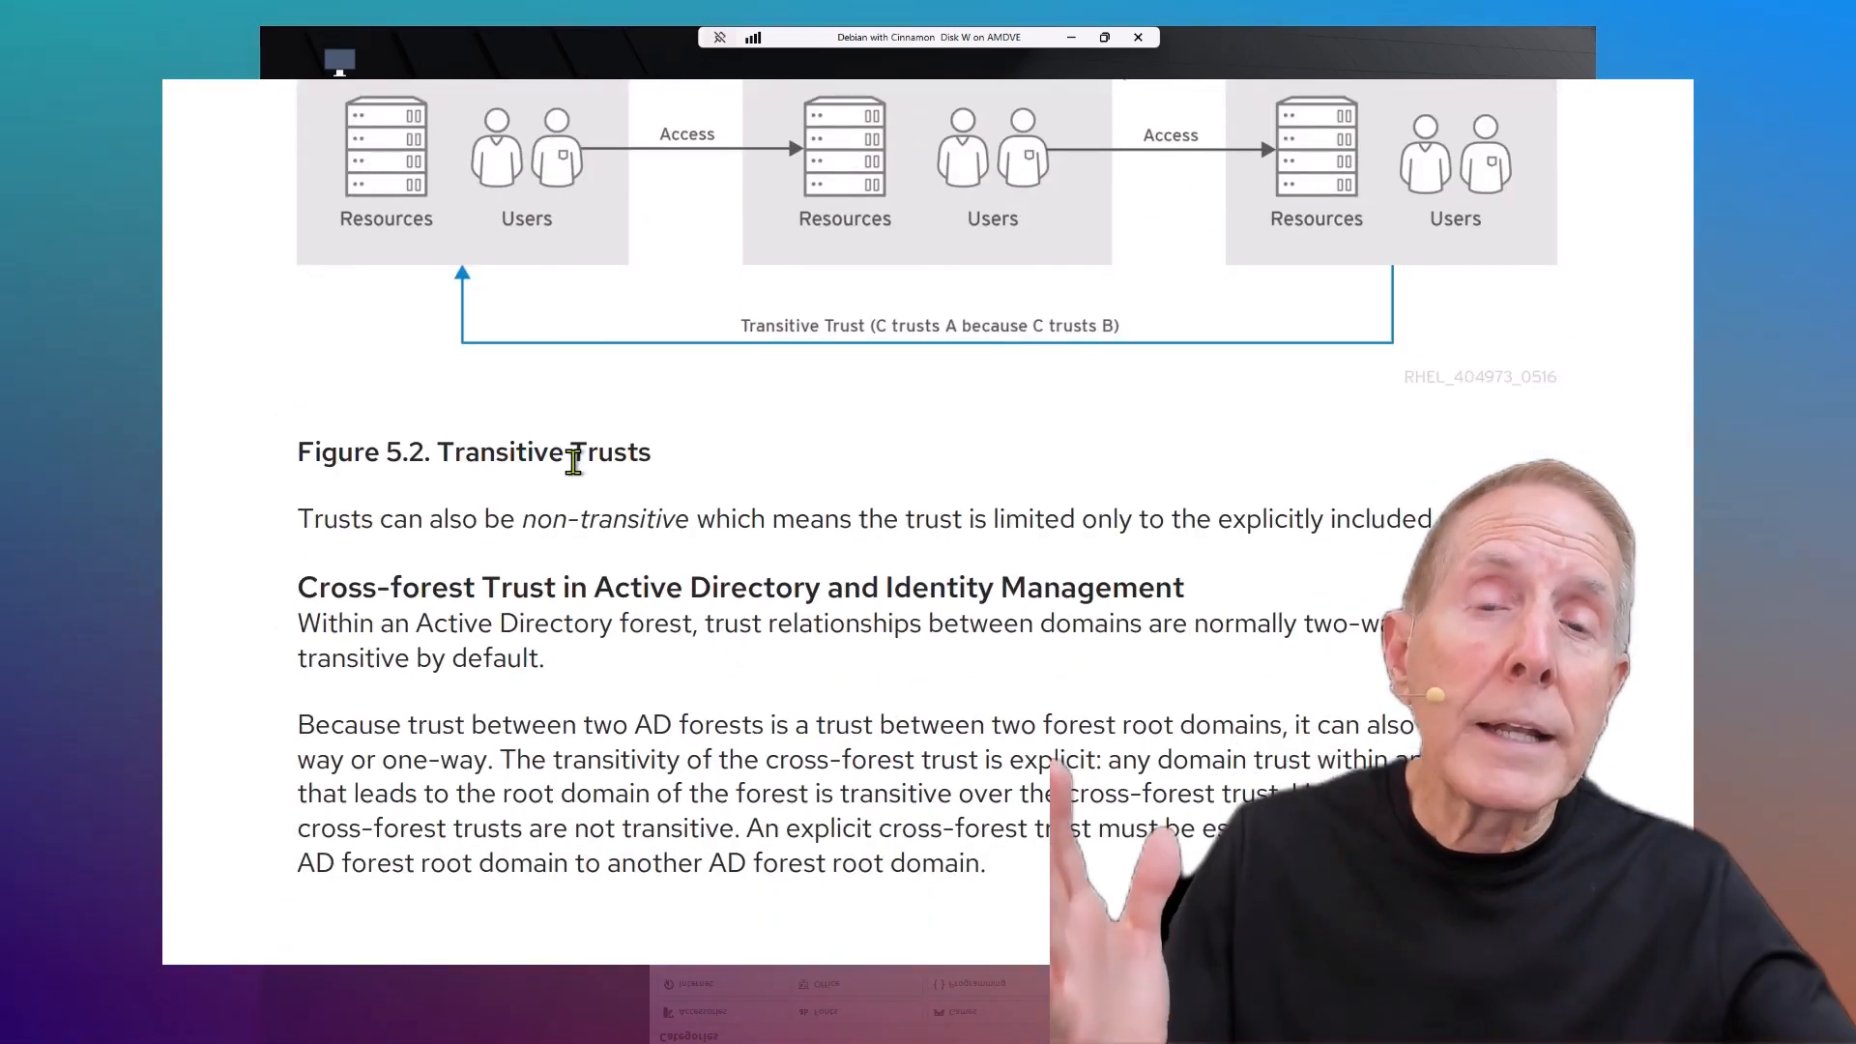
{"action": "scroll", "scroll_direction": "down", "scroll_amount": 3}
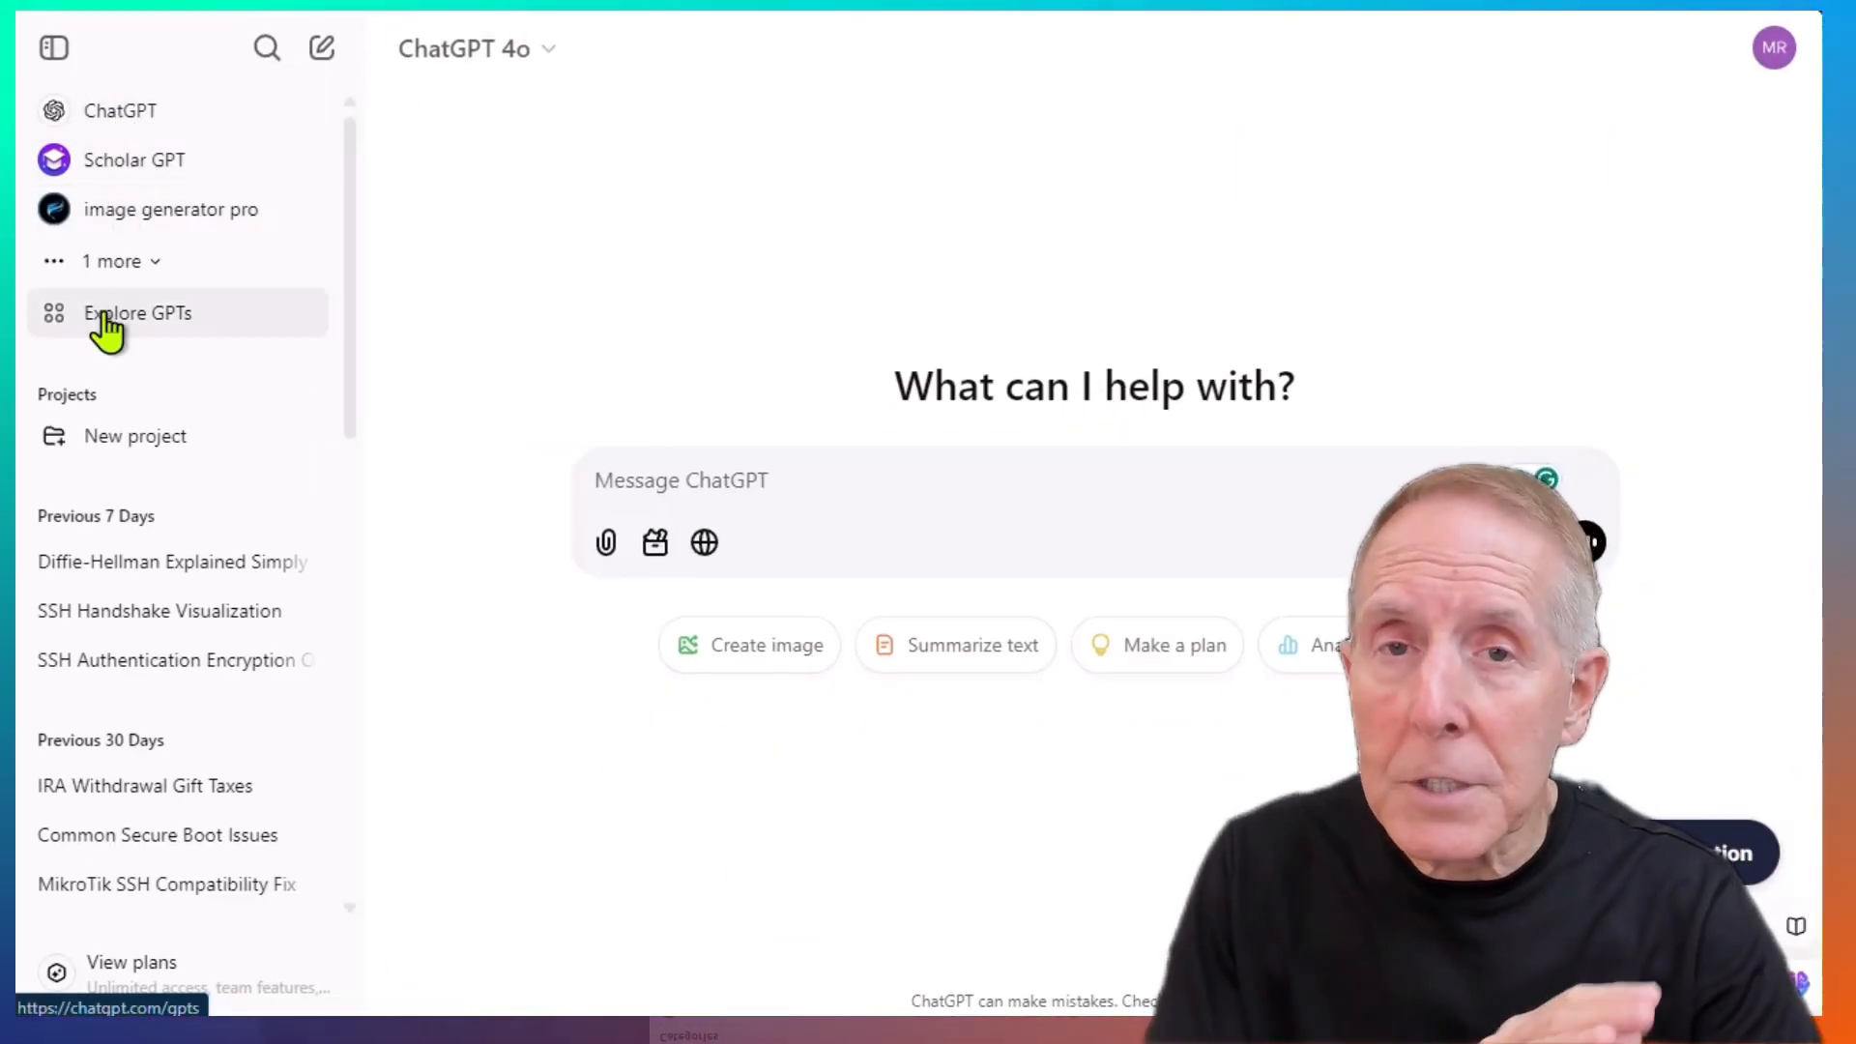
Browse the Explore GPTs Programming category and start a chat with Scholar GPT.
{"action": "left_click", "coordinate": [138, 313]}
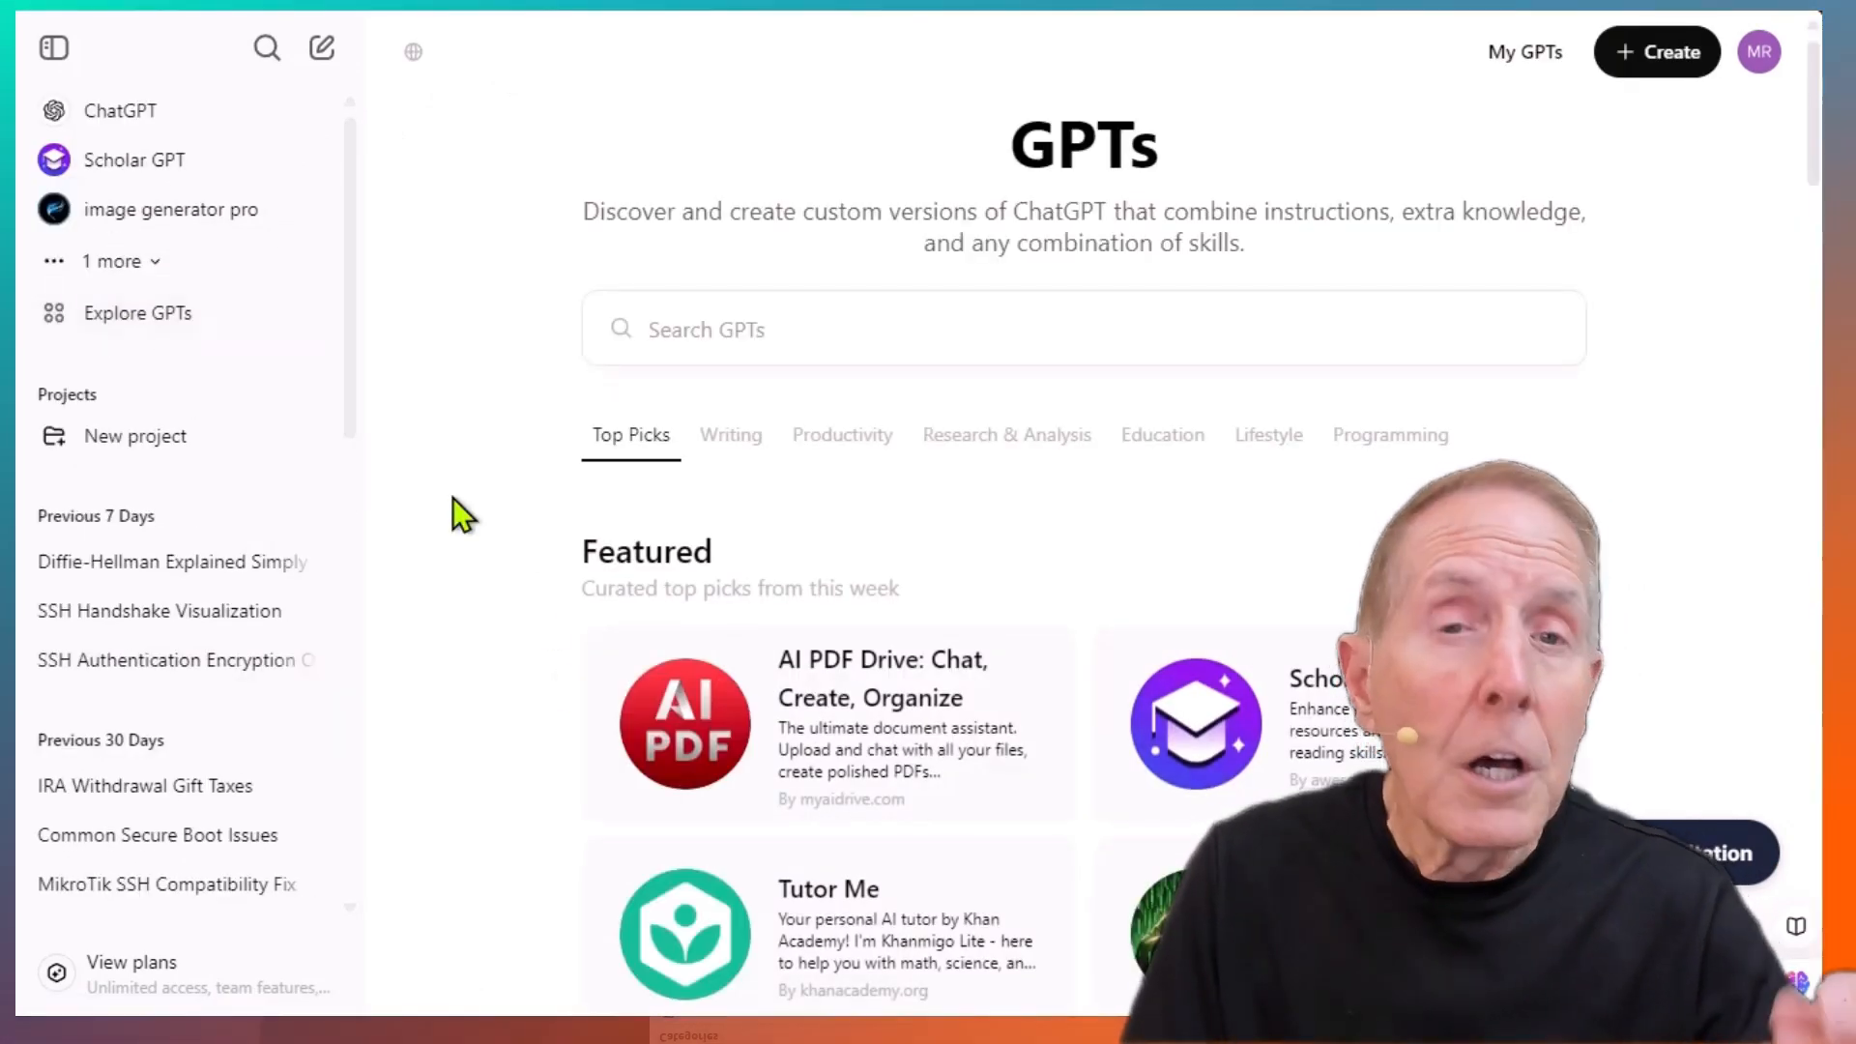
{"action": "scroll", "scroll_direction": "down", "scroll_amount": 3}
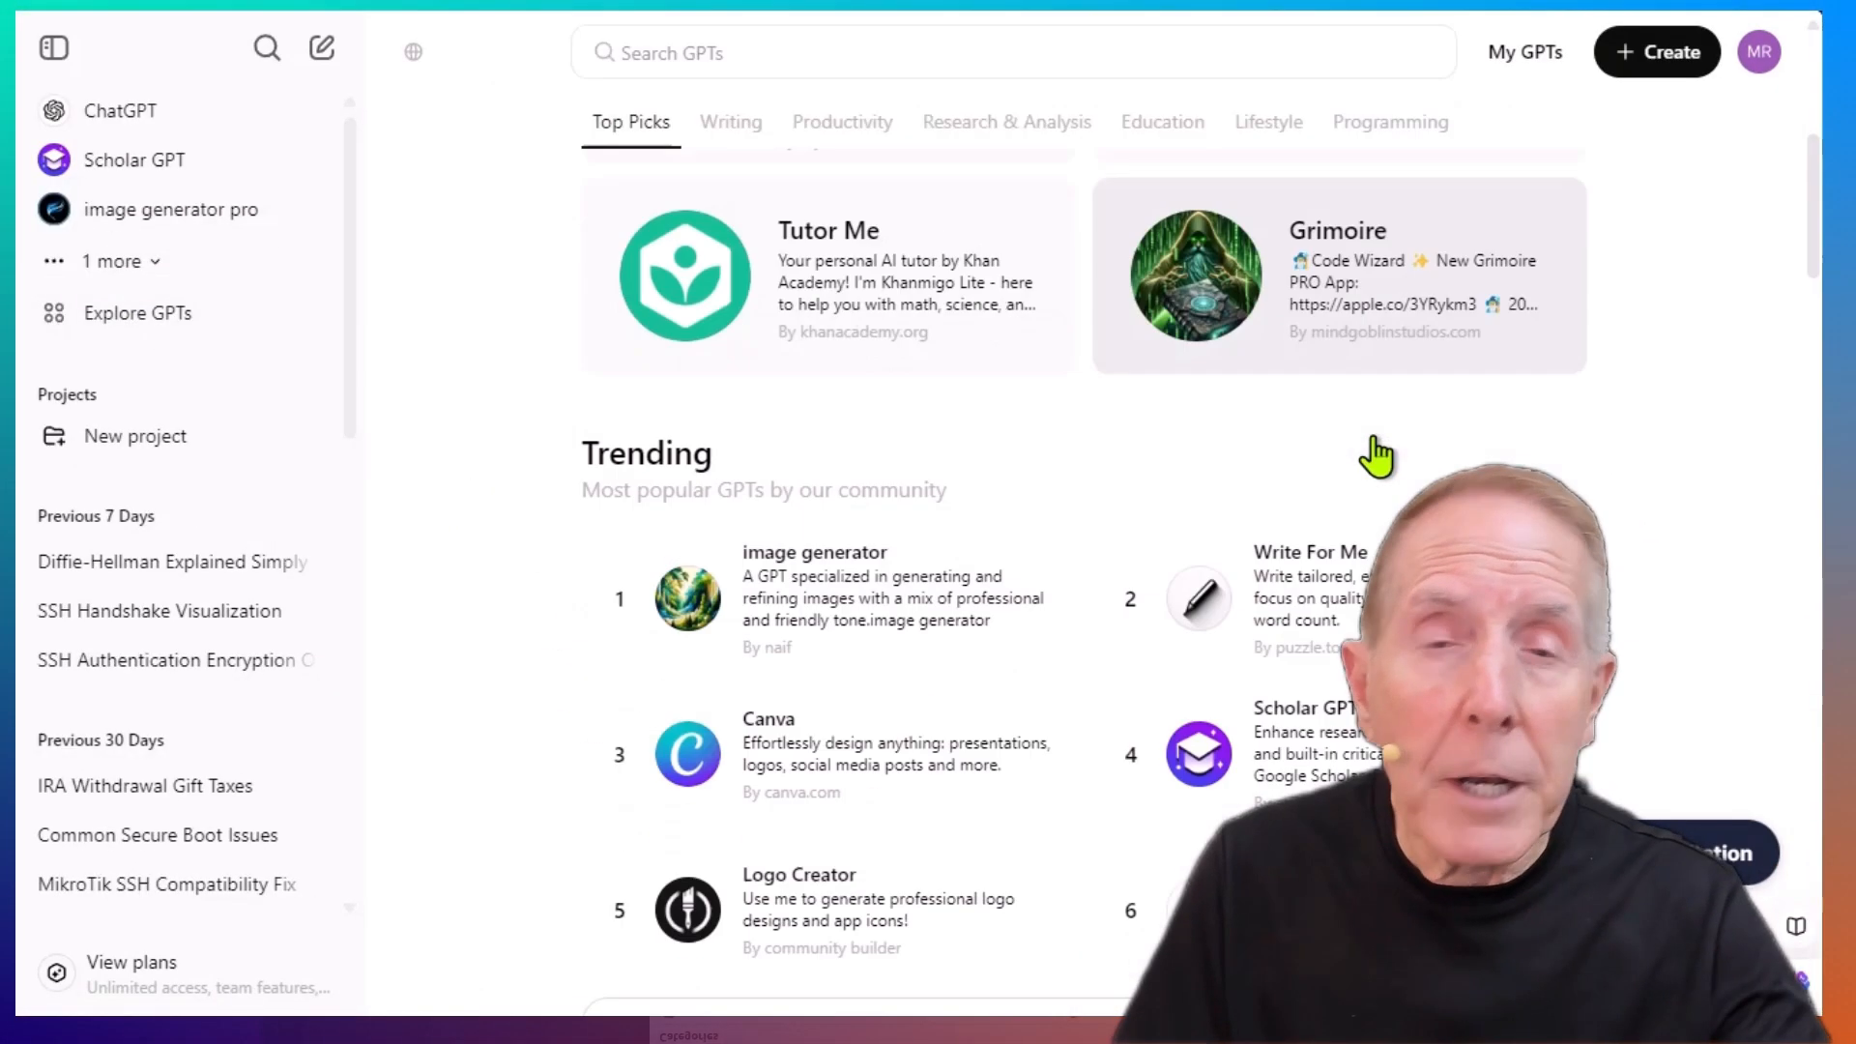
{"action": "left_click", "coordinate": [1390, 119]}
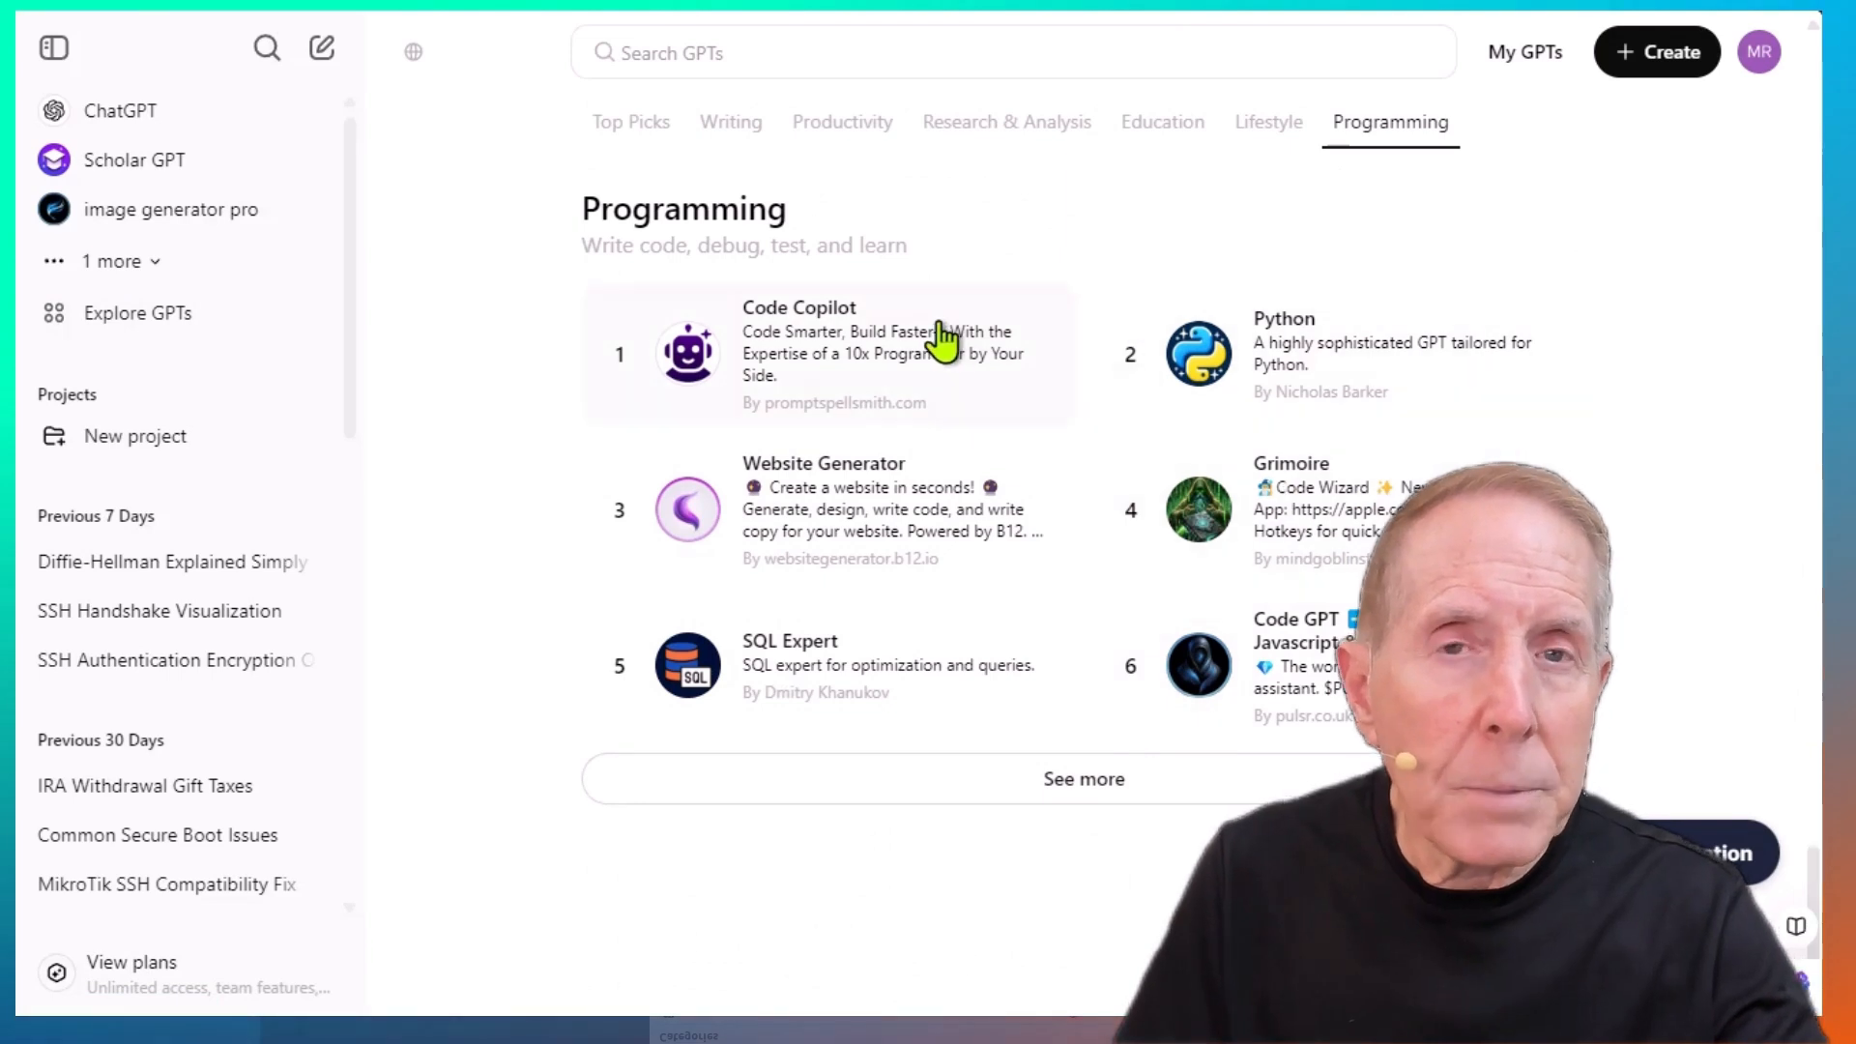
{"action": "mouse_move", "coordinate": [112, 172]}
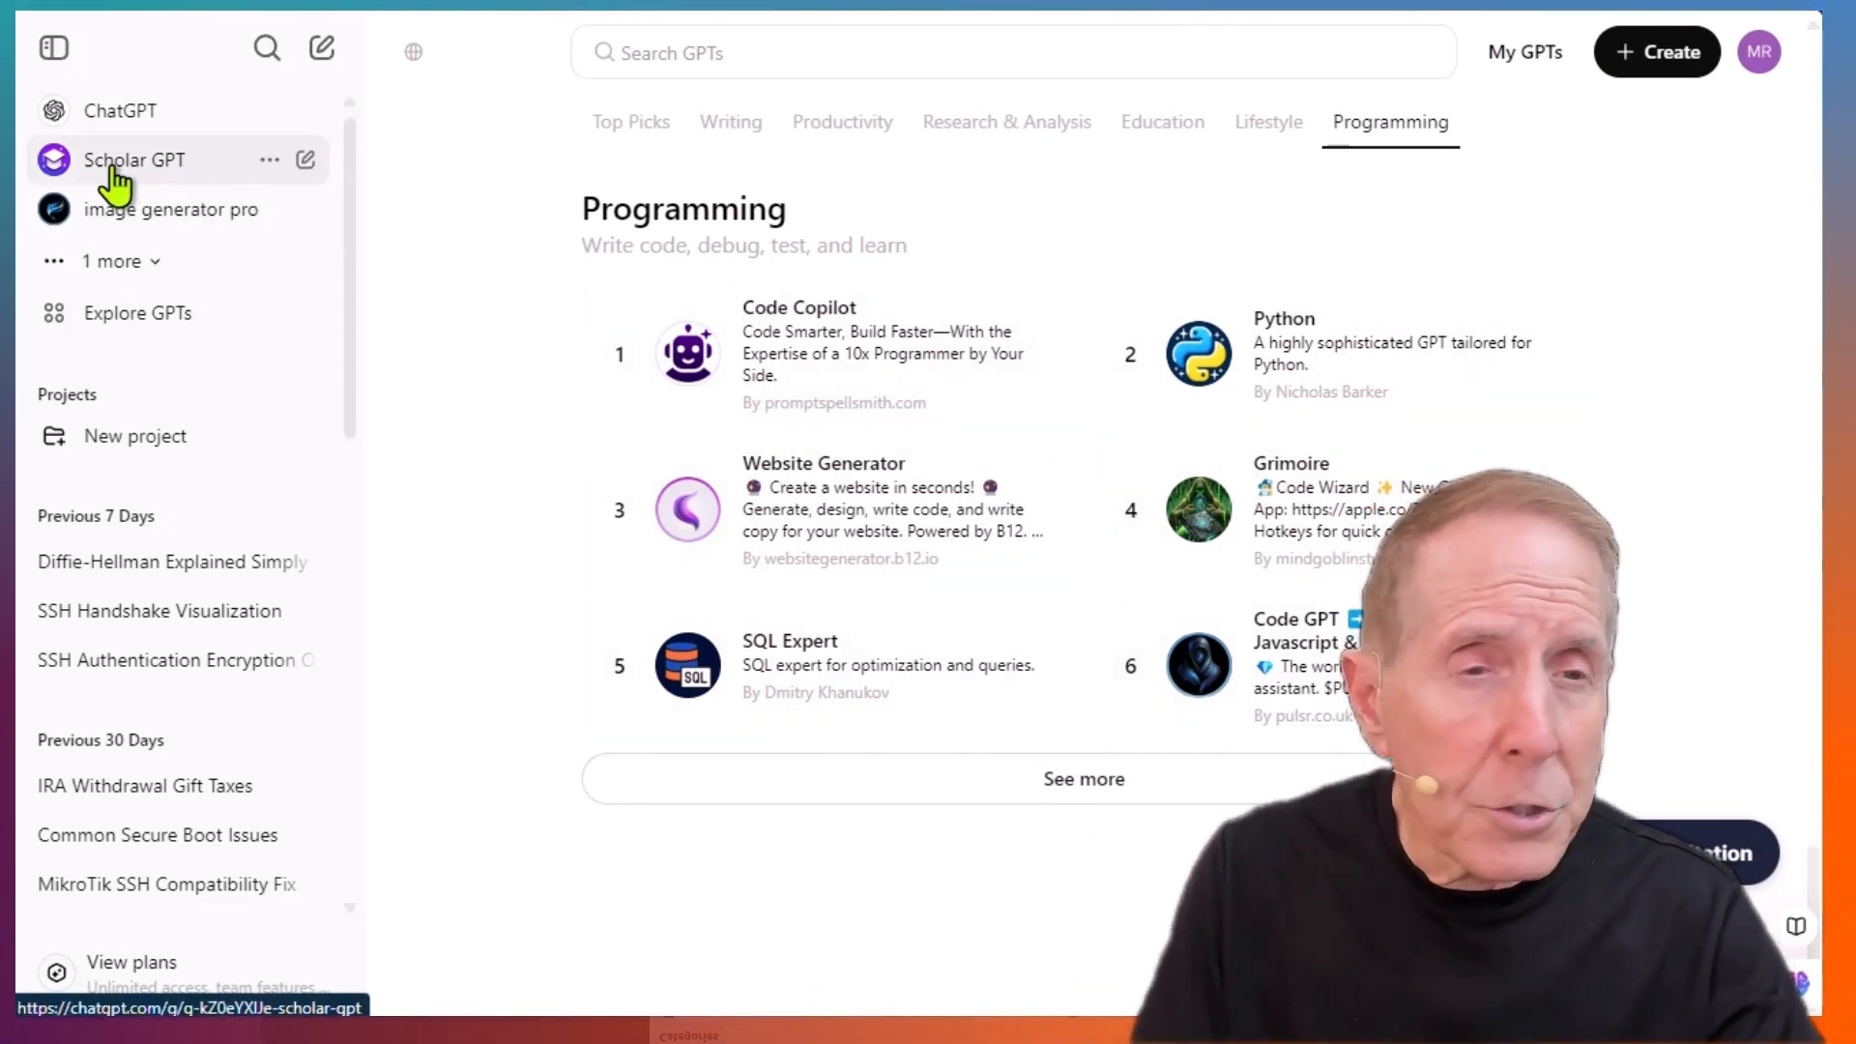
{"action": "left_click", "coordinate": [133, 161]}
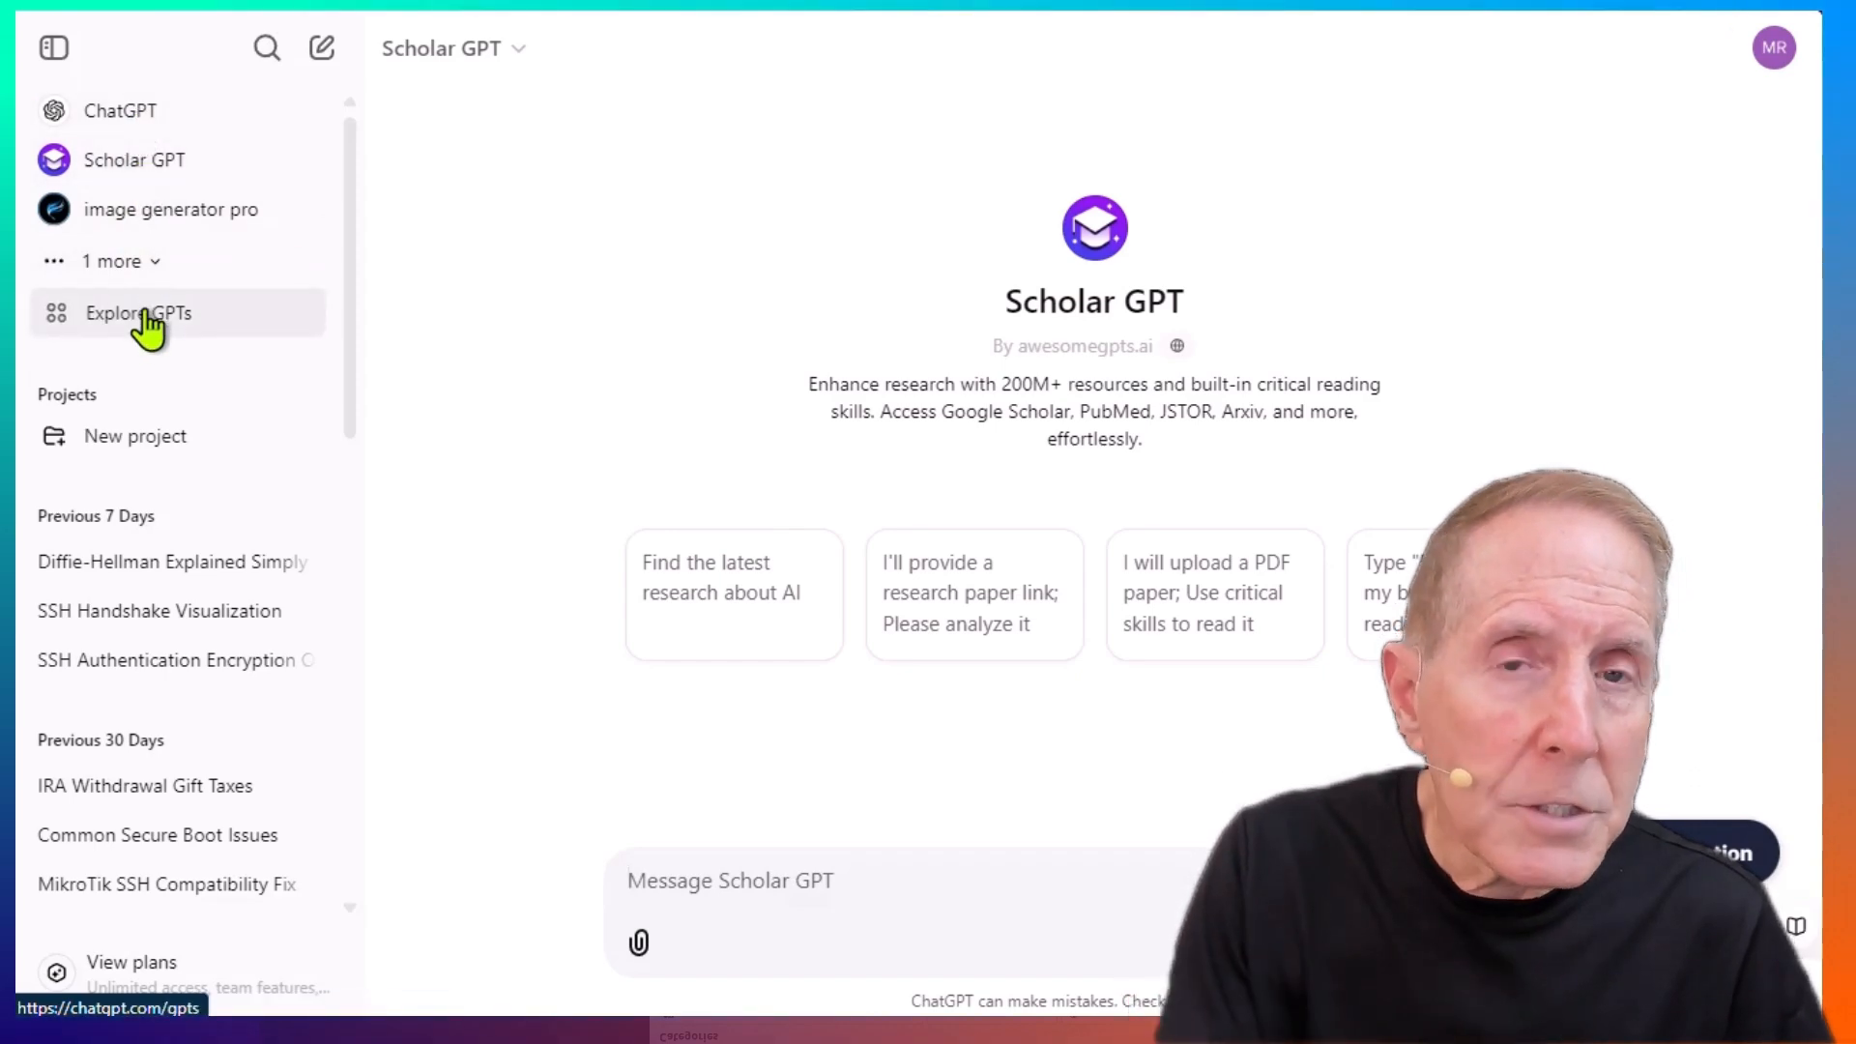
Return to Explore GPTs and view the Productivity then Research & Analysis categories.
{"action": "left_click", "coordinate": [136, 314]}
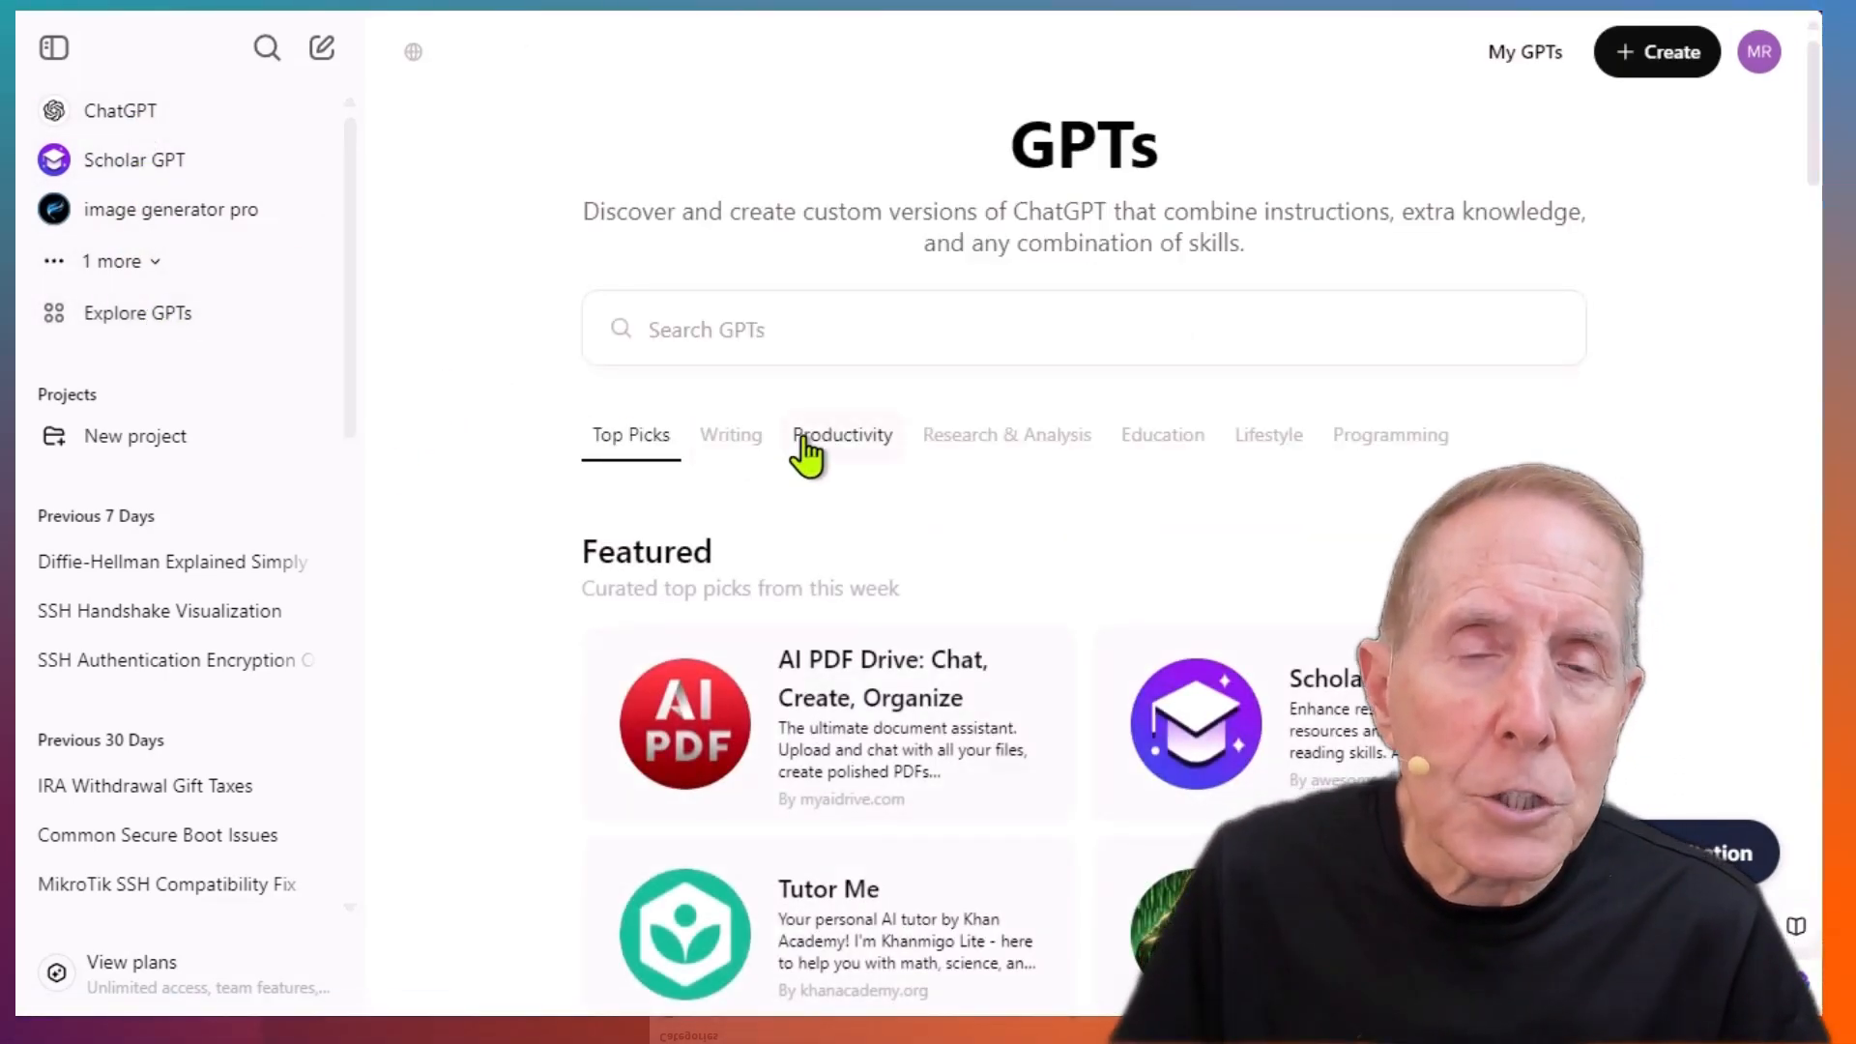
{"action": "left_click", "coordinate": [841, 435]}
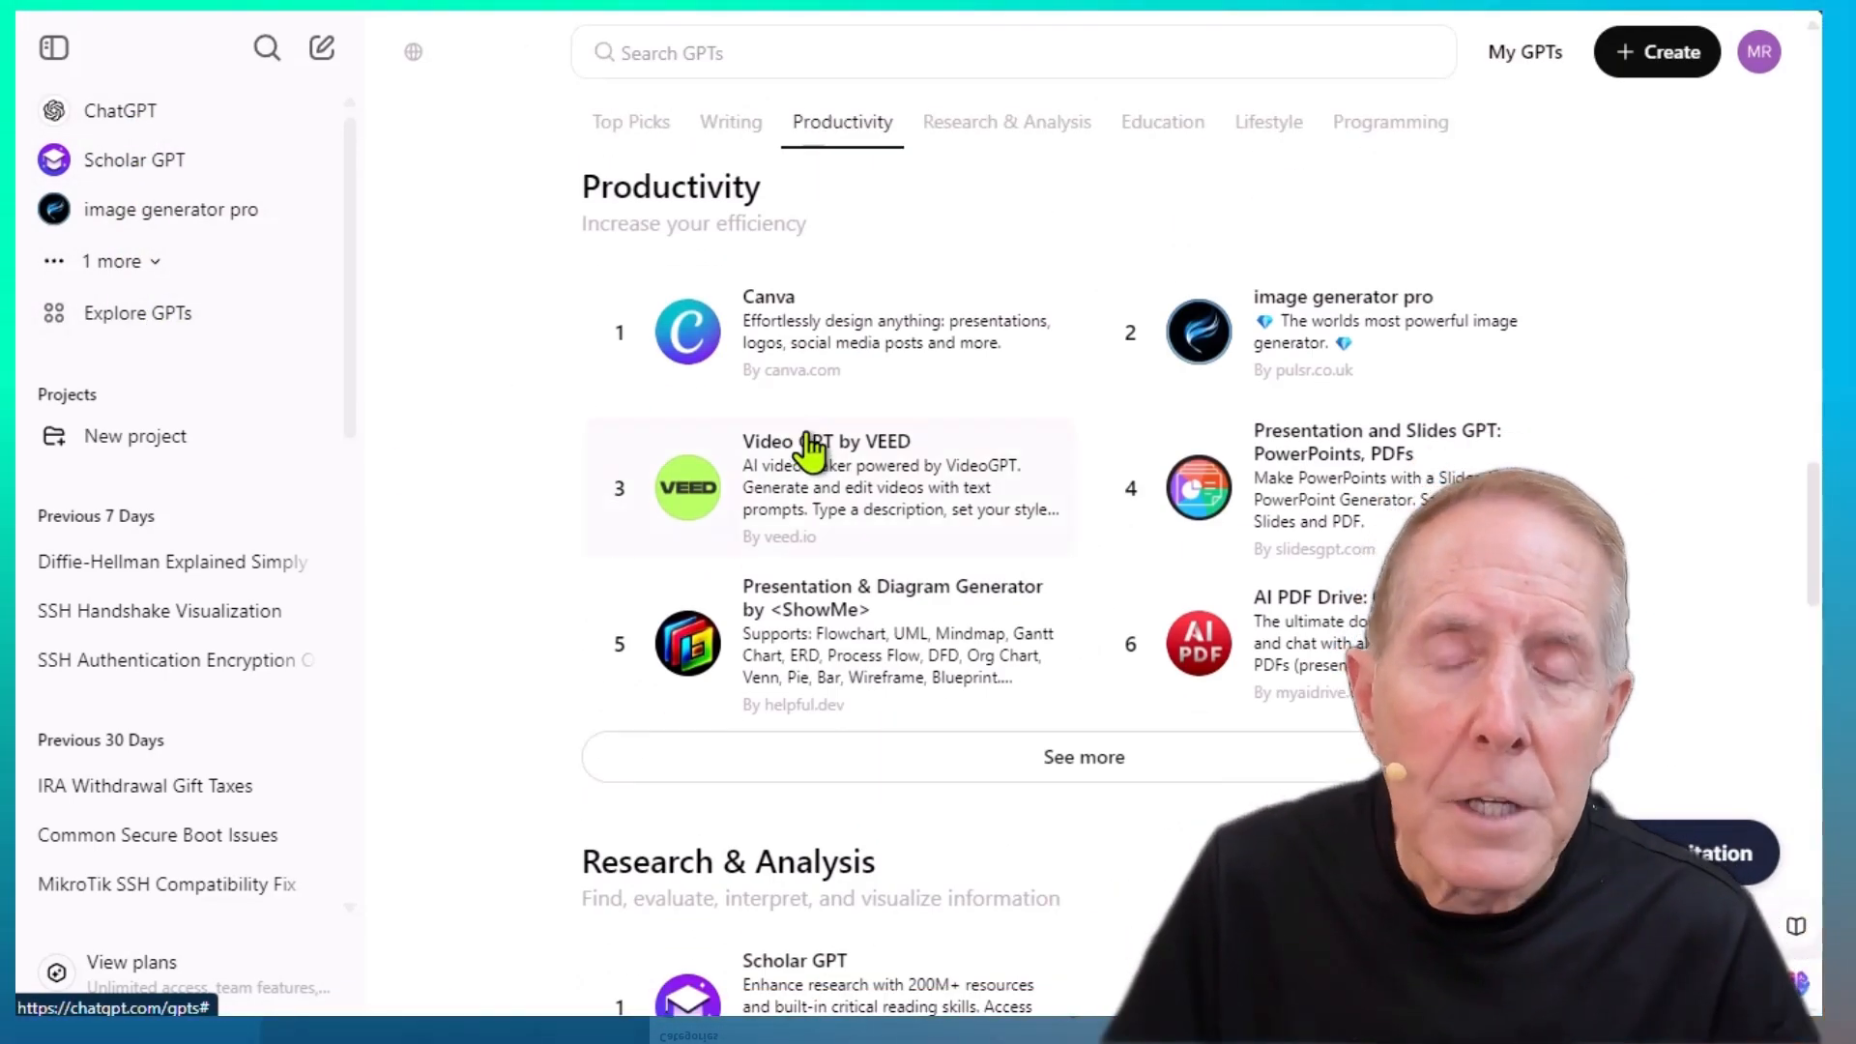
{"action": "left_click", "coordinate": [1005, 120]}
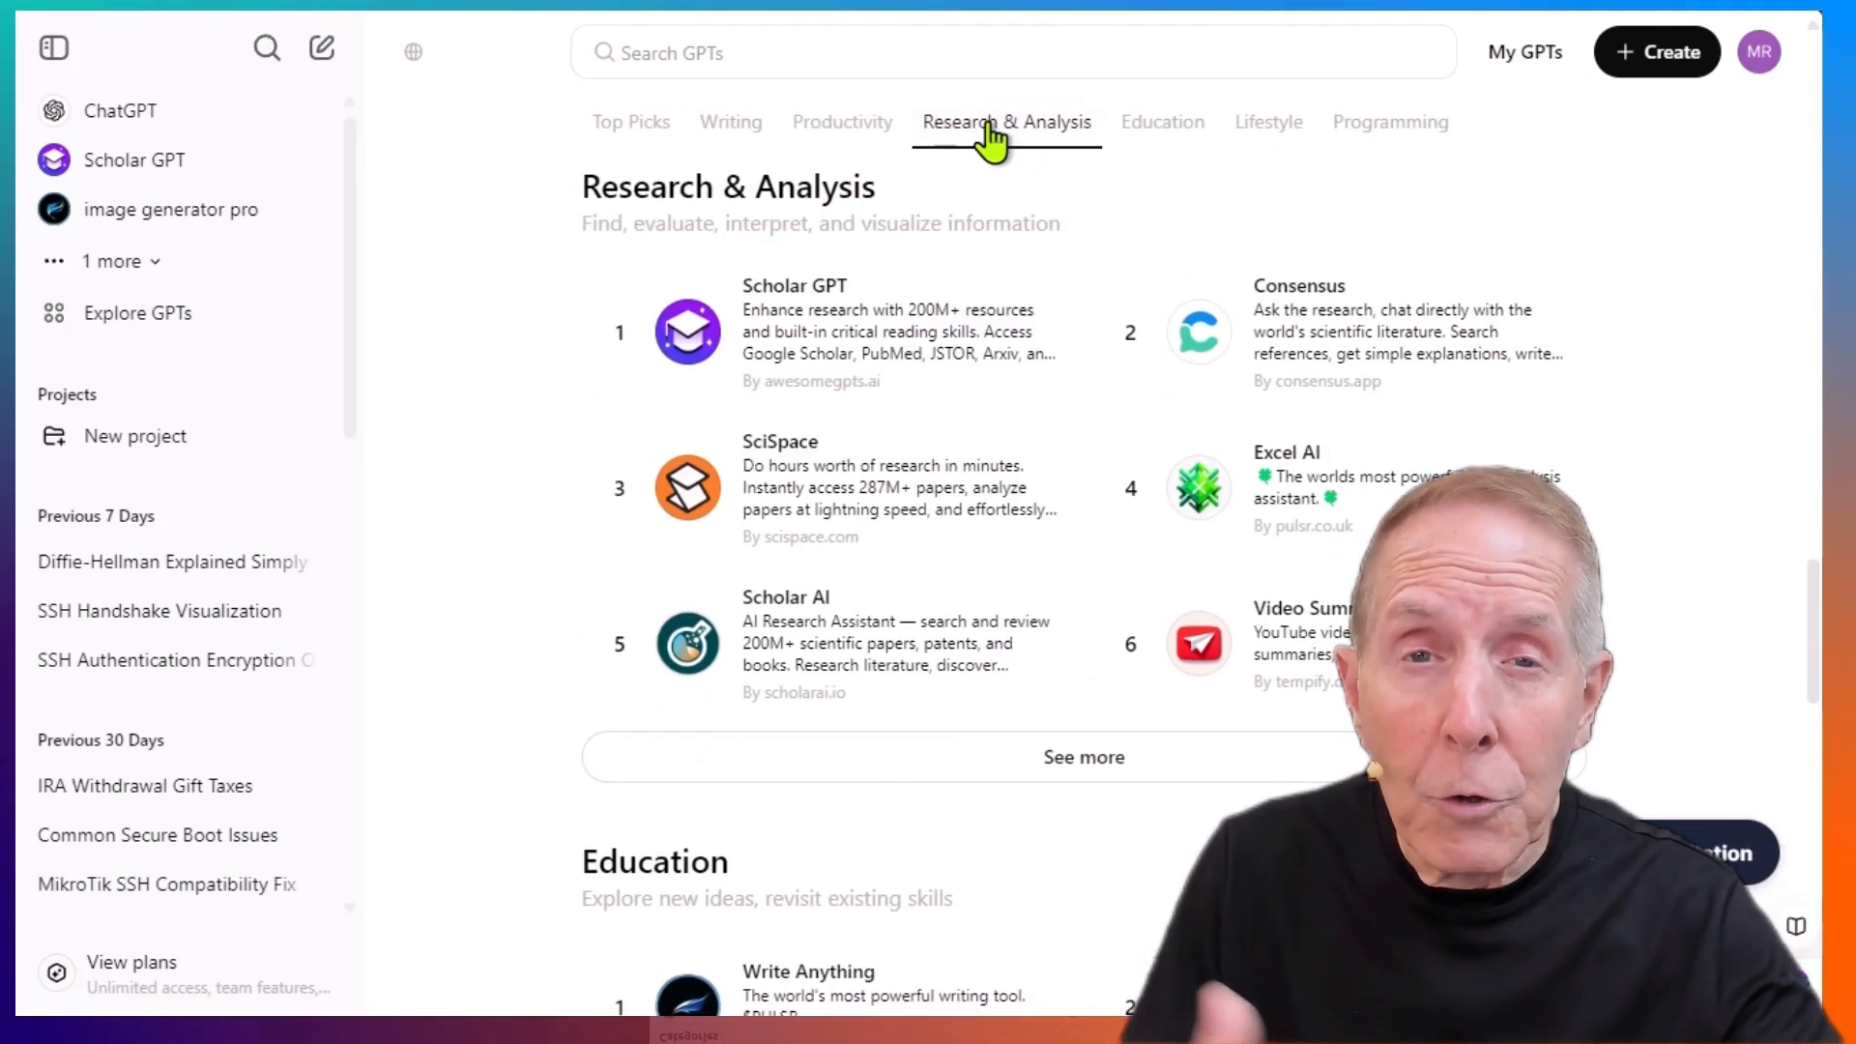
{"action": "mouse_move", "coordinate": [940, 344]}
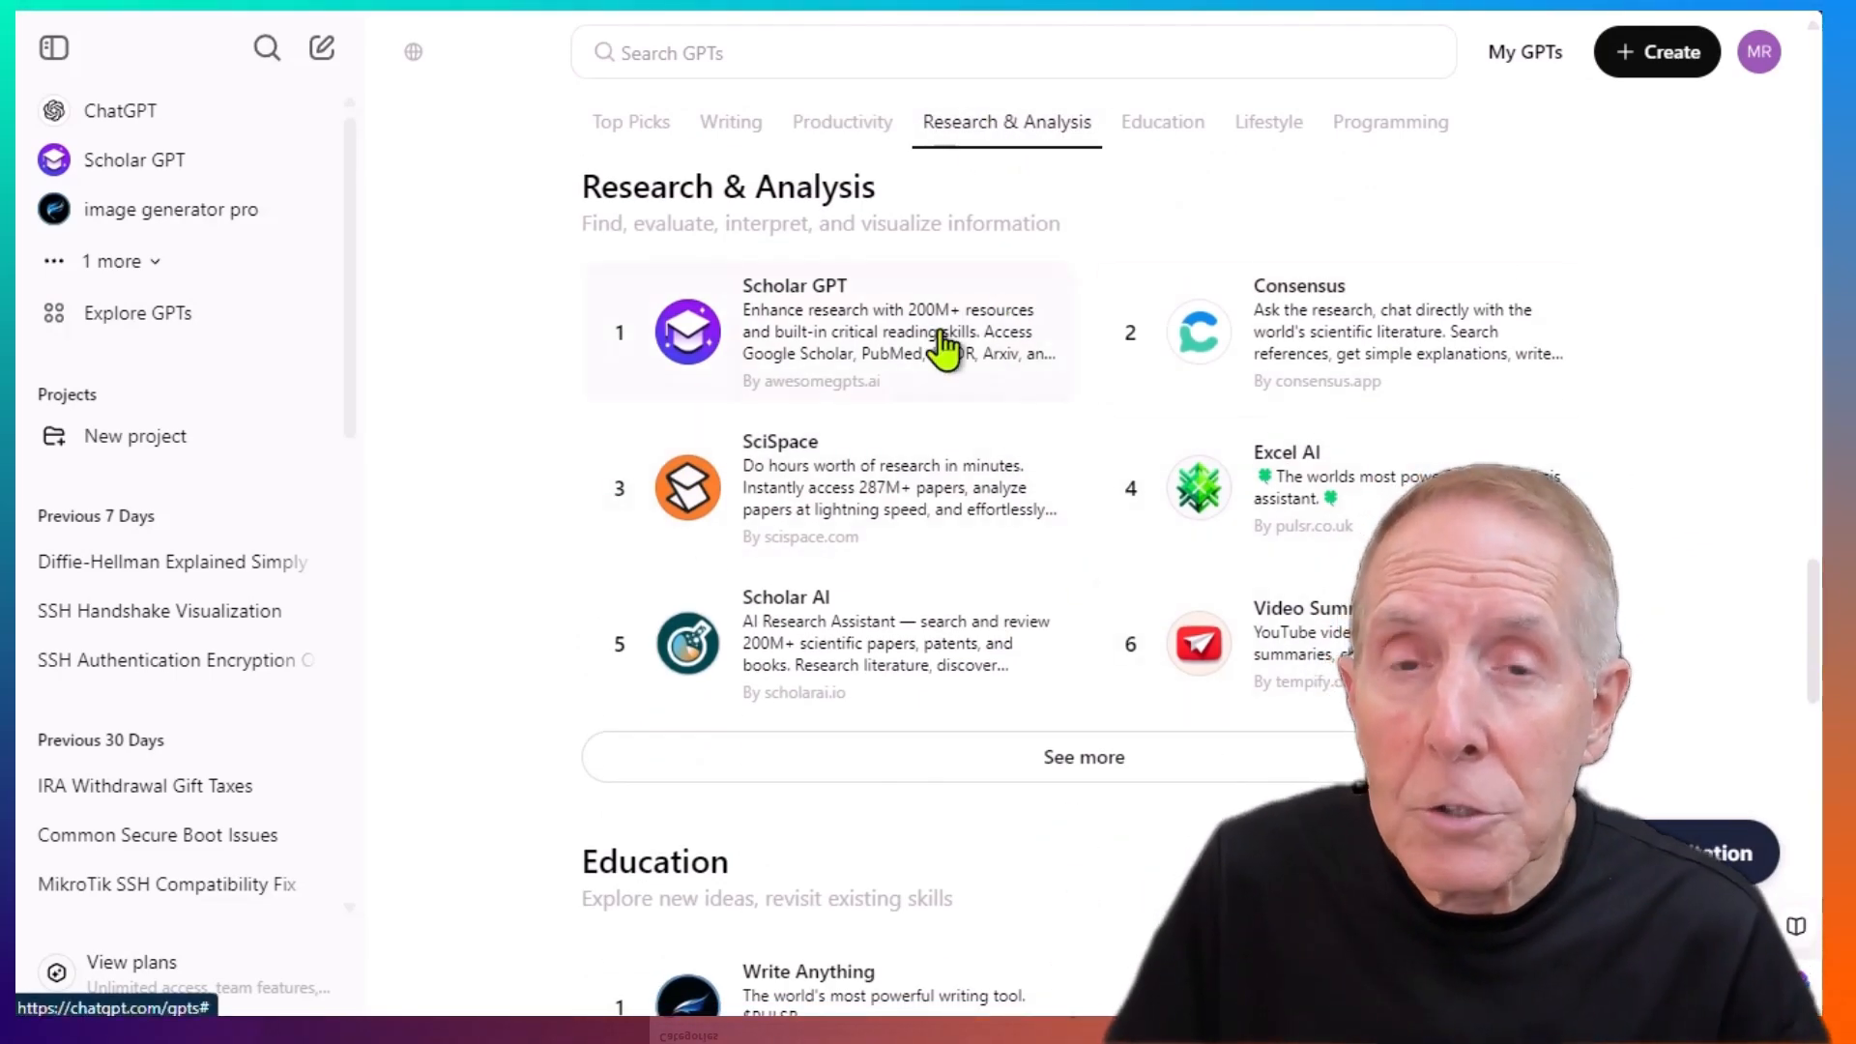
{"action": "mouse_move", "coordinate": [656, 460]}
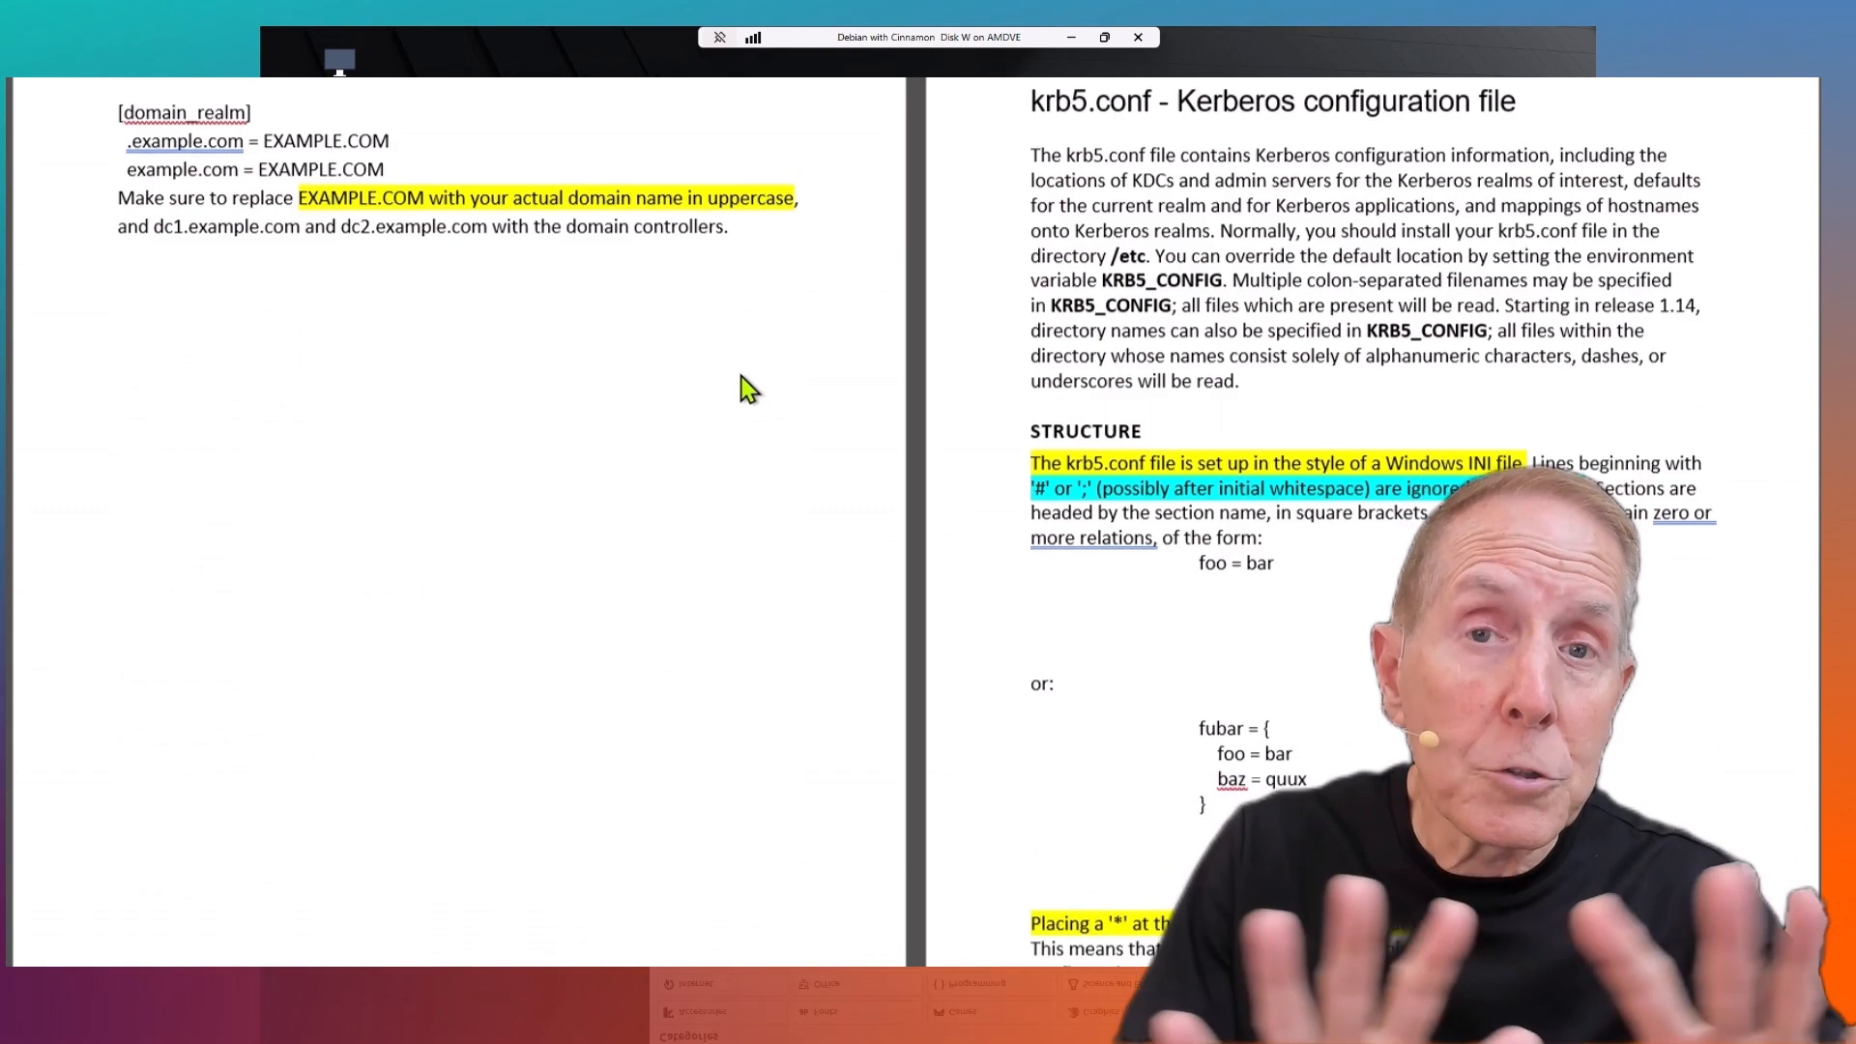
Scroll past the krb5.conf reference notes down to the sudoers file and visudo notes.
{"action": "scroll", "scroll_direction": "down", "scroll_amount": 3}
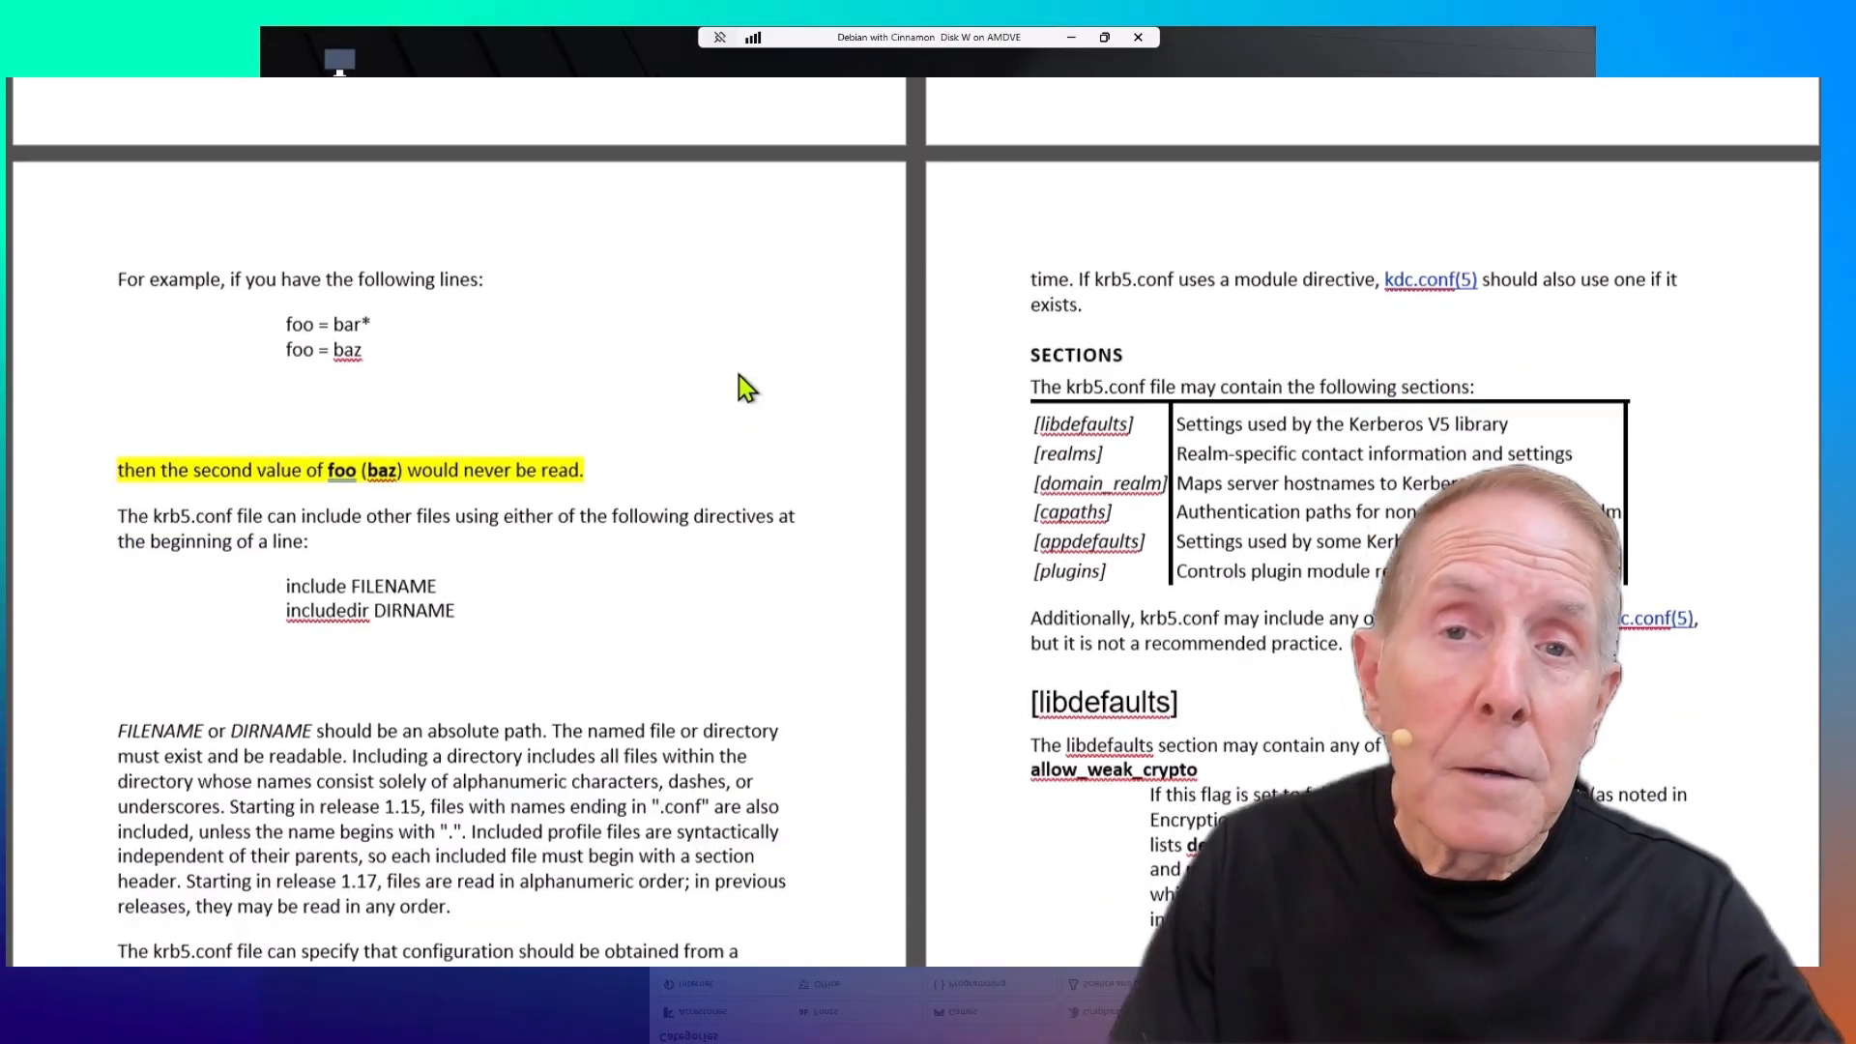
{"action": "scroll", "scroll_direction": "down", "scroll_amount": 3}
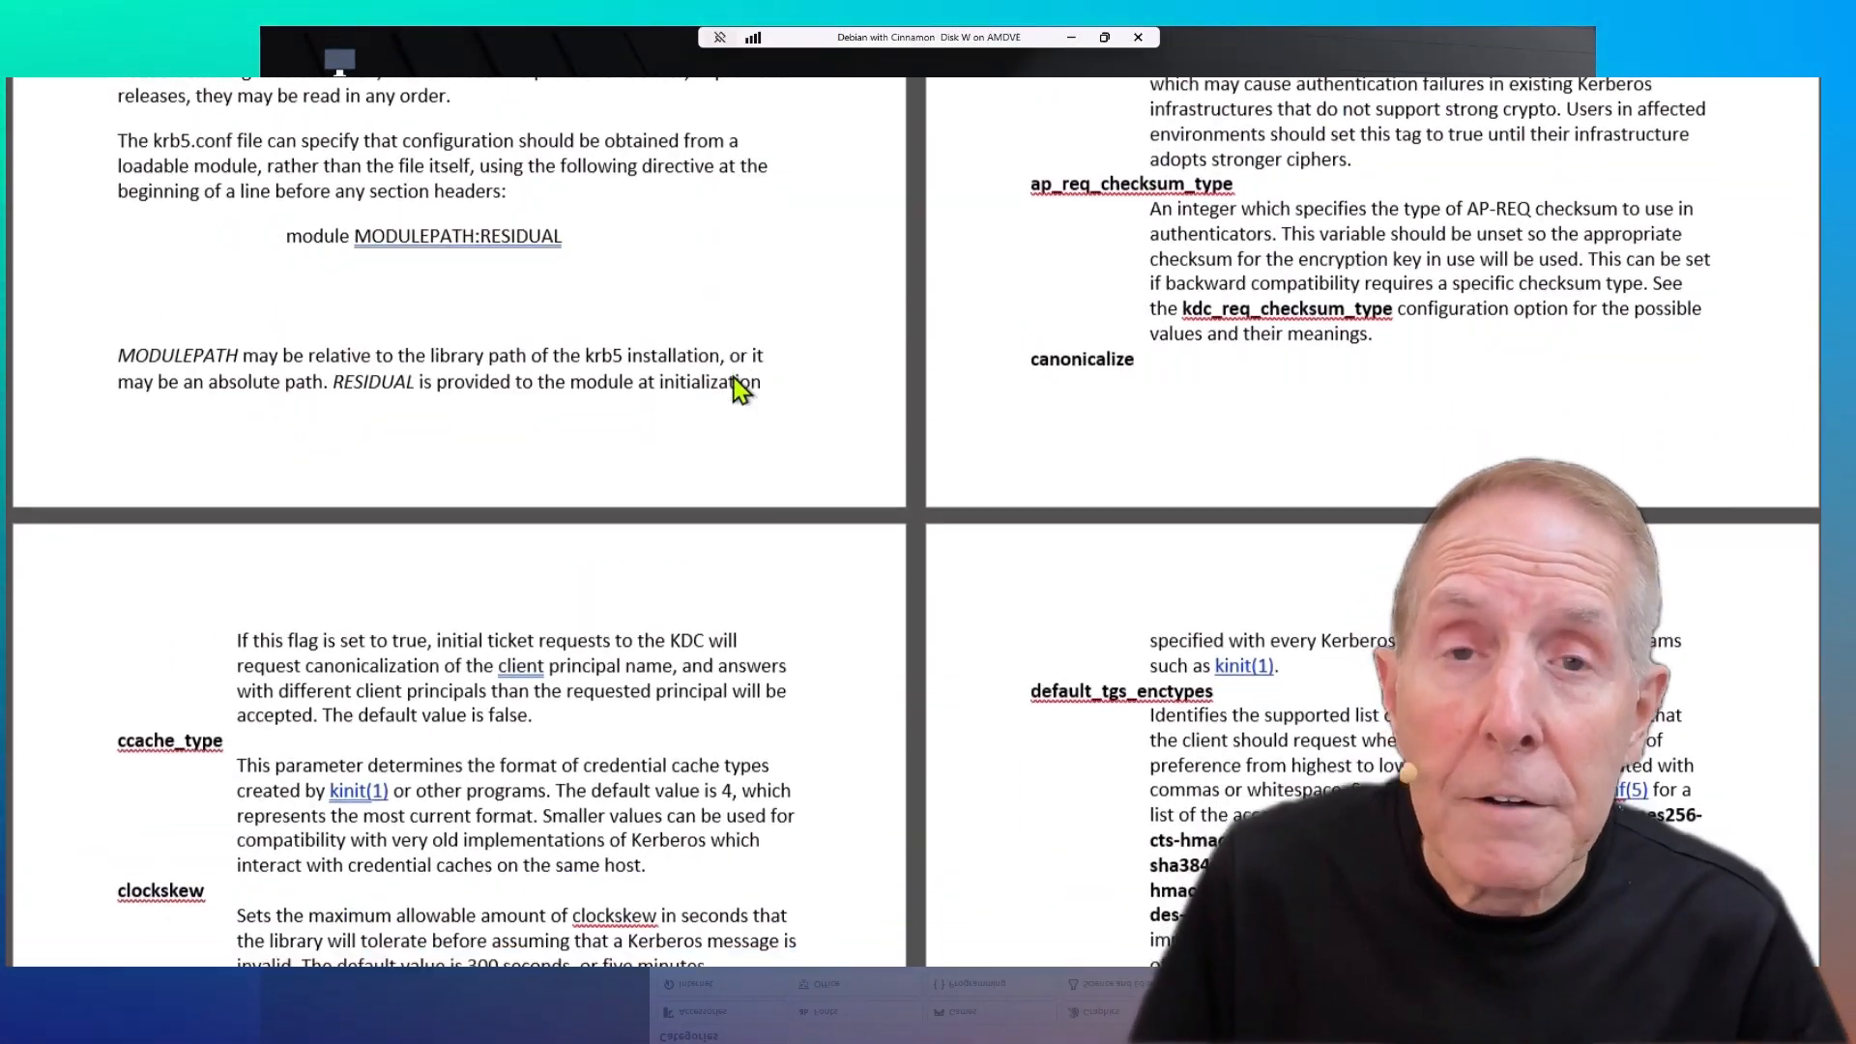
{"action": "scroll", "scroll_direction": "down", "scroll_amount": 3}
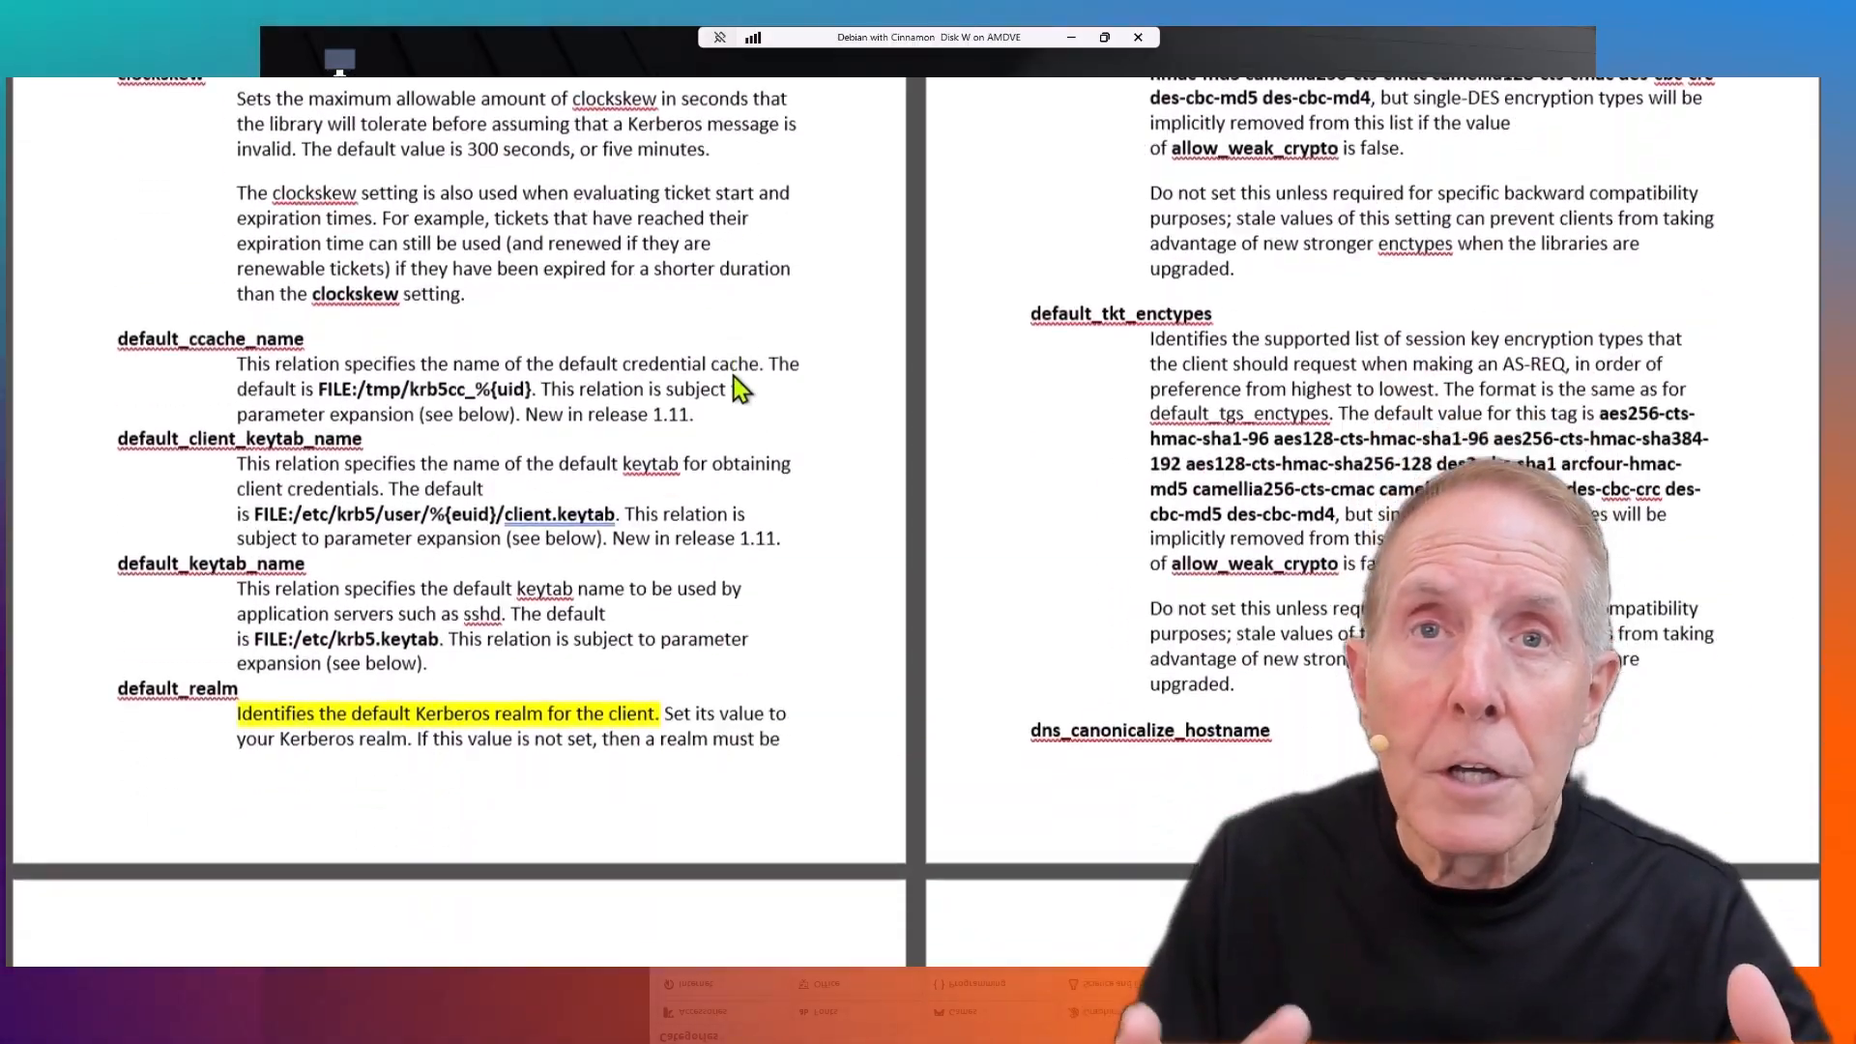
{"action": "scroll", "scroll_direction": "down", "scroll_amount": 3}
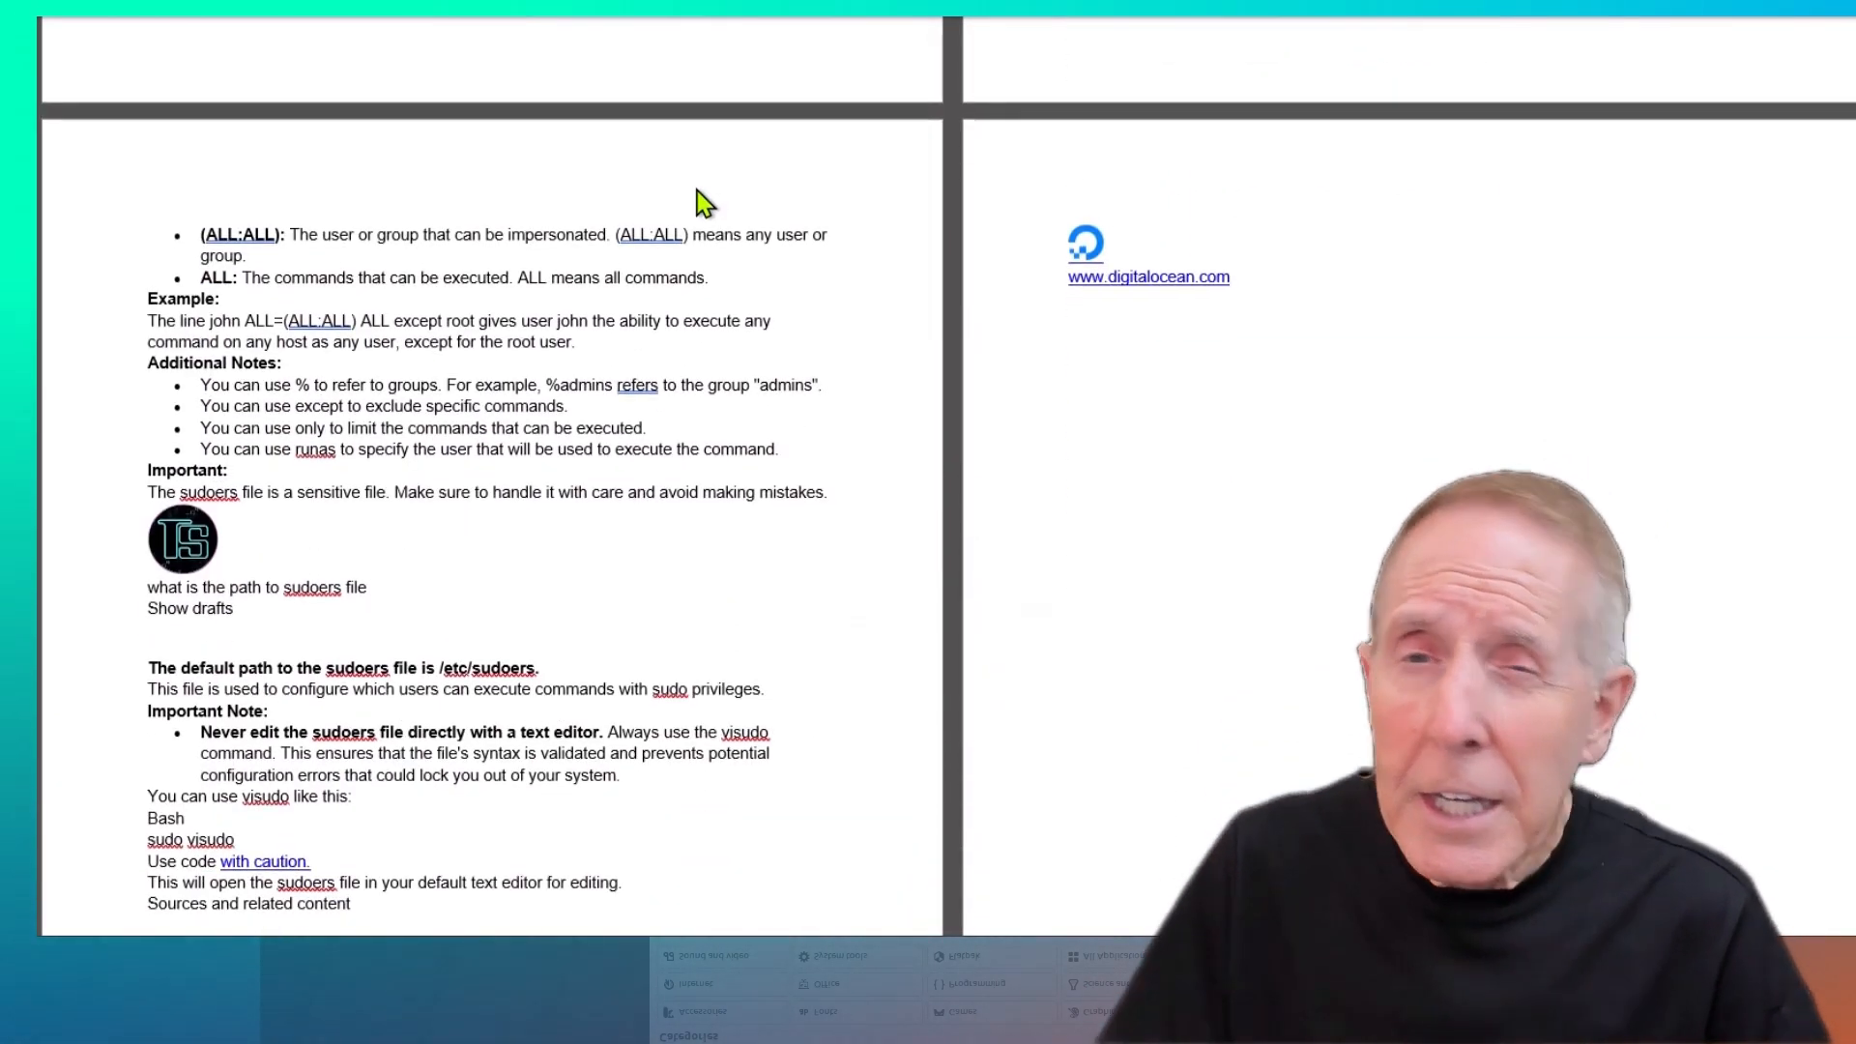
{"action": "scroll", "scroll_direction": "down", "scroll_amount": 3}
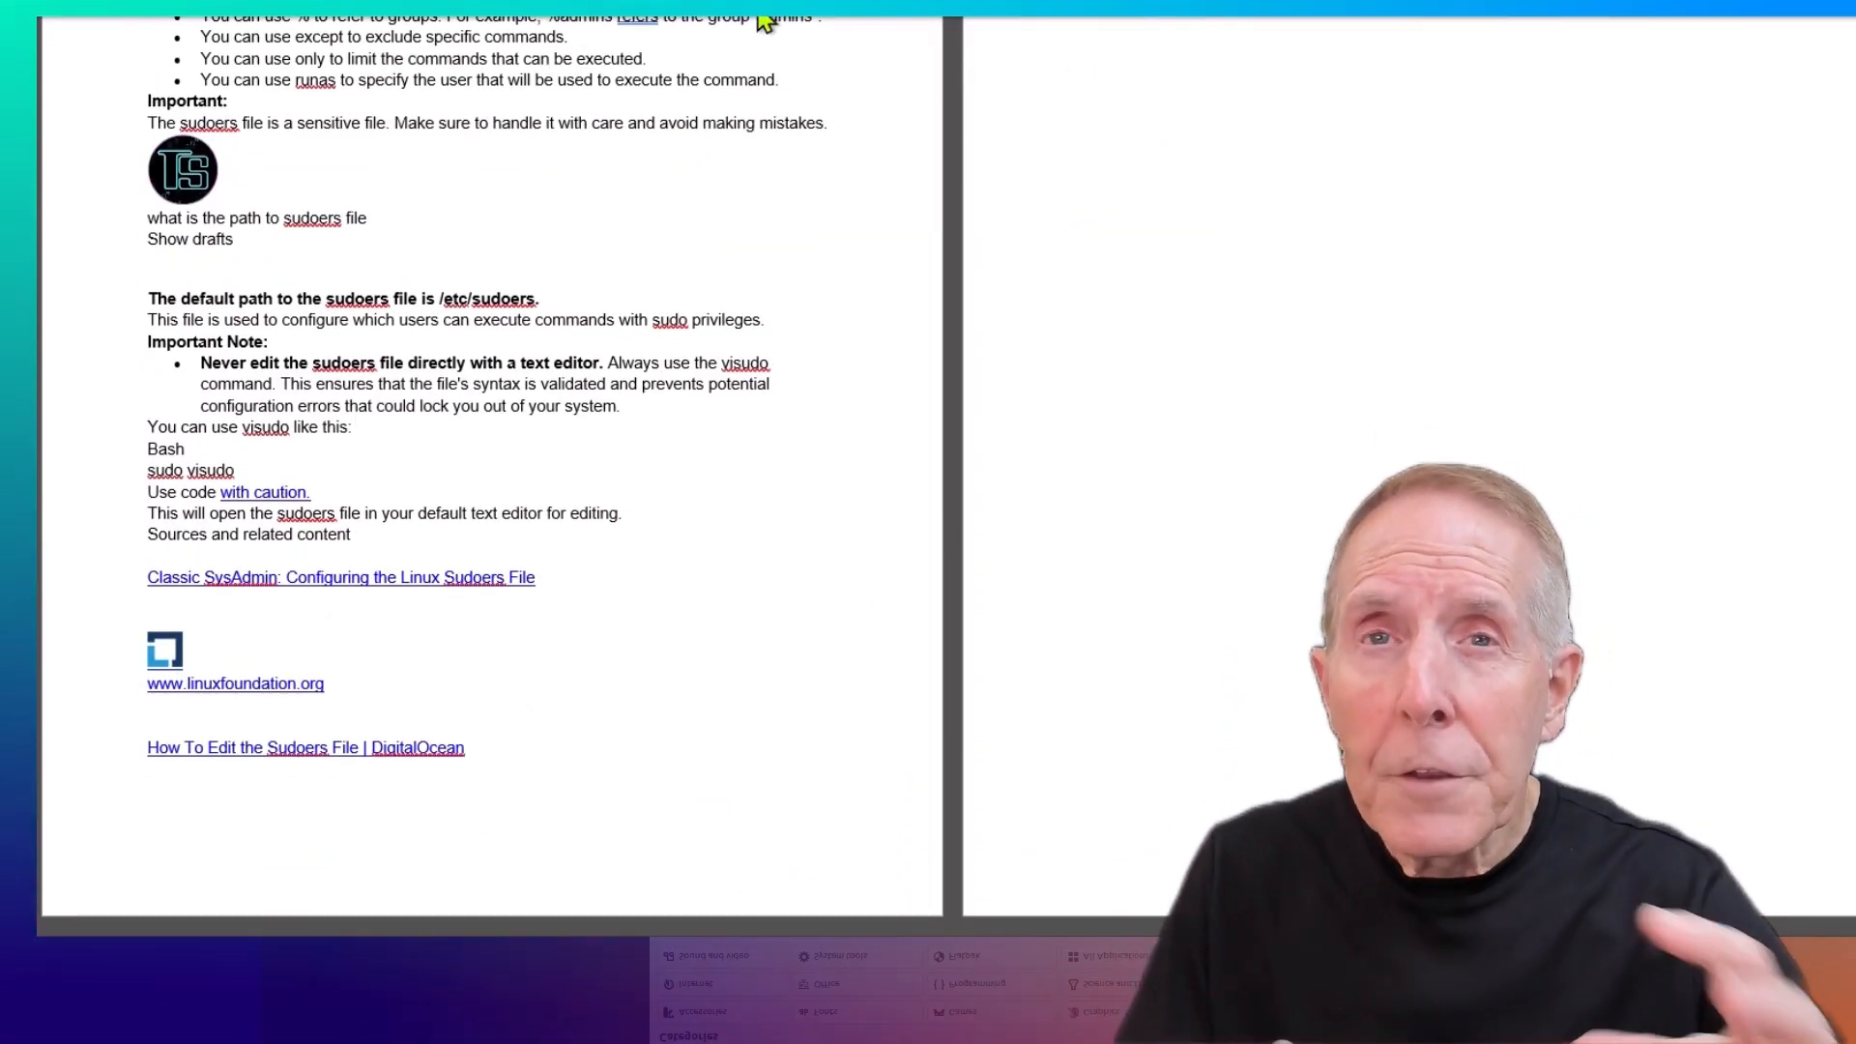